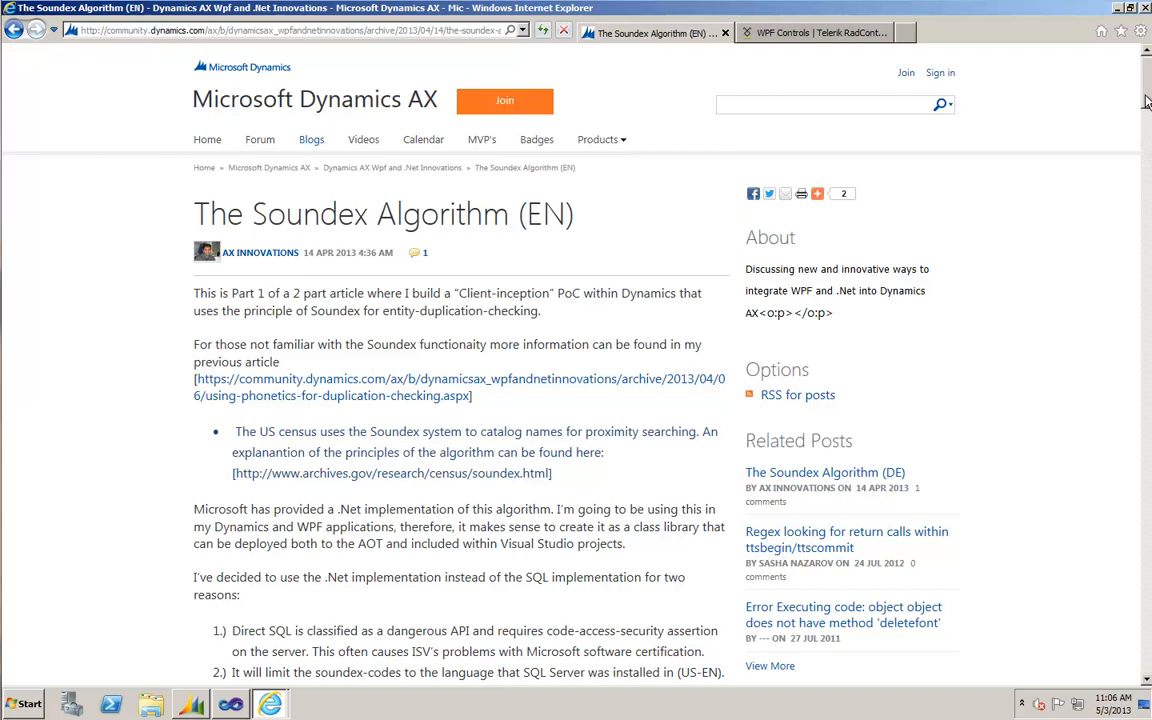
- Scroll down through the ClientInception project tree to reach its Forms node
scroll(down, 3)
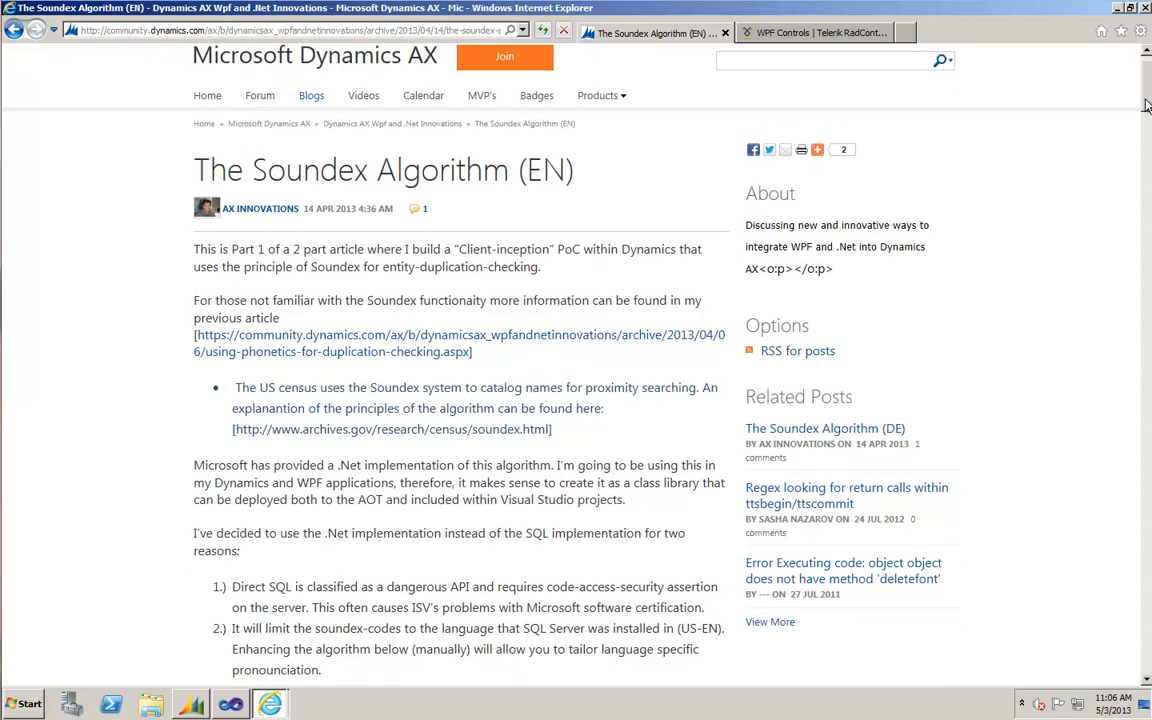
scroll(down, 3)
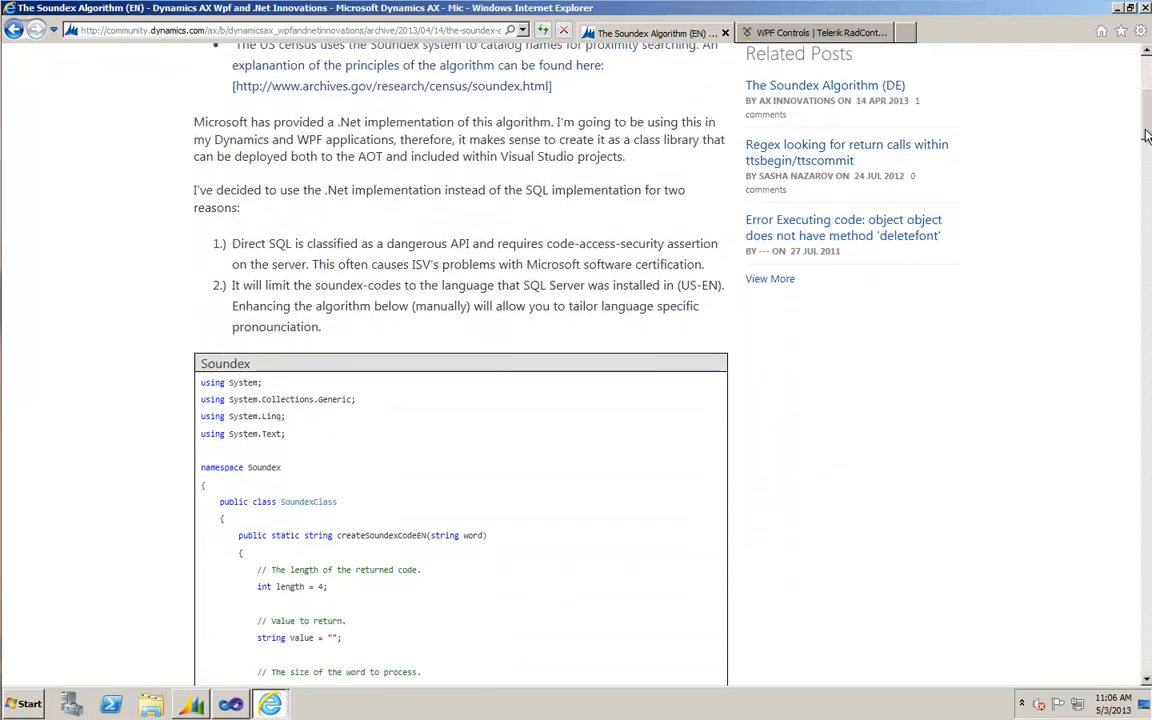
scroll(down, 3)
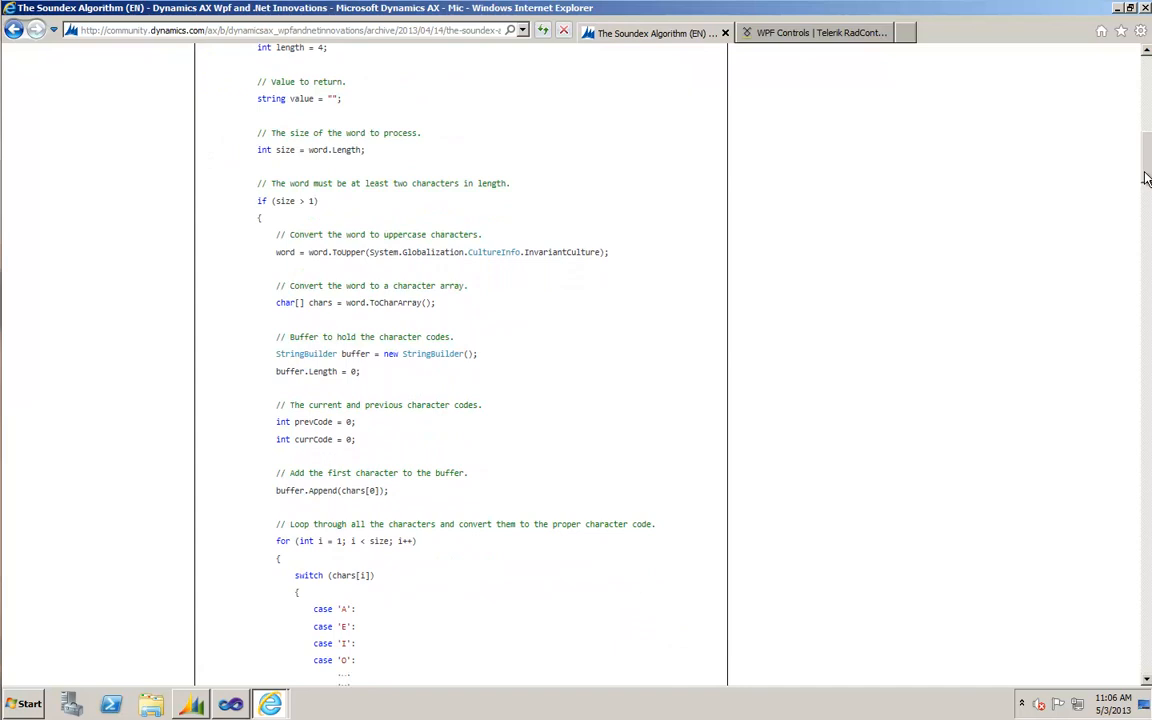
scroll(down, 3)
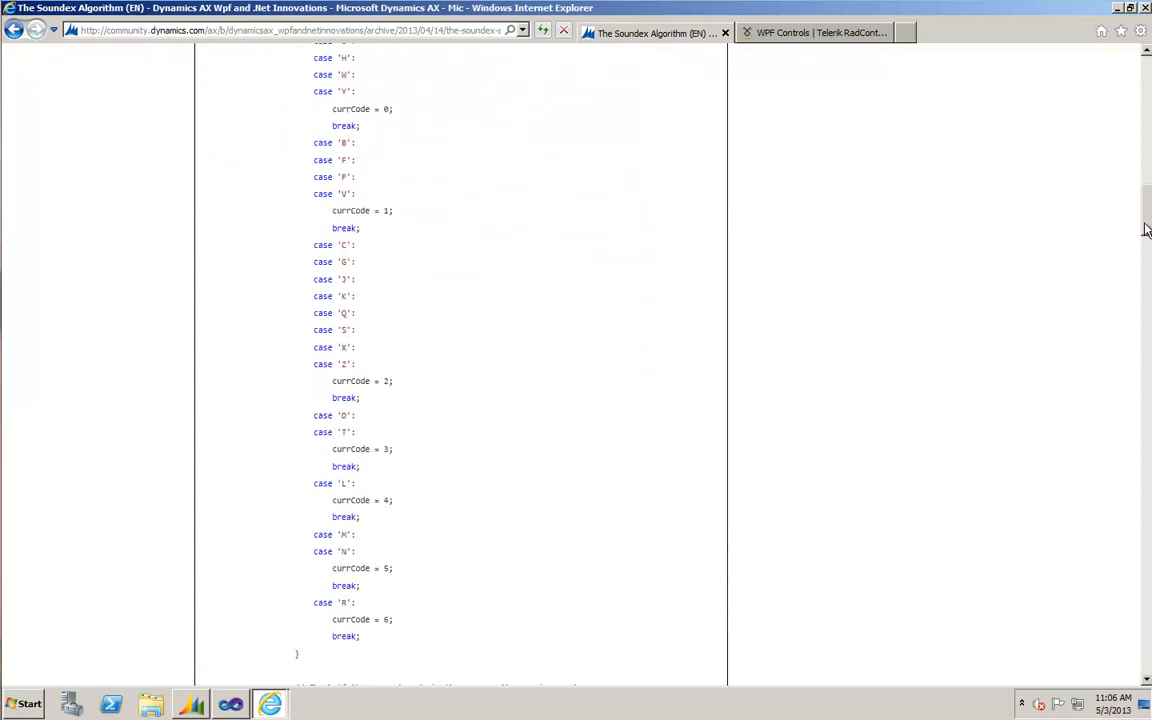
scroll(down, 3)
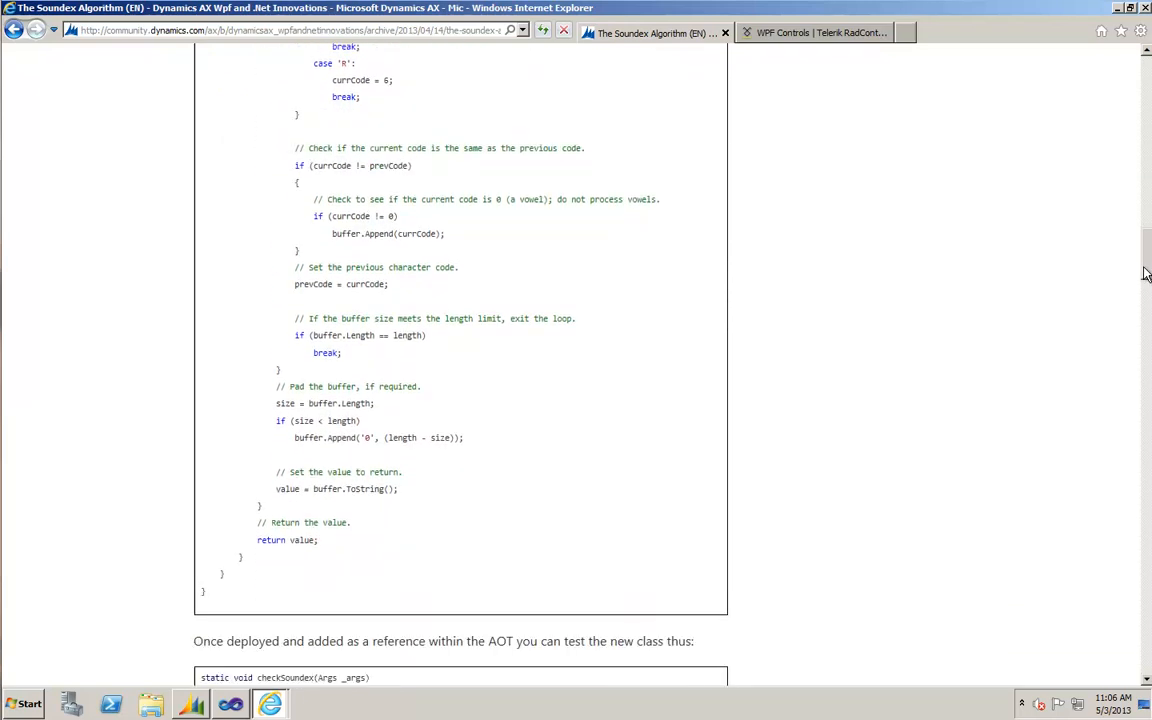
scroll(down, 3)
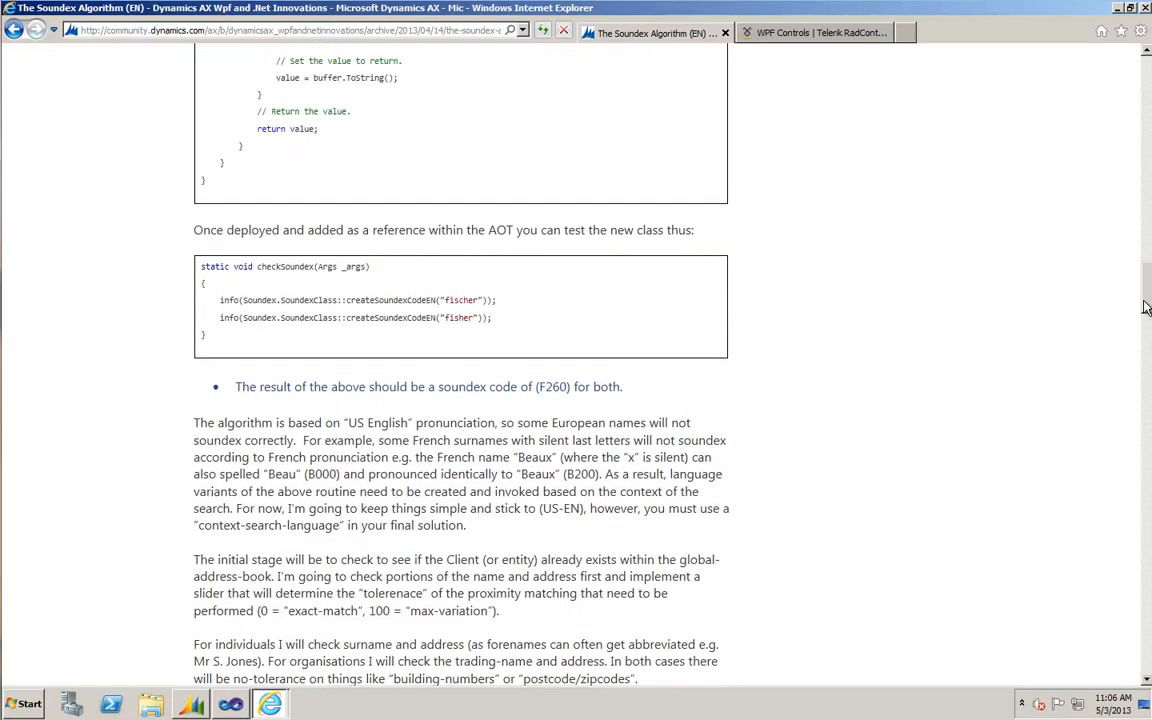
scroll(down, 3)
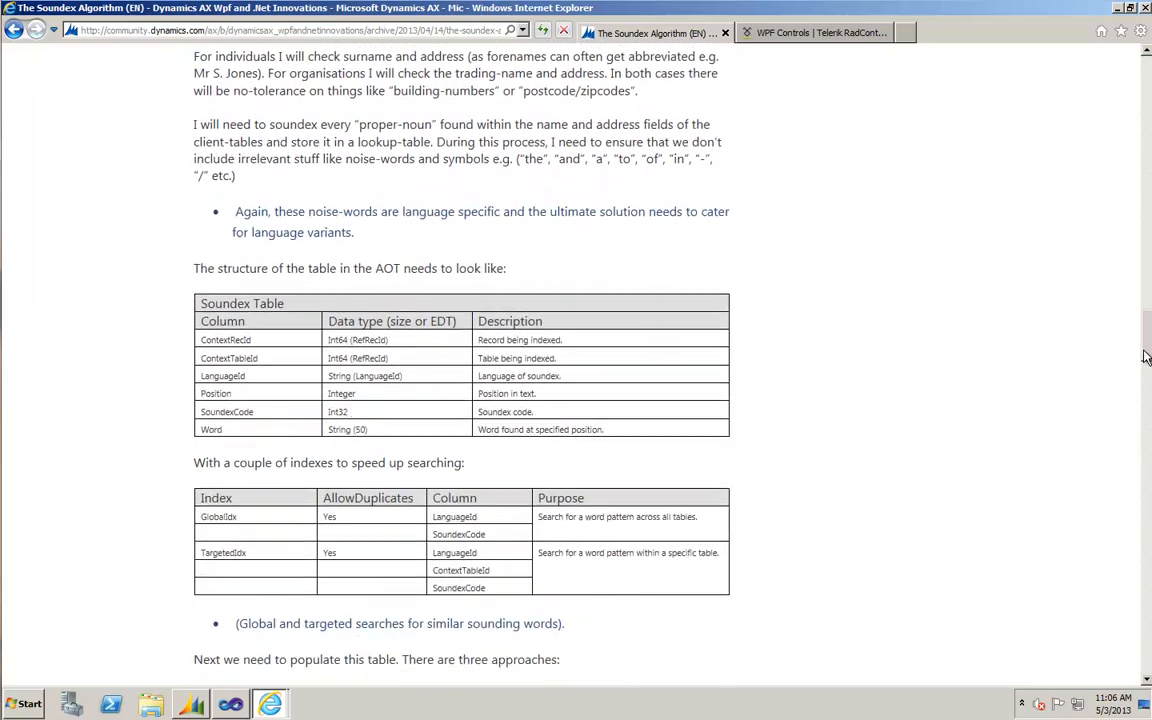
scroll(down, 3)
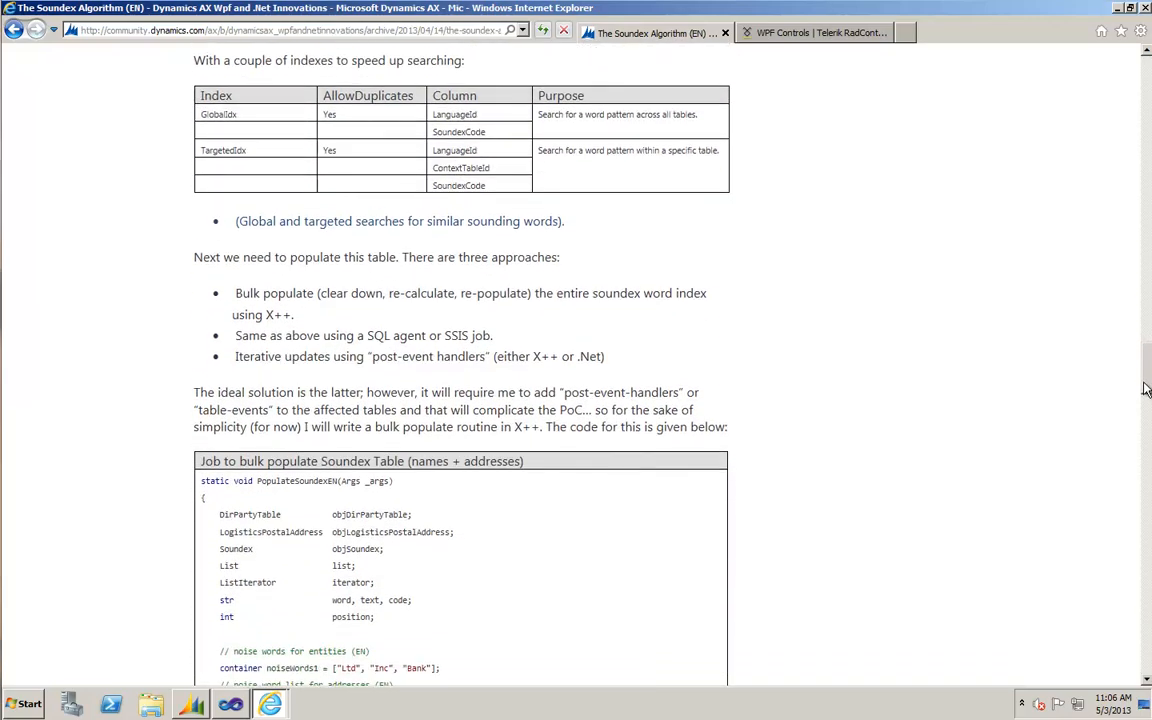
scroll(down, 3)
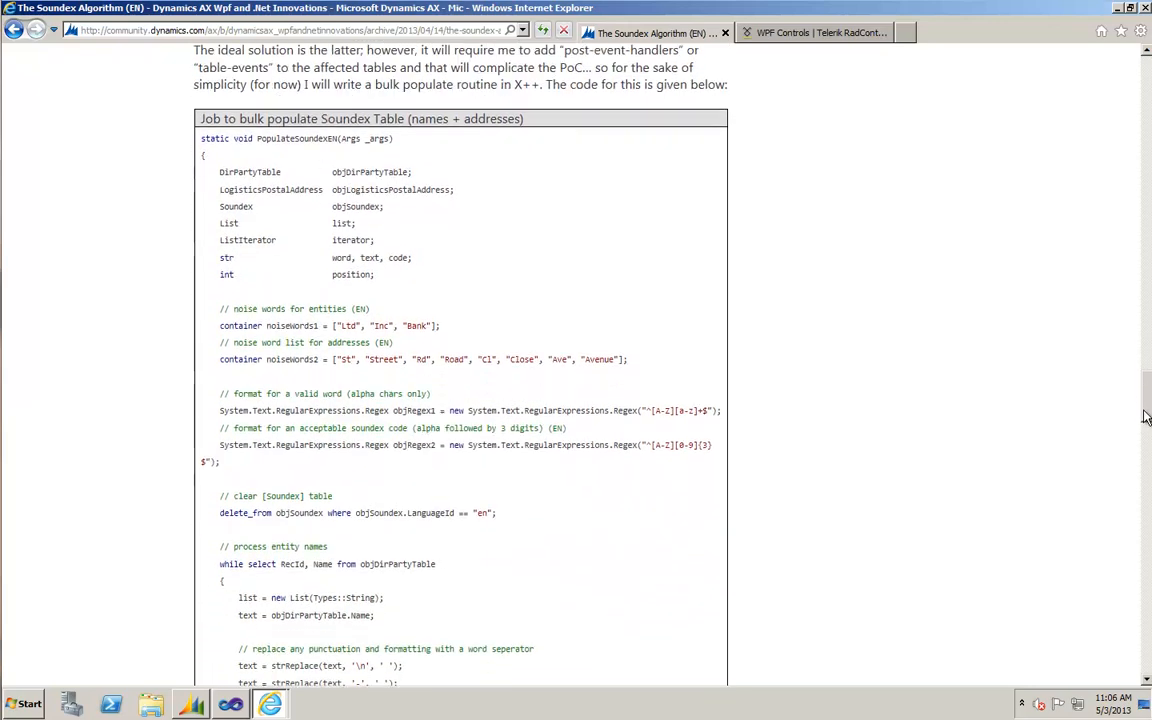
scroll(down, 3)
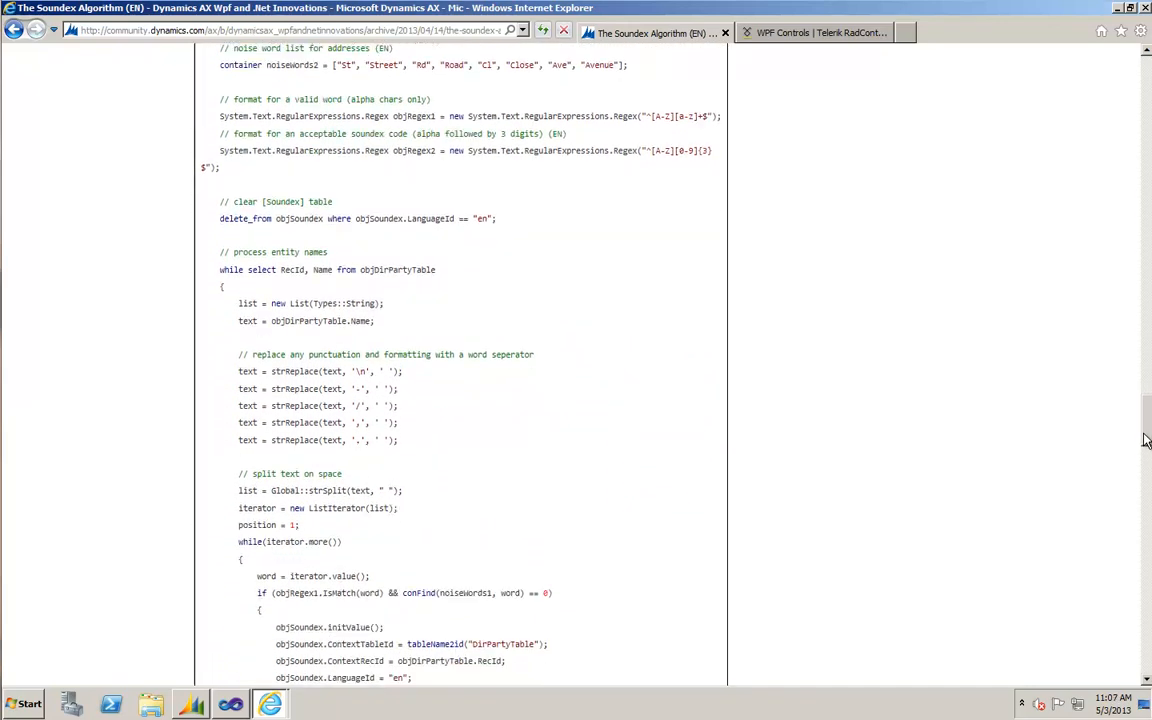
scroll(down, 3)
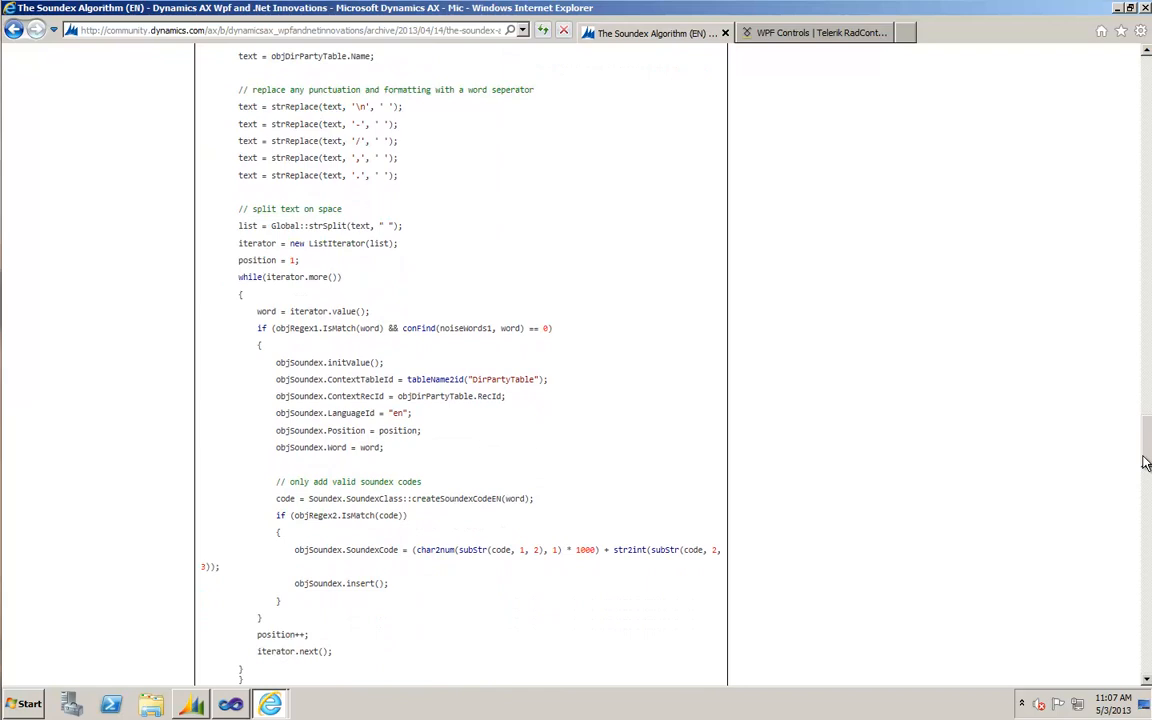
scroll(down, 3)
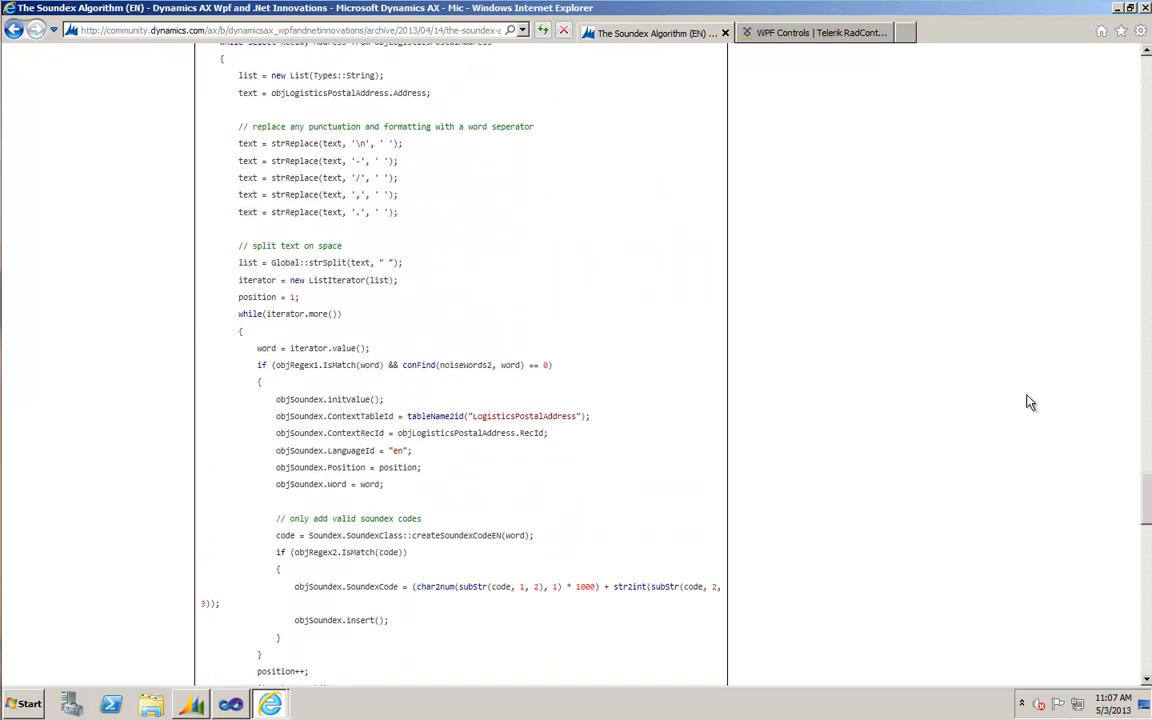
click(812, 32)
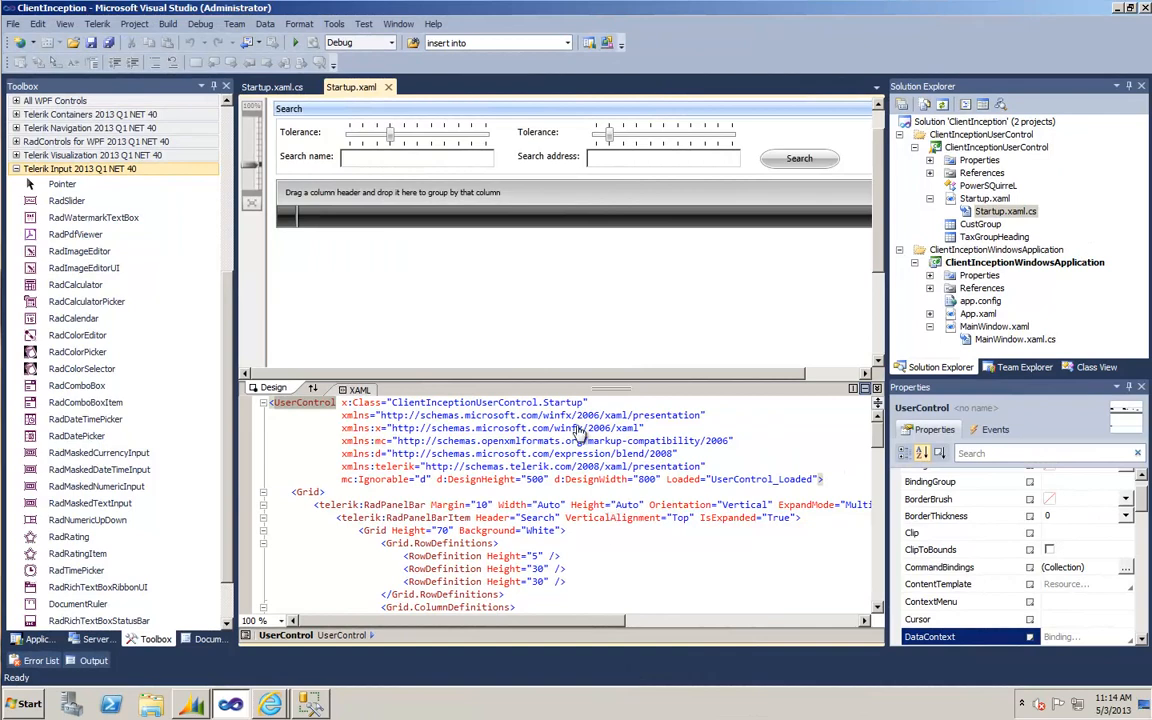
mouse_move(504, 308)
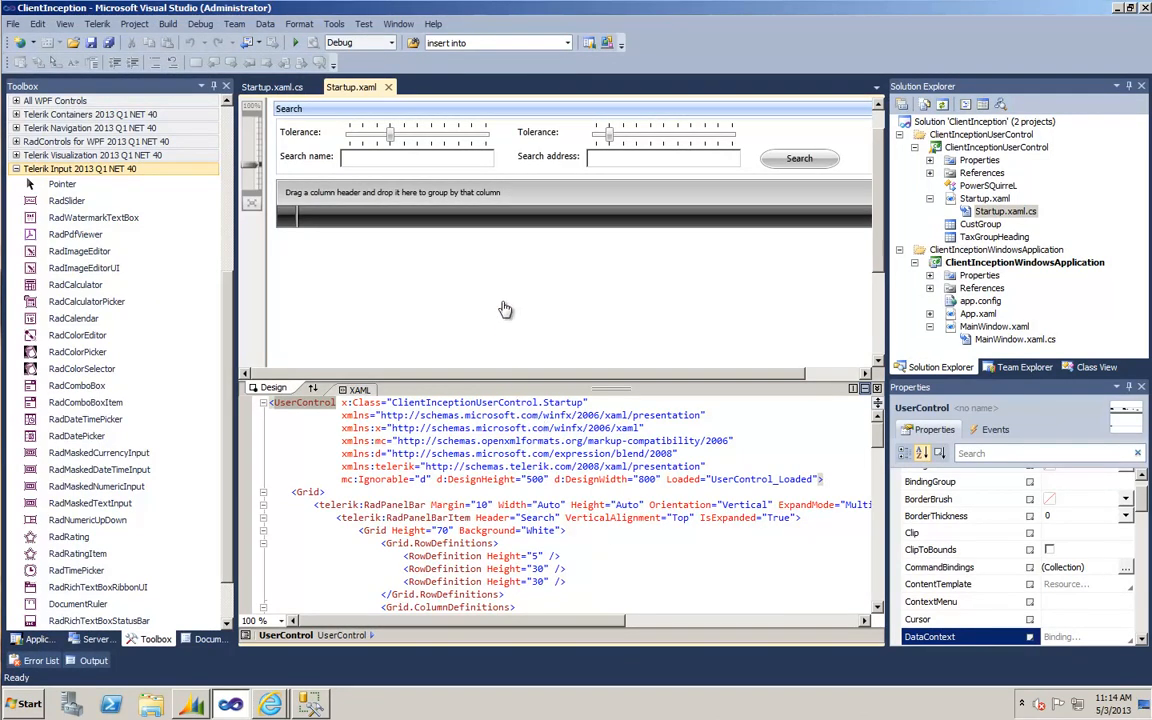
mouse_move(612, 352)
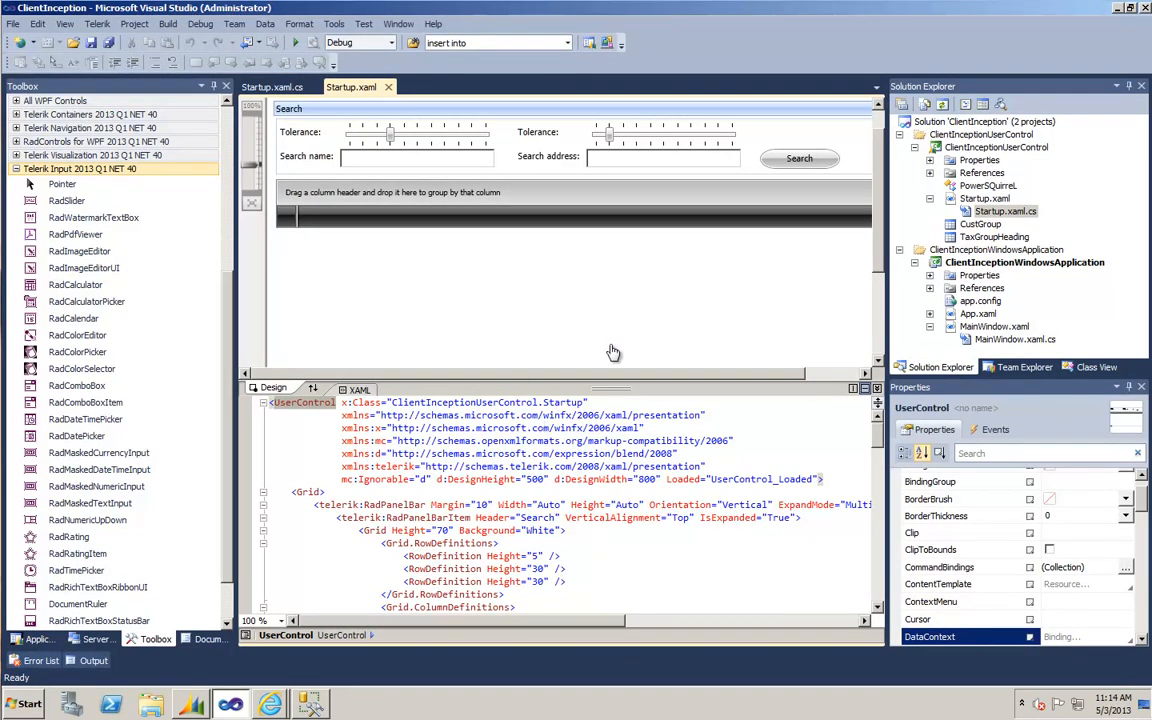
mouse_move(590, 392)
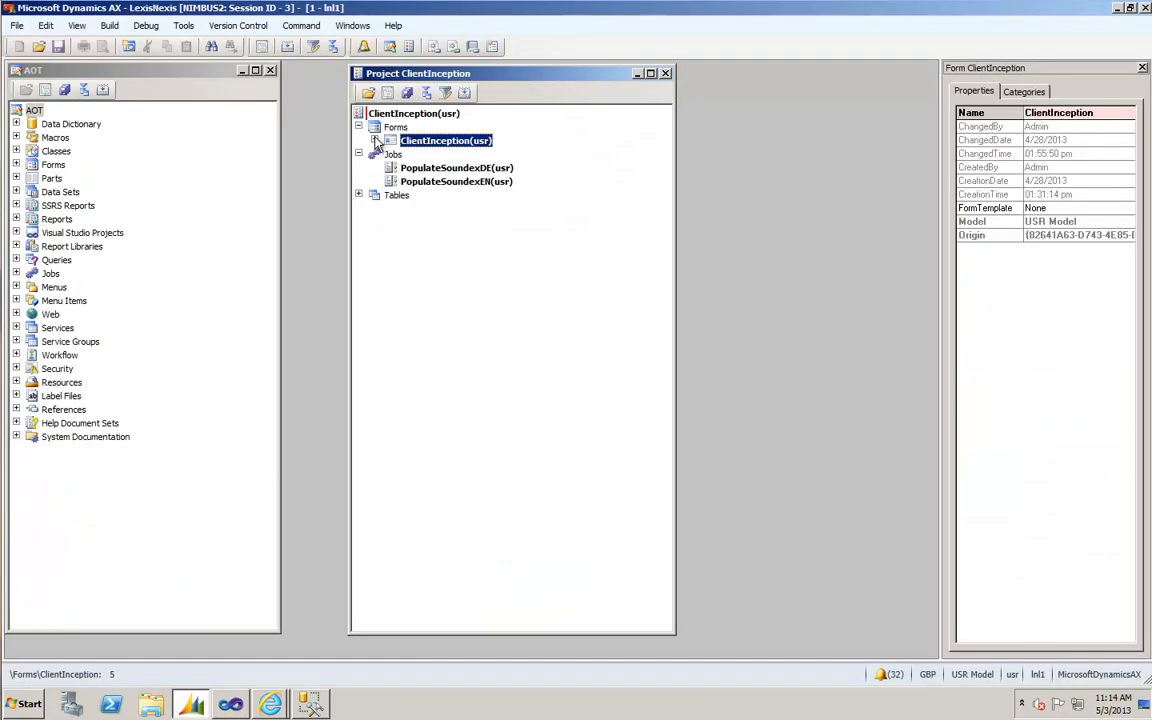
- Expand ClientInception > Designs > Design to show the ManagedHost control, then run the form
click(376, 140)
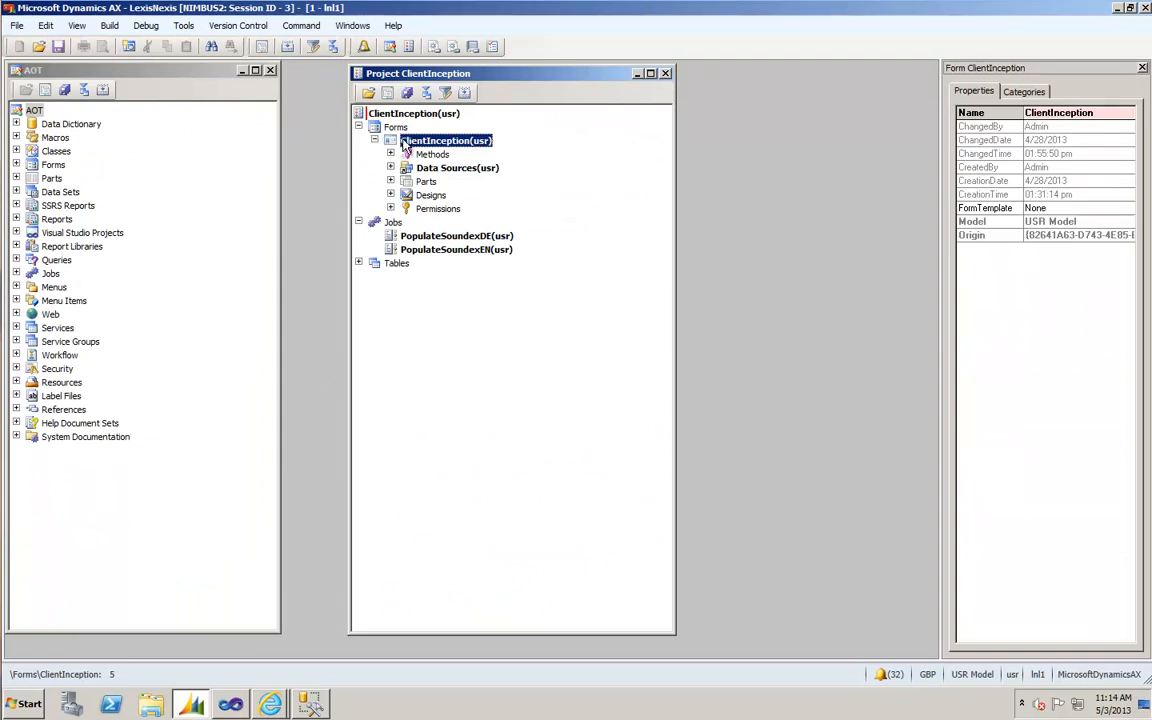
click(392, 194)
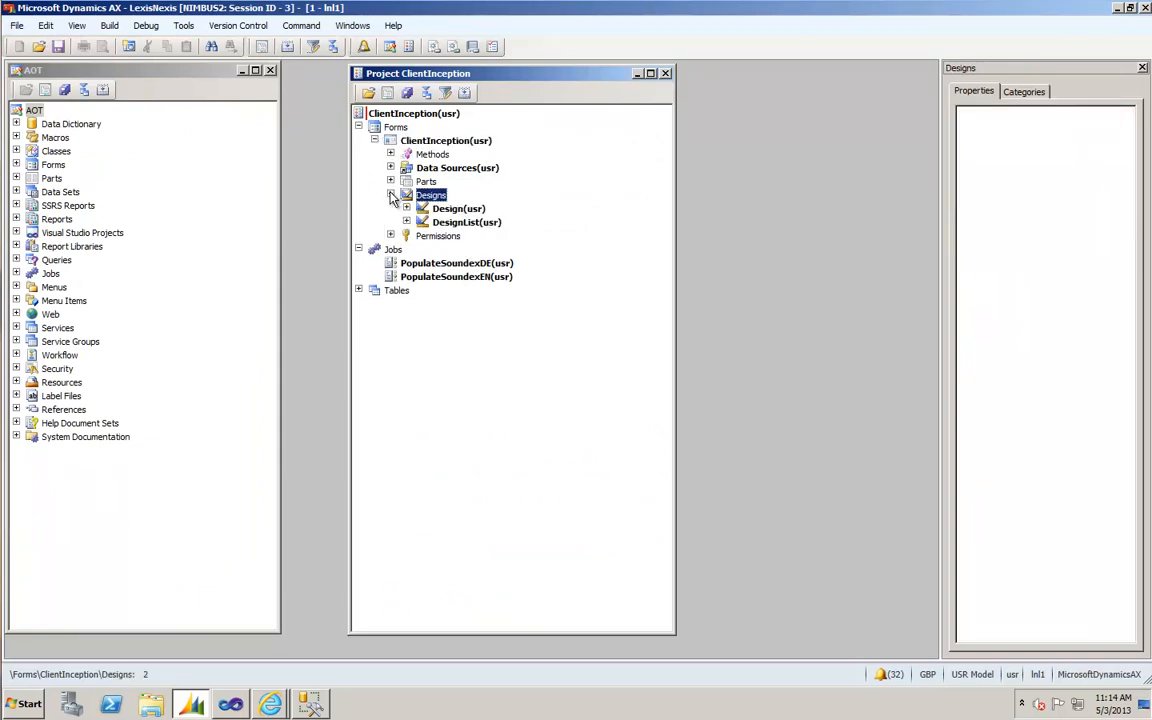
click(408, 208)
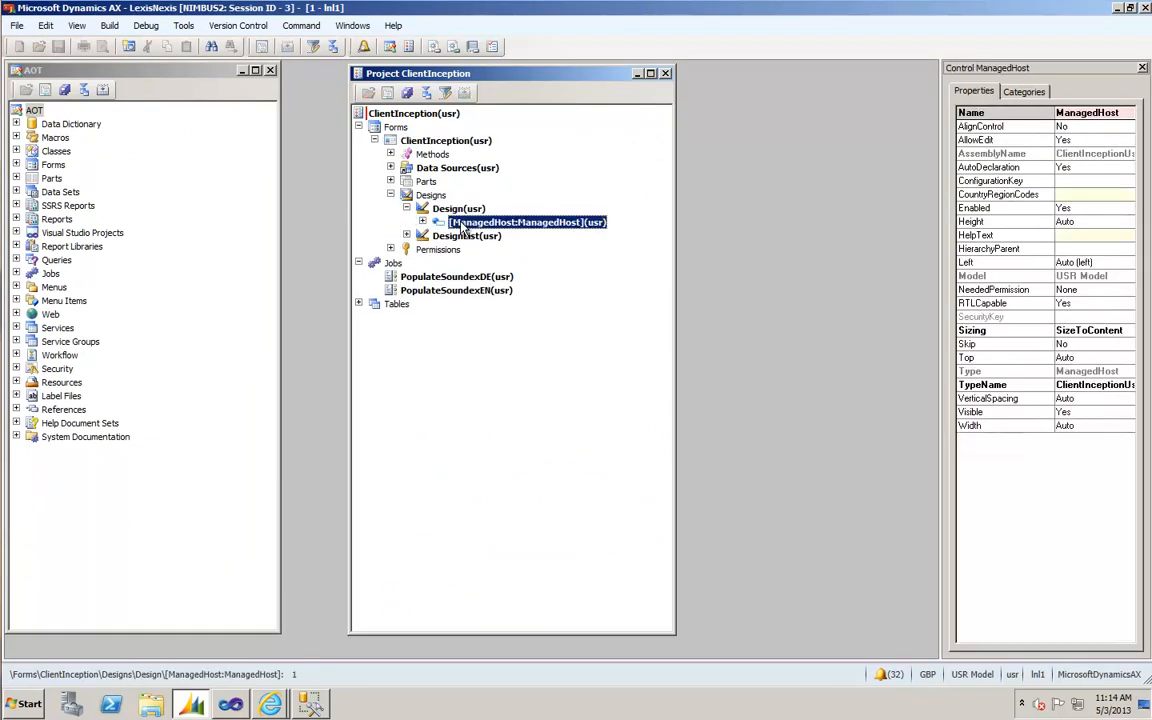
click(446, 140)
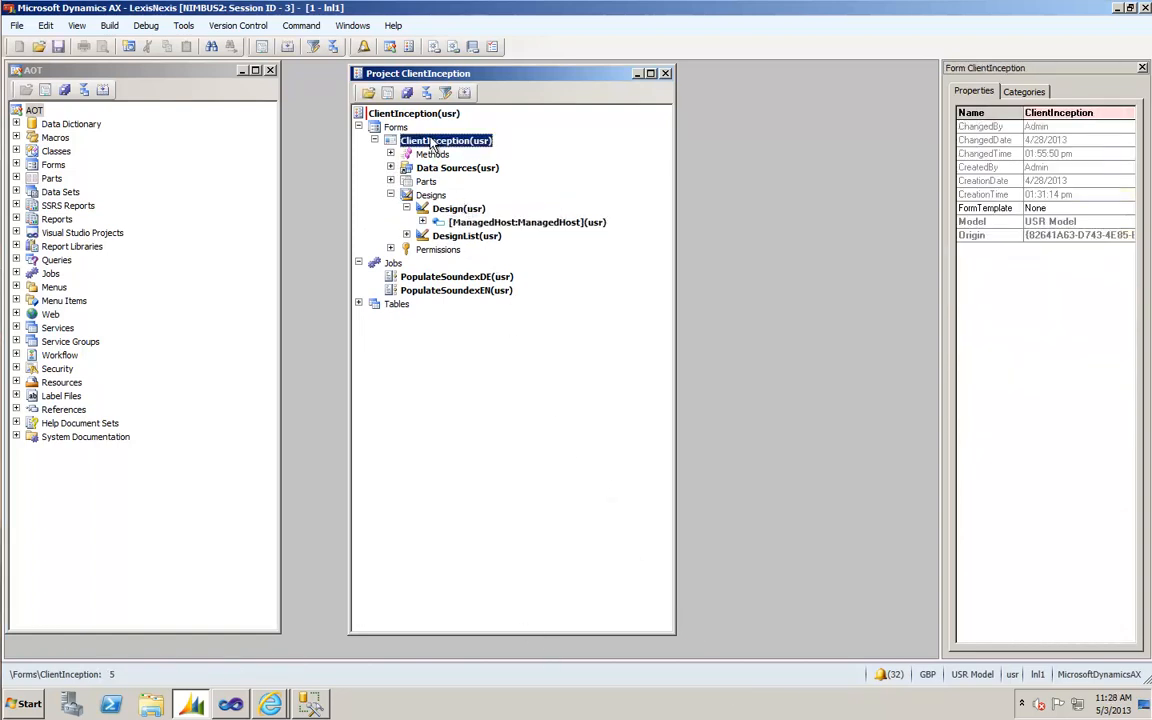
double_click(448, 140)
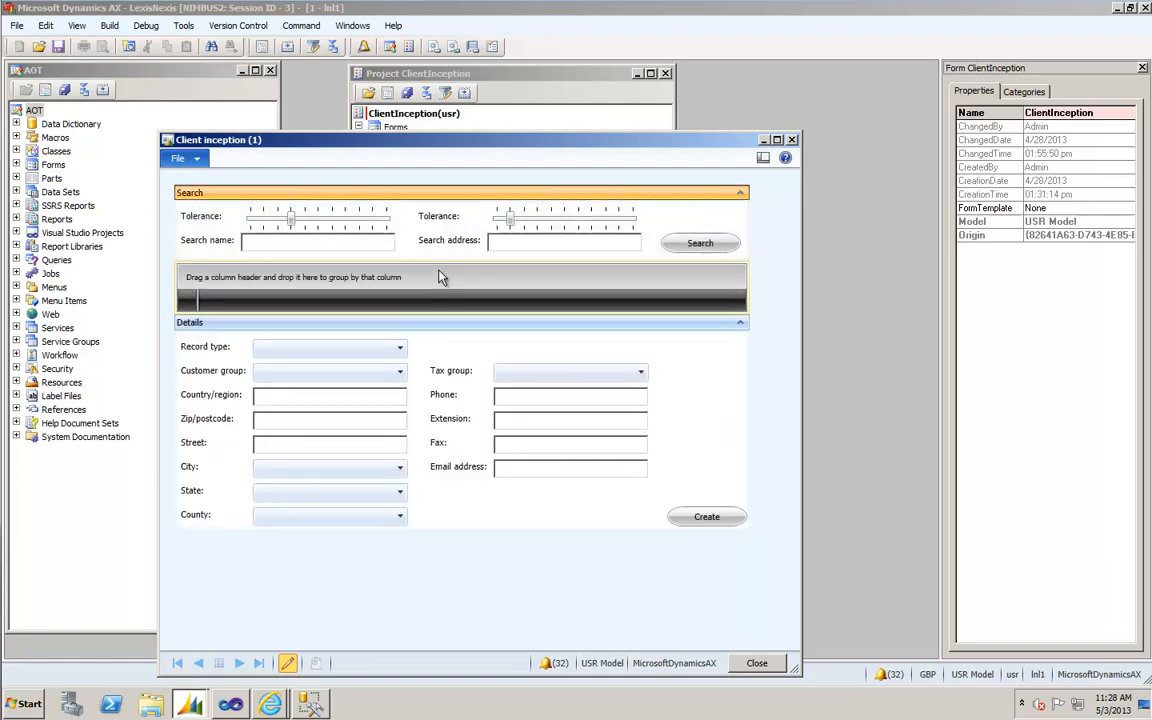
mouse_move(432, 288)
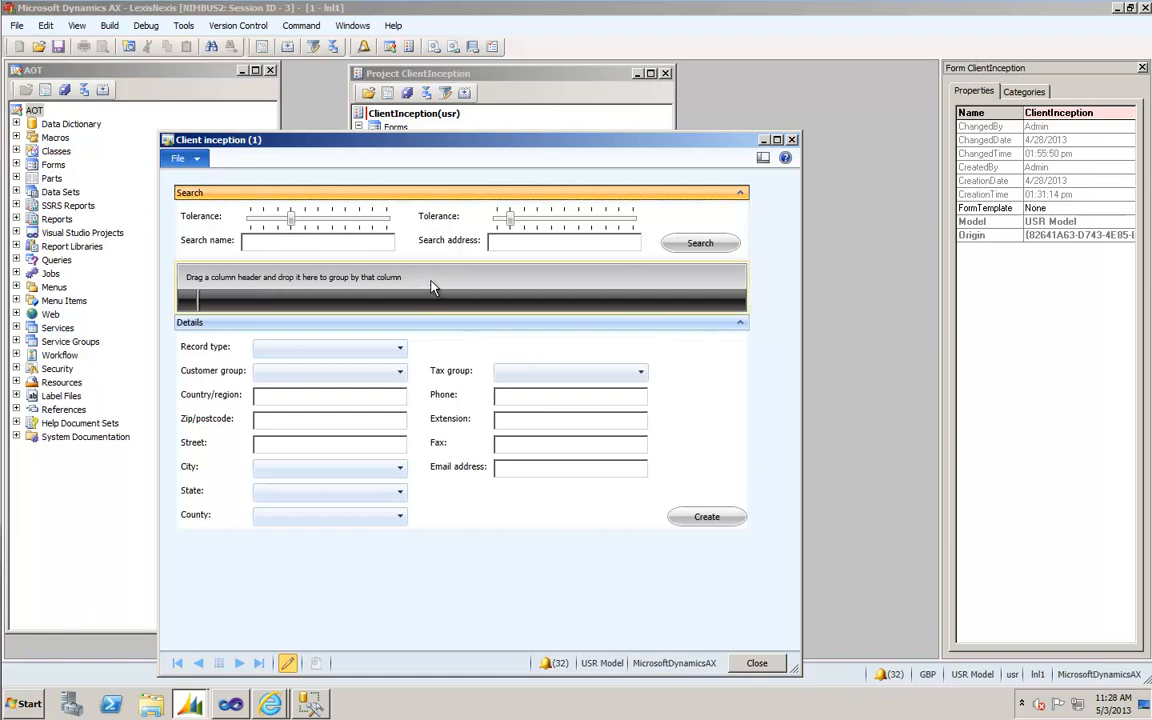
mouse_move(432, 222)
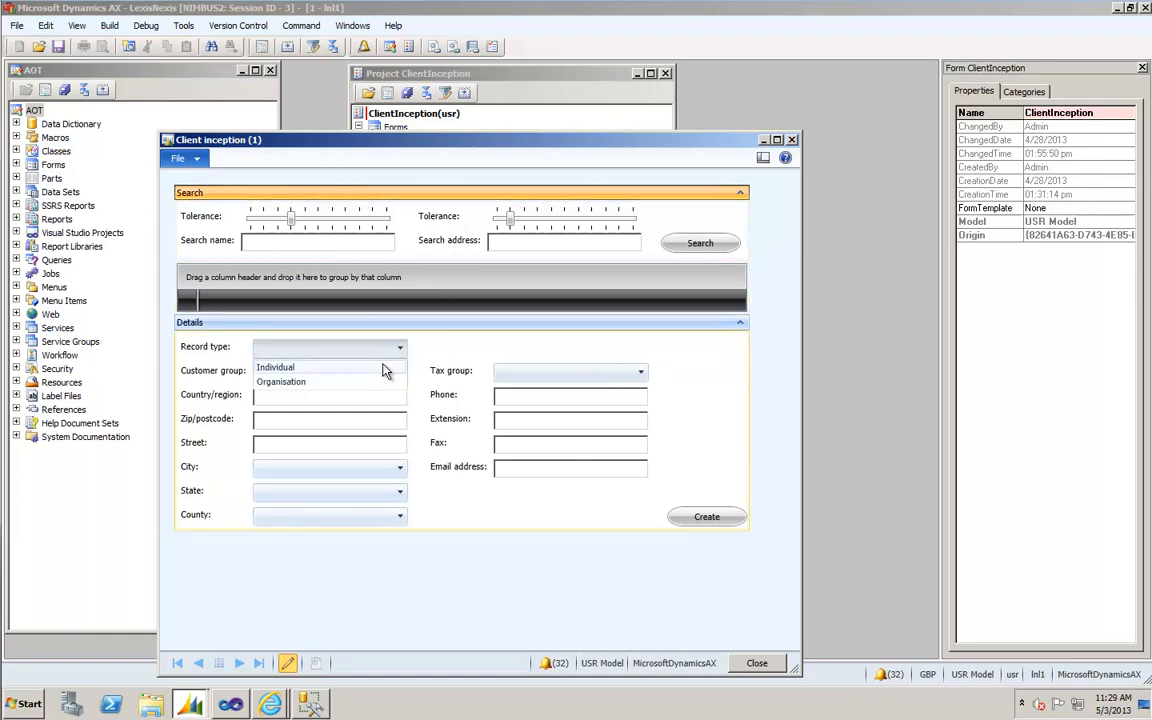
- Set Record type to Individual and enter forename Jon
click(276, 368)
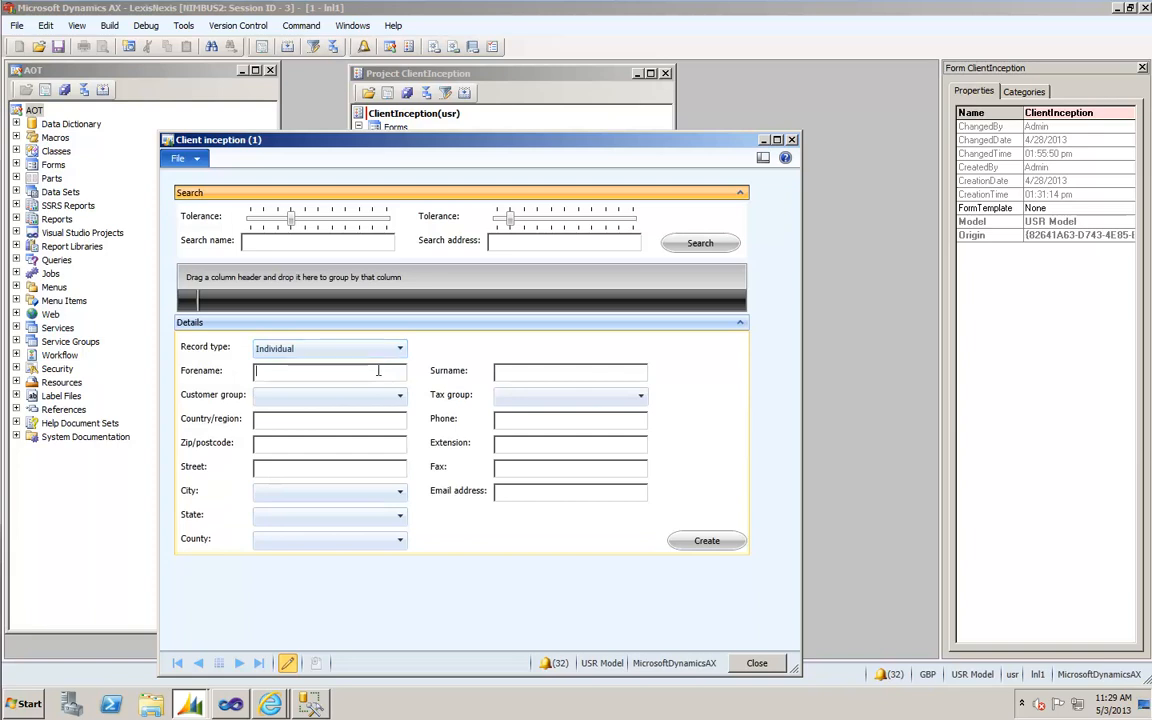
text(Jon)
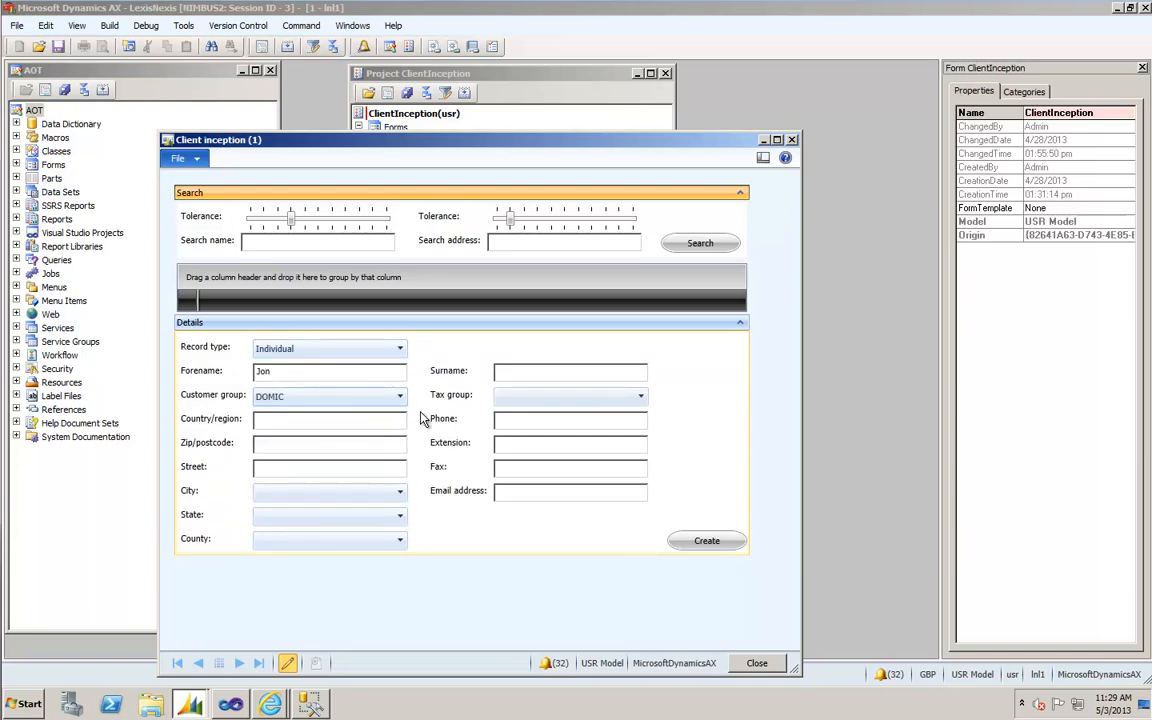
mouse_move(460, 412)
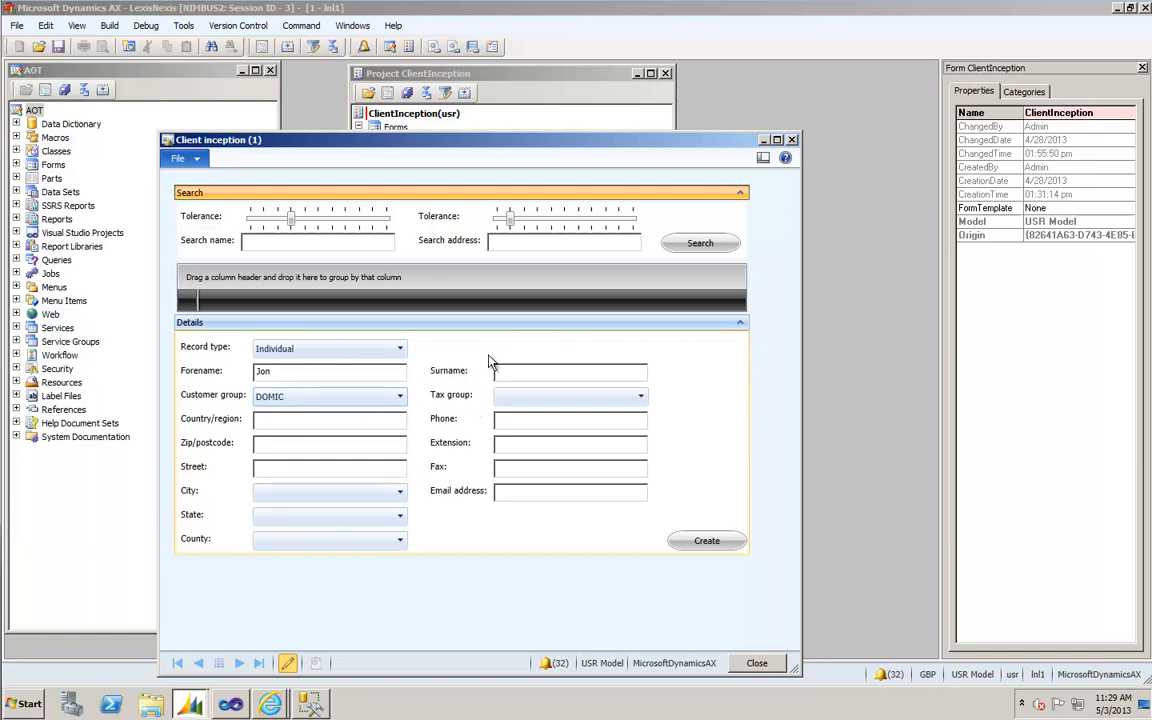
mouse_move(504, 340)
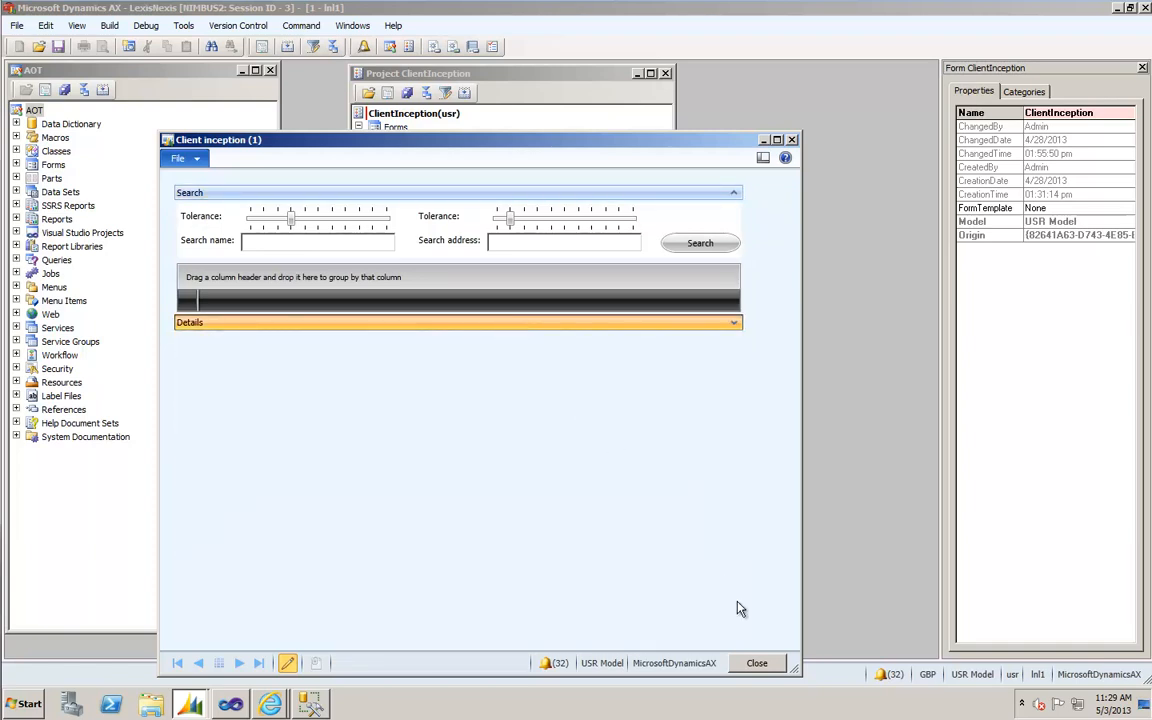
mouse_move(314, 246)
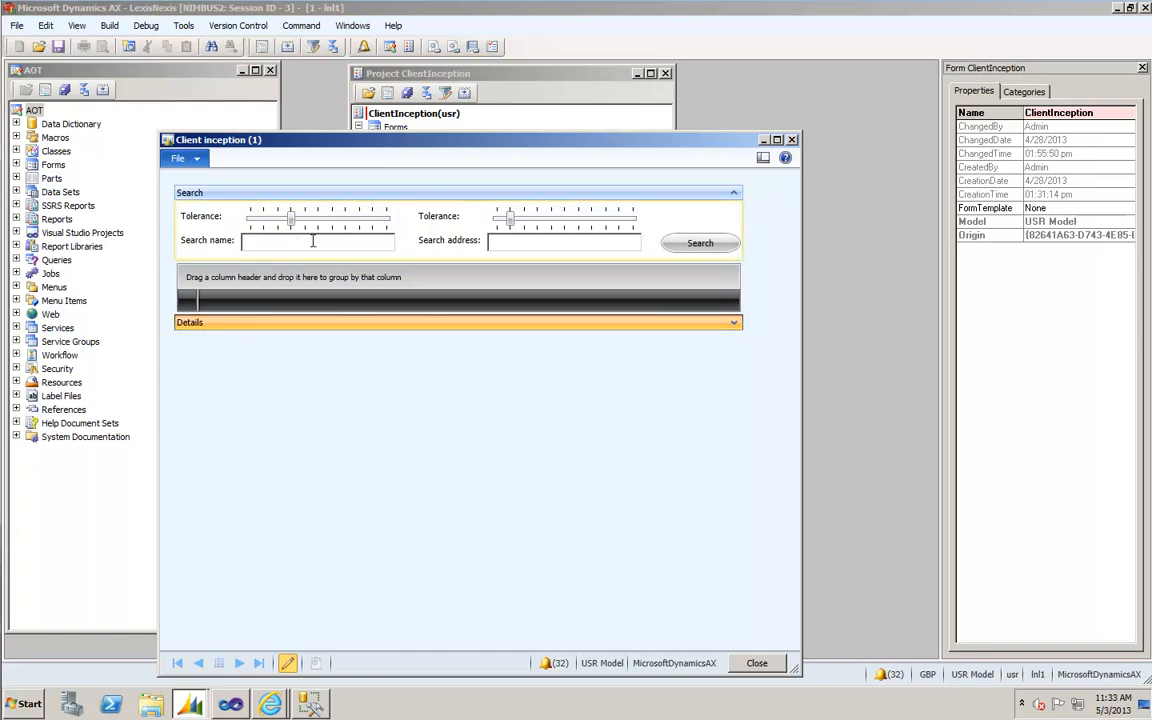
- Search for clients with name Bell and address london
text(b)
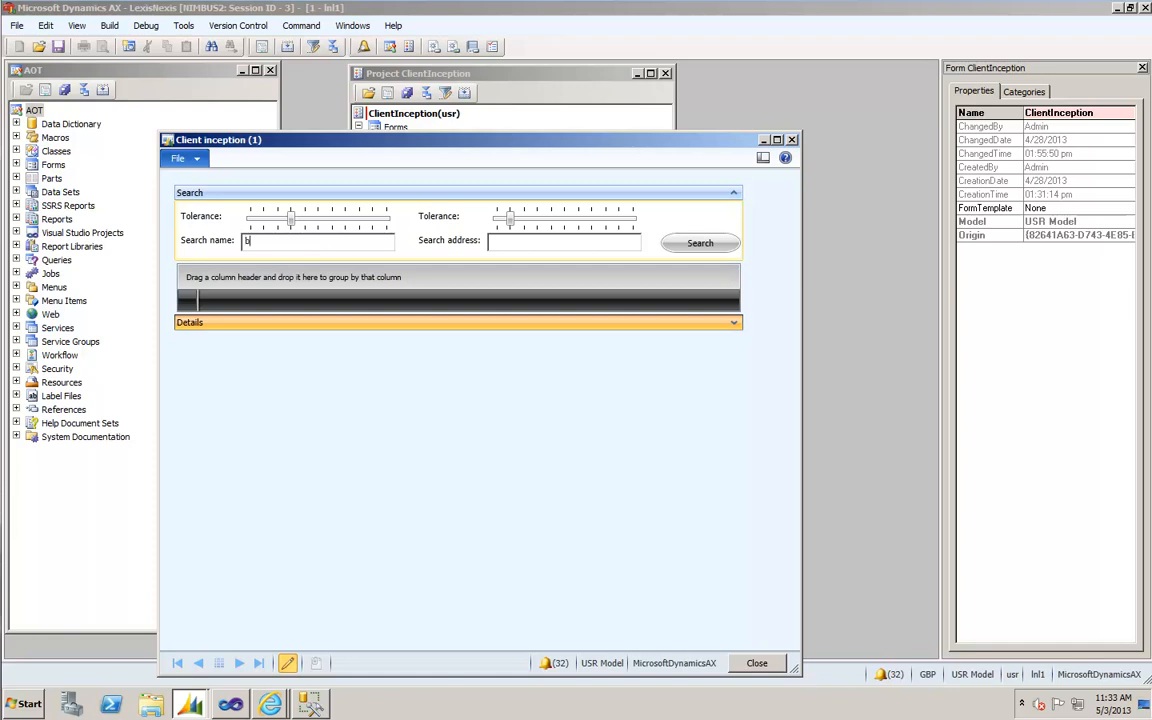
text(ell)
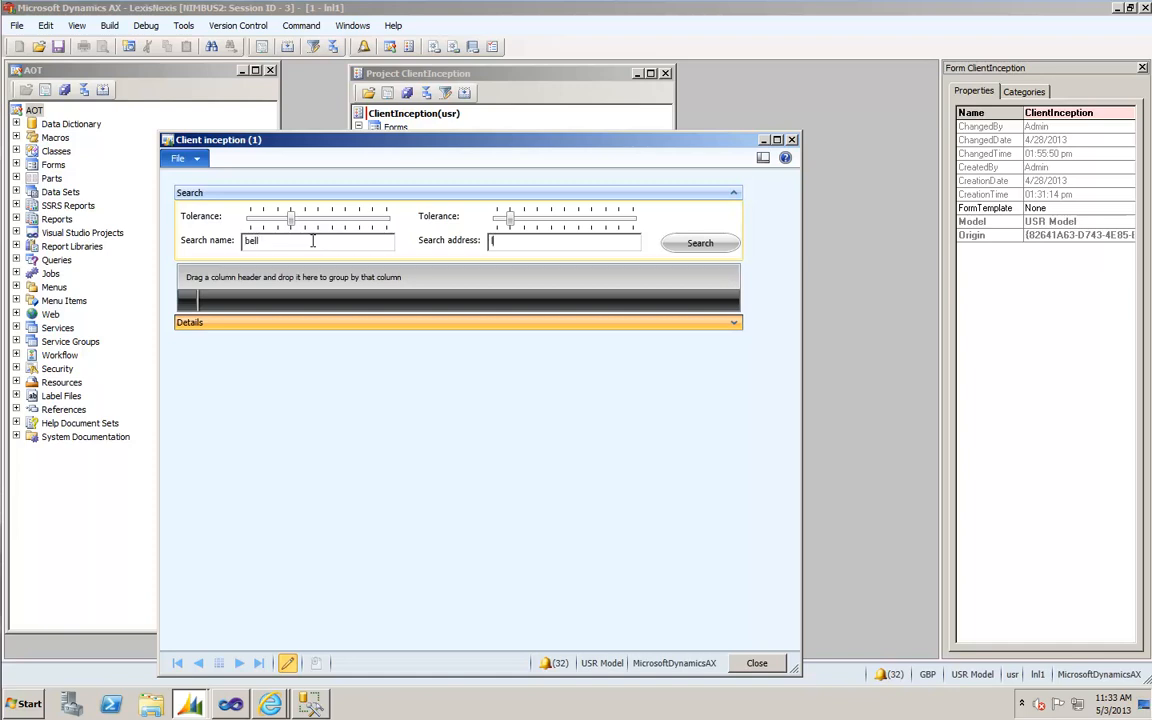
text(london)
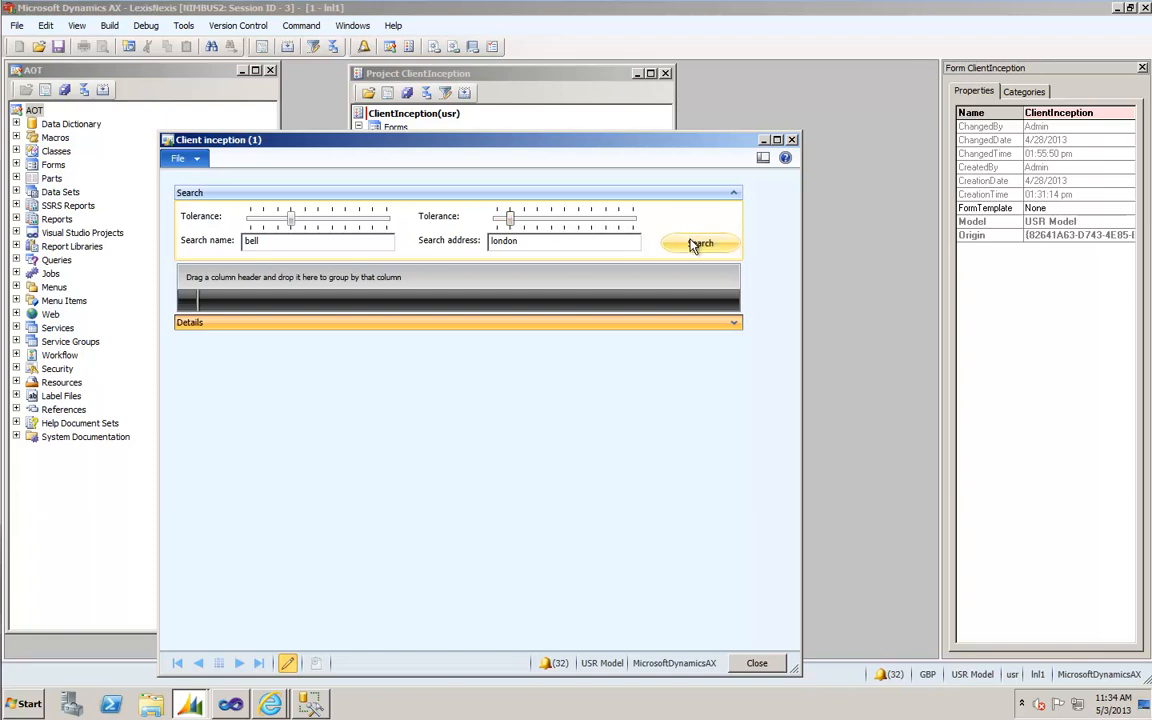
click(700, 244)
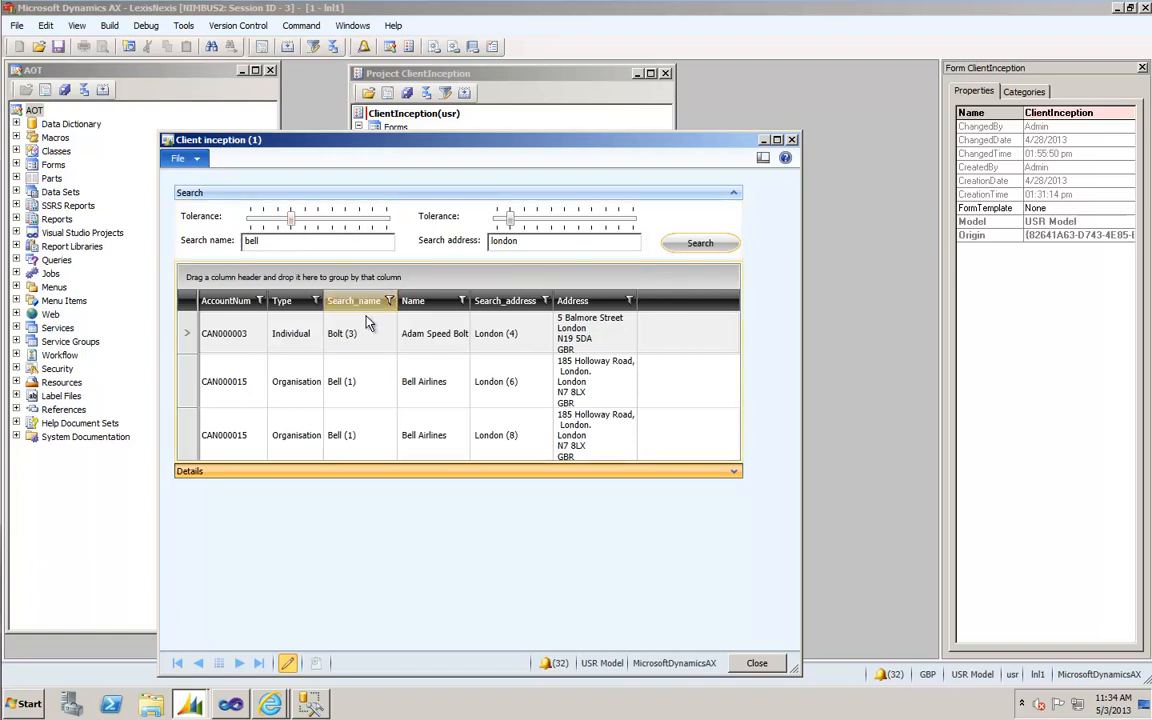
- Review the Adam Speed Bell and Bell Airlines matches, then rerun with stricter name tolerance
click(296, 434)
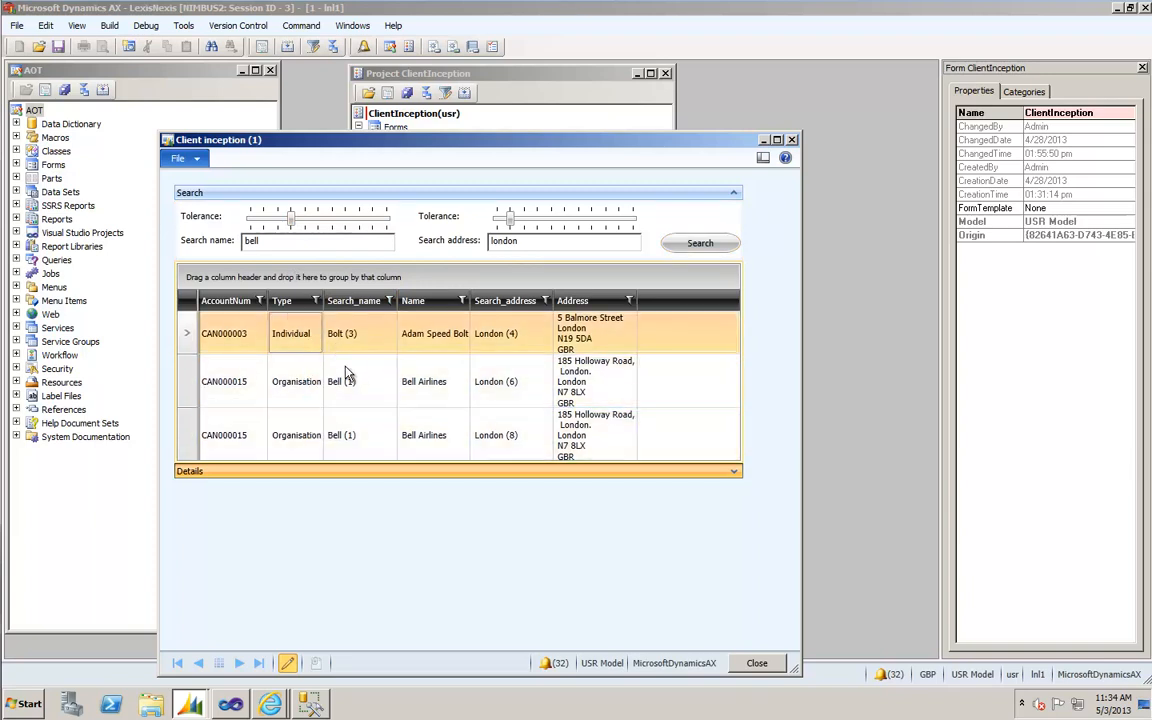
click(350, 380)
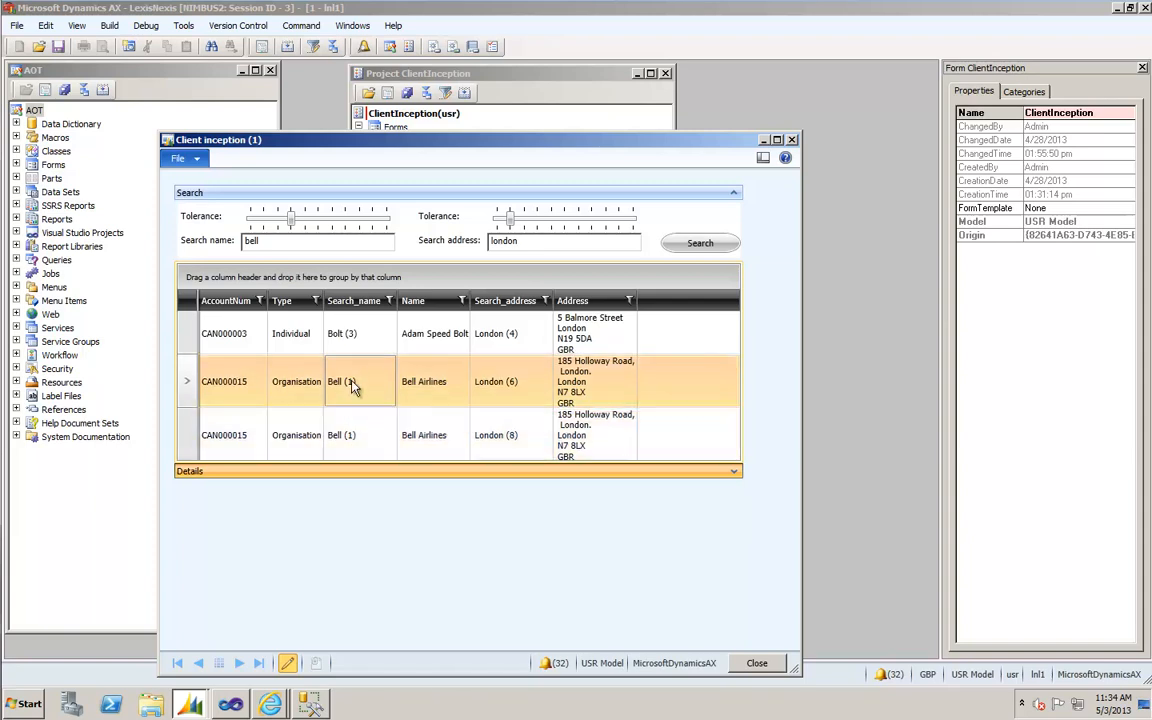
click(356, 332)
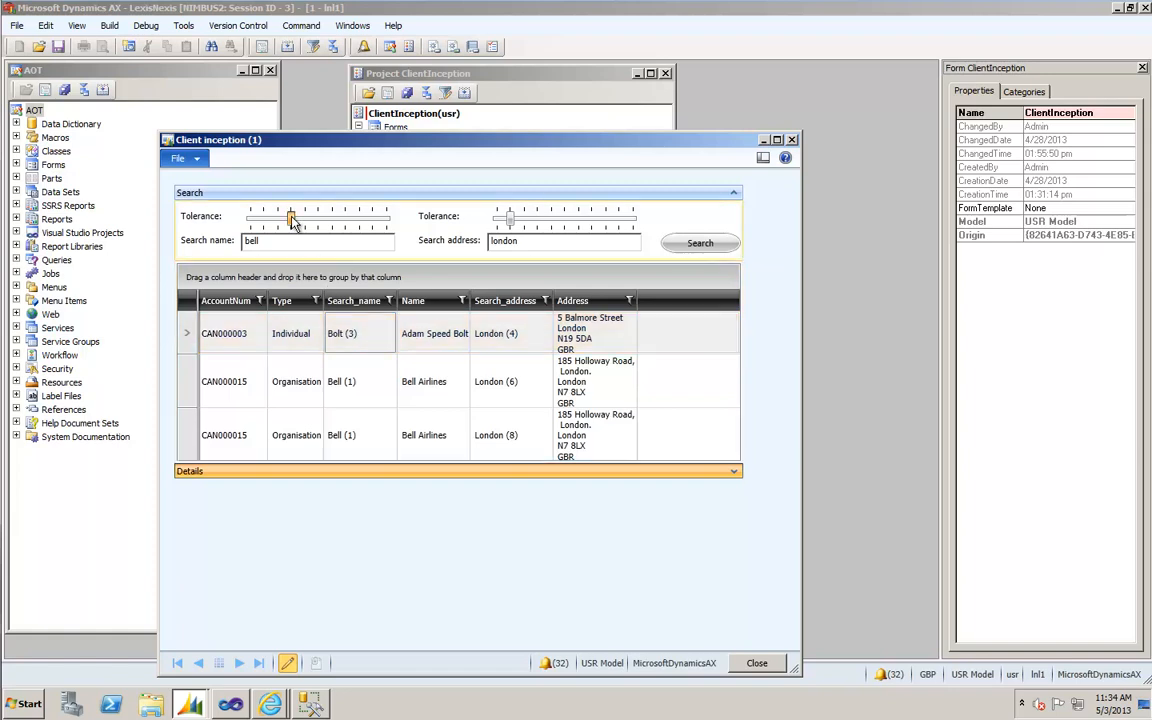
drag(292, 218, 262, 218)
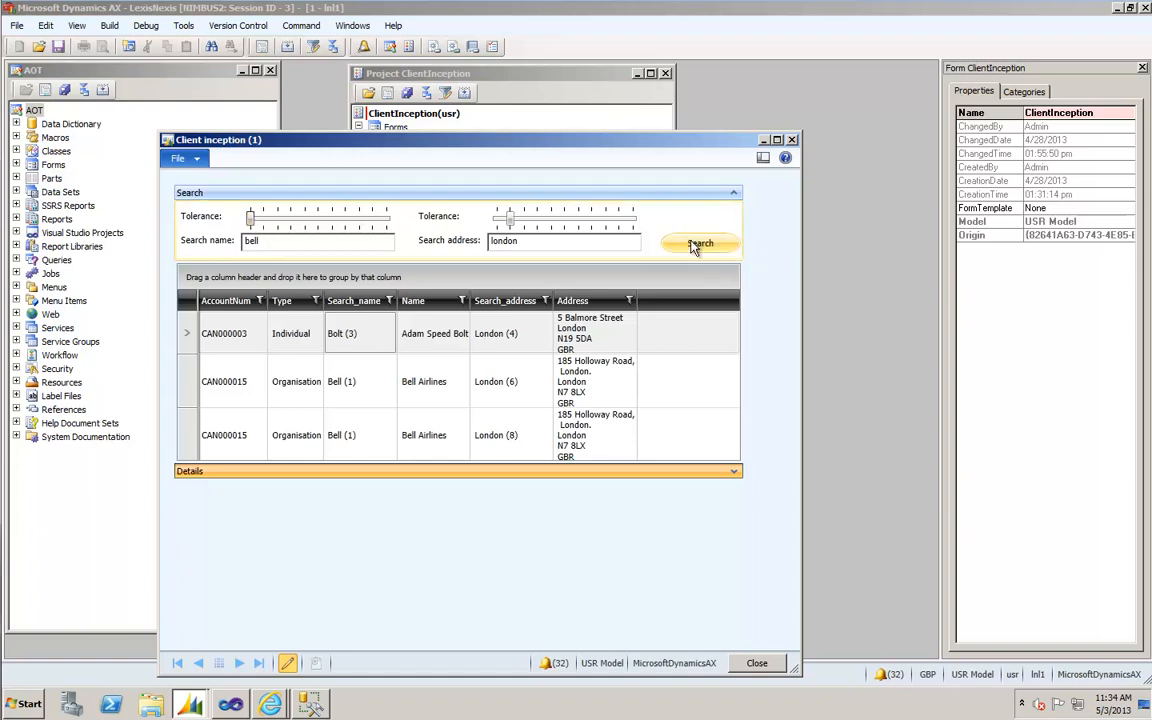
click(700, 244)
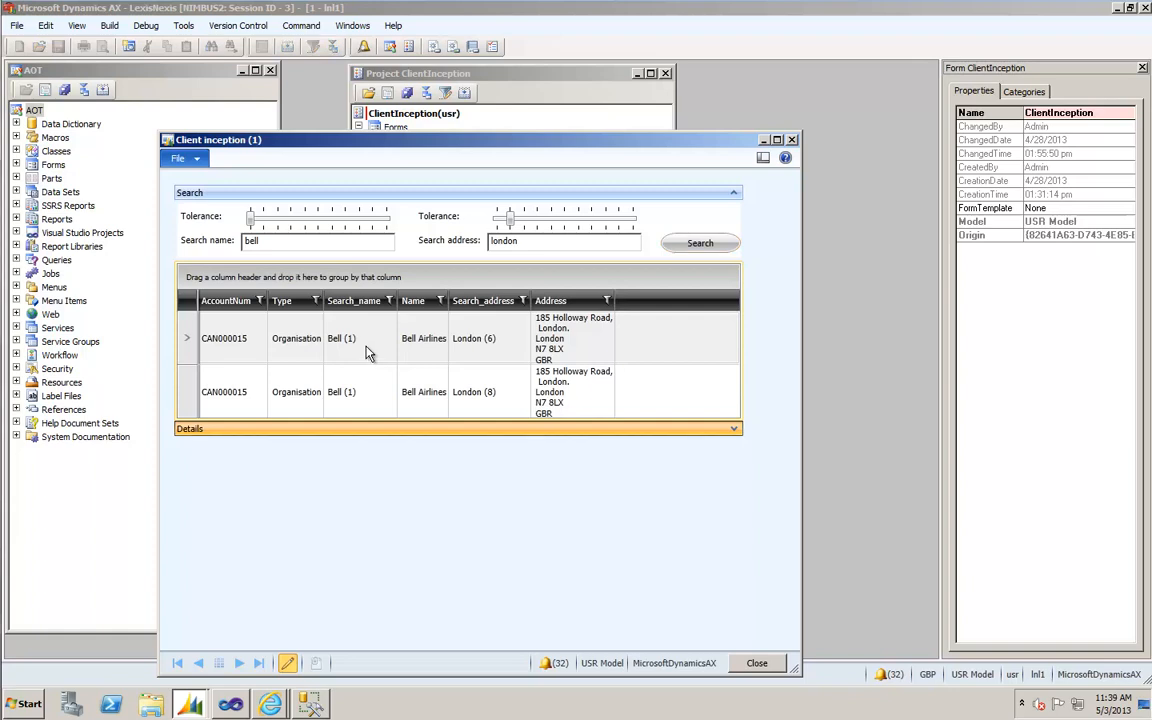
mouse_move(376, 458)
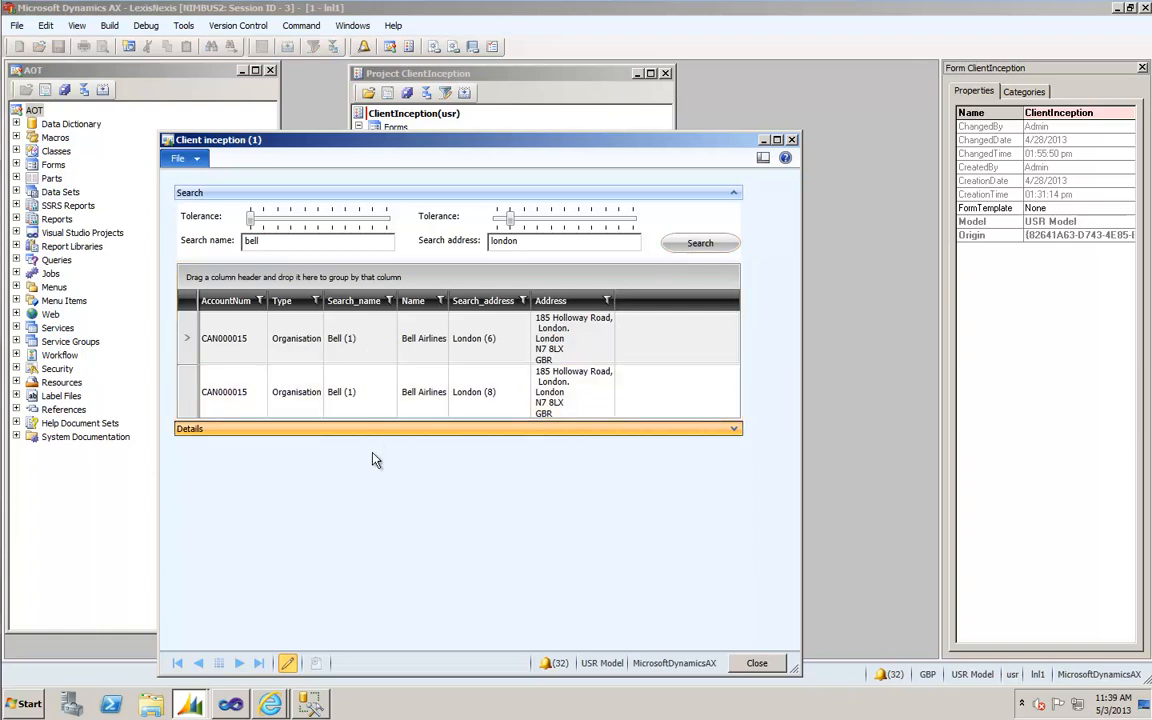
mouse_move(312, 704)
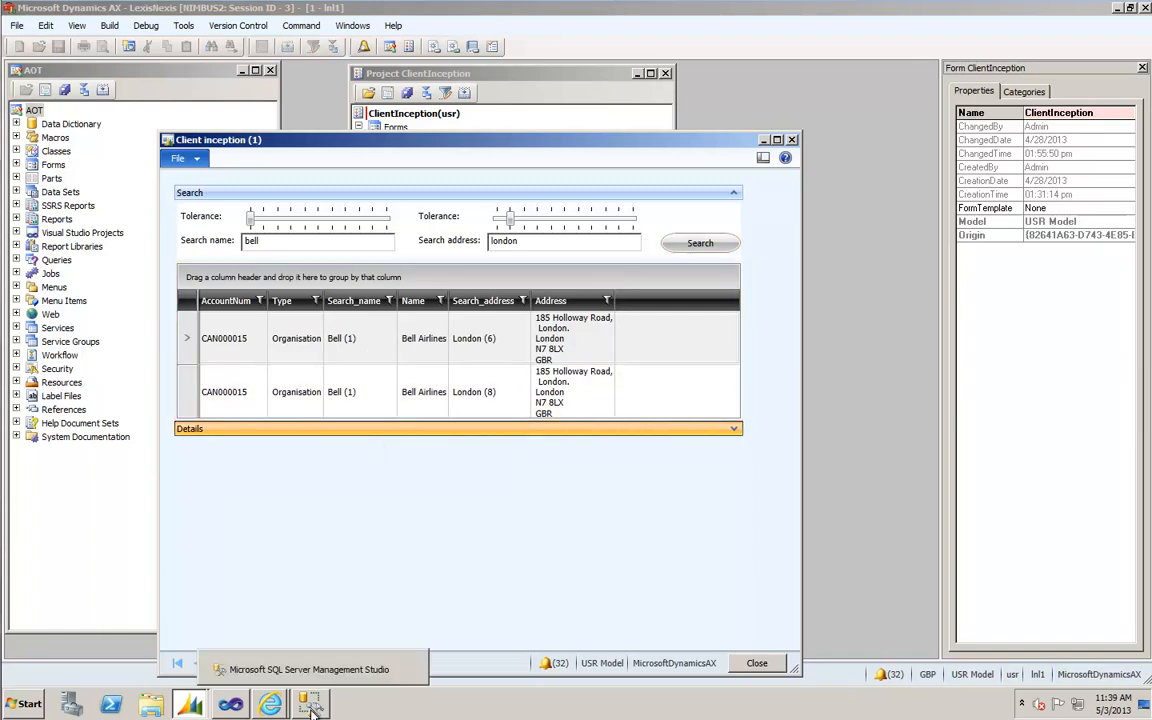
- In SSMS, add and run SOUNDEX queries for jon, jones and johnson alongside john
click(310, 668)
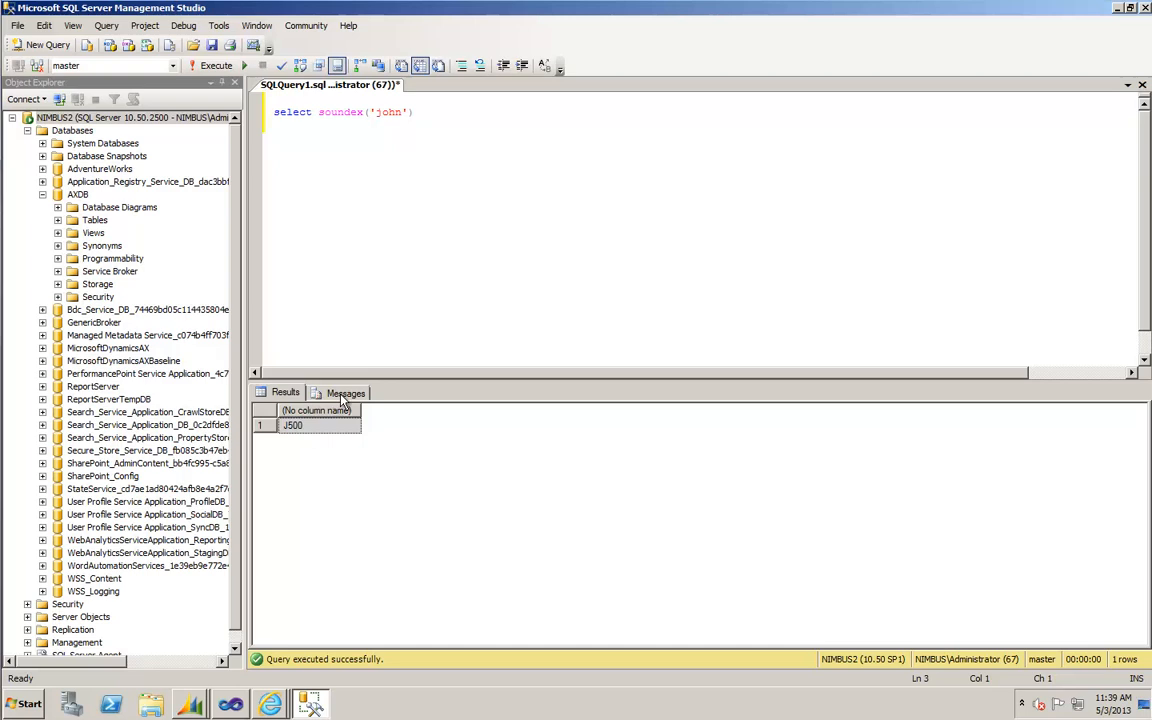
click(388, 112)
text(select soundex('jon'))
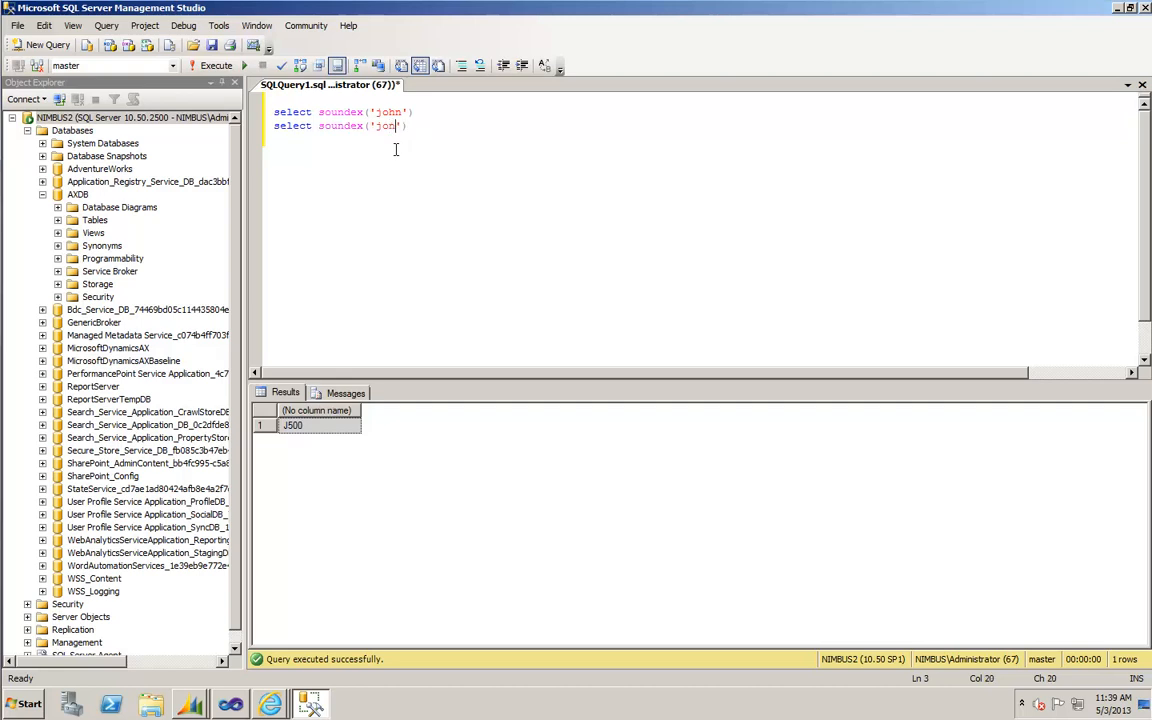
click(216, 64)
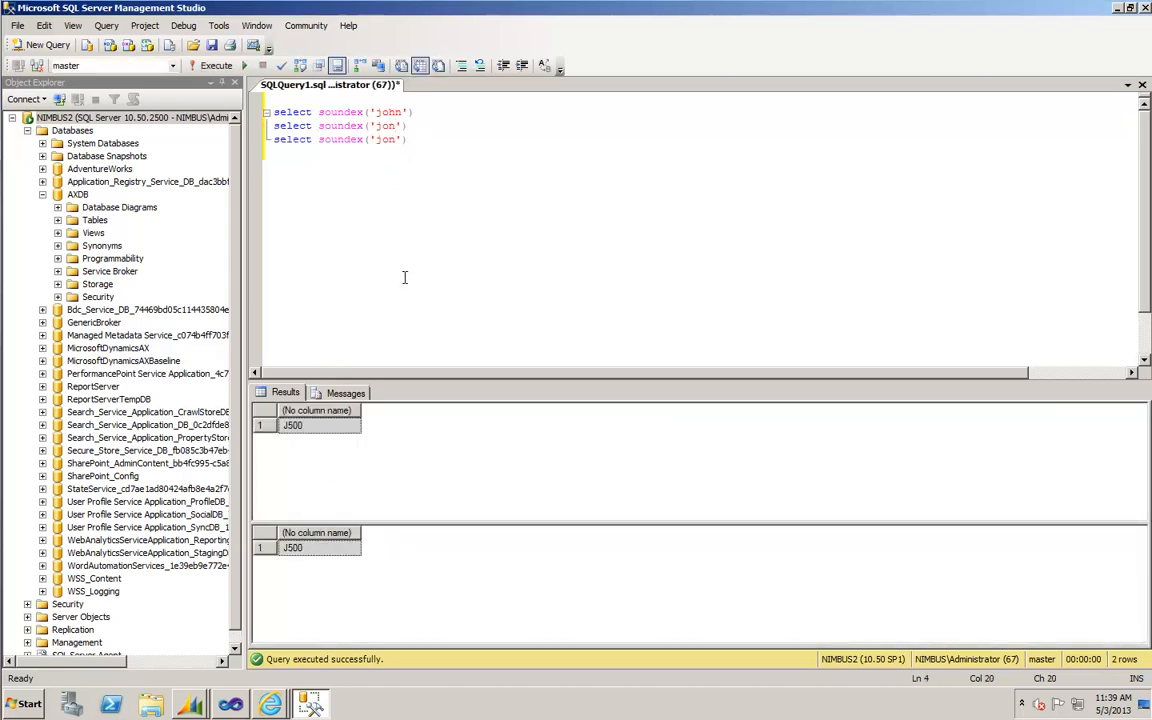
text(hnson'))
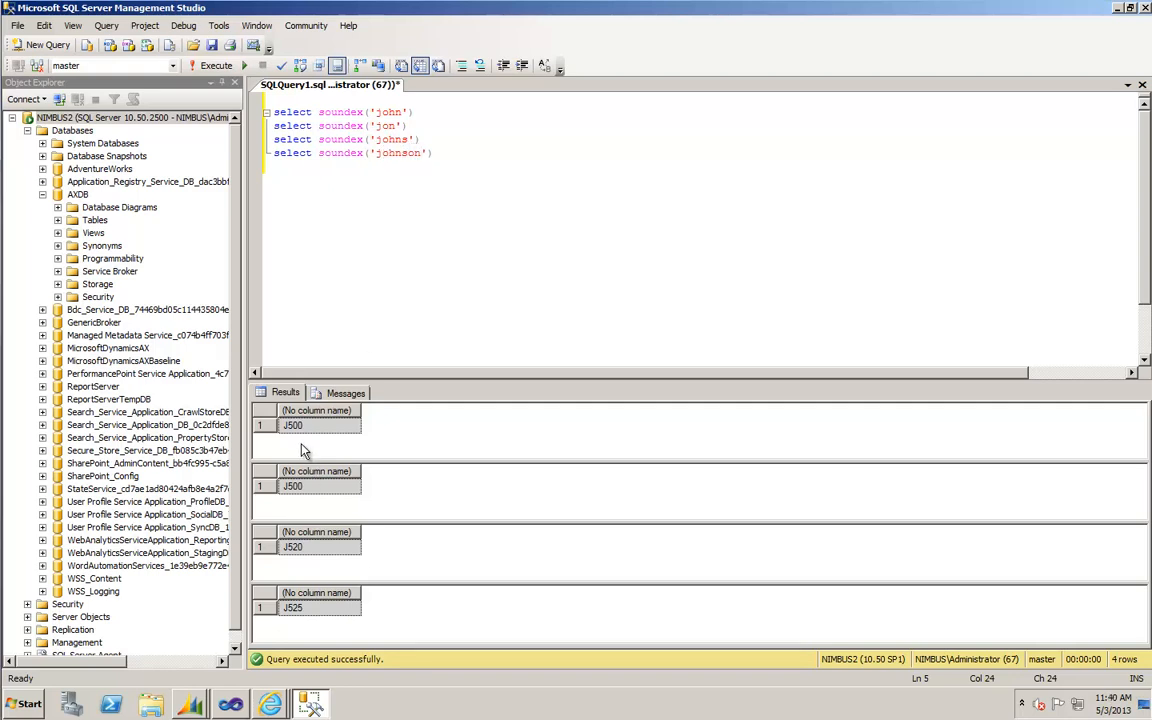
mouse_move(306, 572)
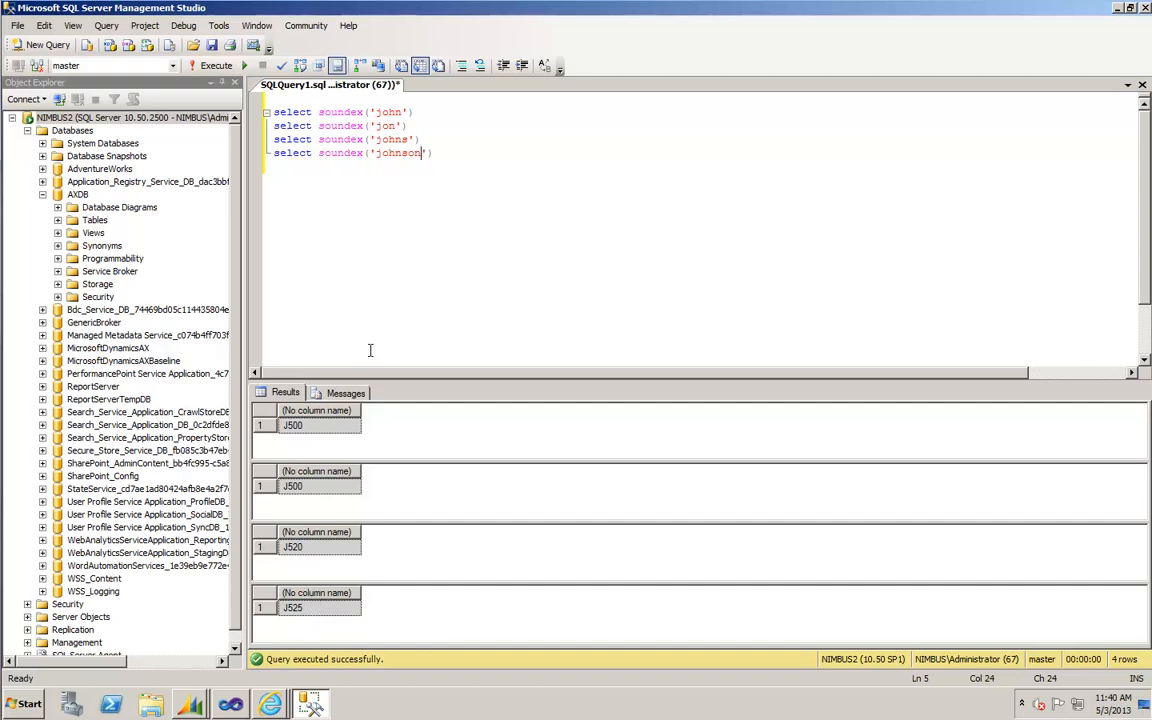
double_click(388, 112)
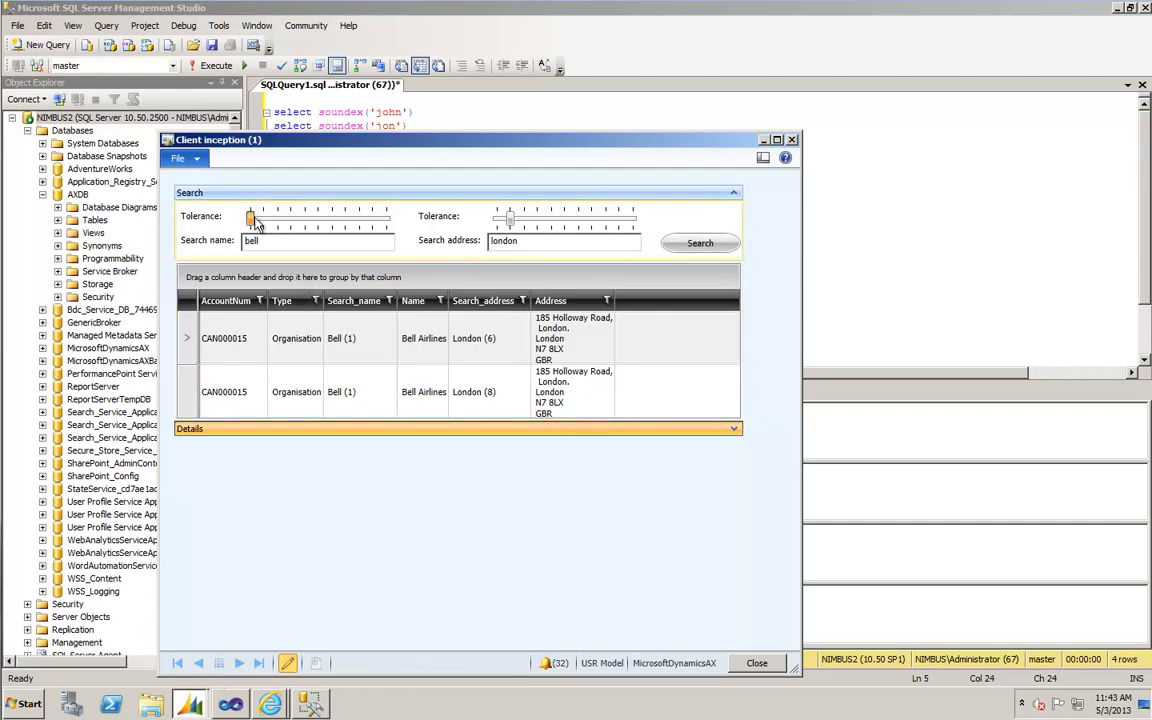
- Loosen name tolerance and search for name jon at address bur (Burnham)
drag(252, 216, 290, 216)
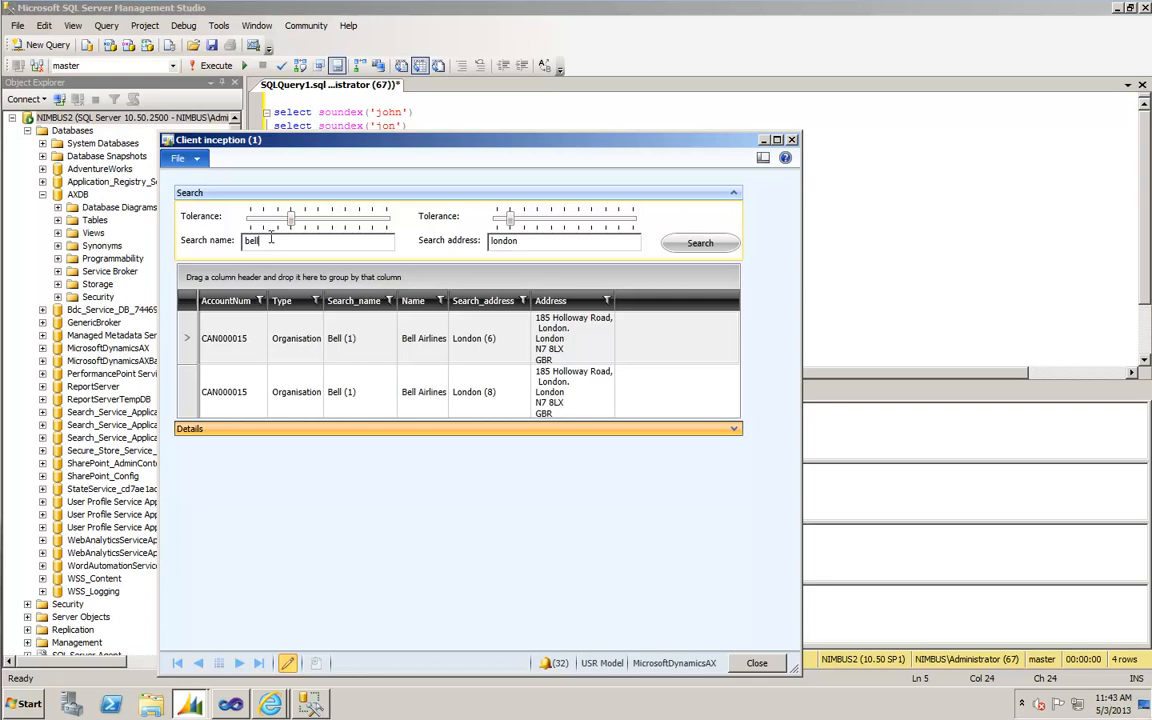
text(jon)
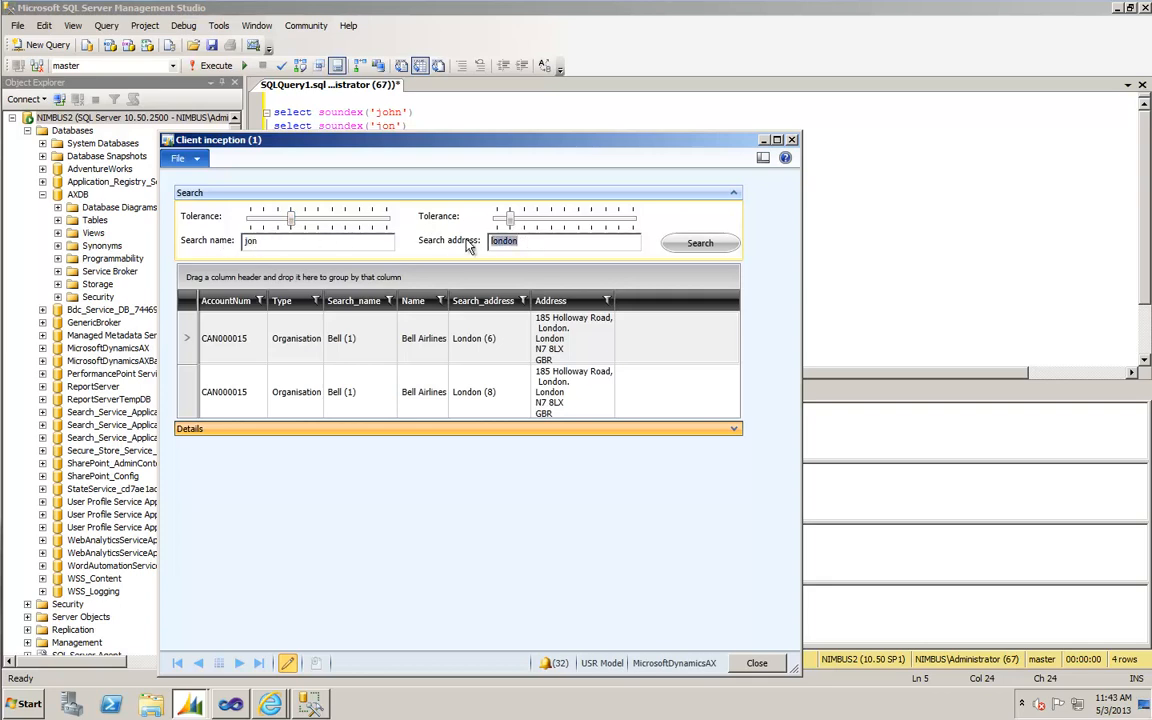
text(burnam)
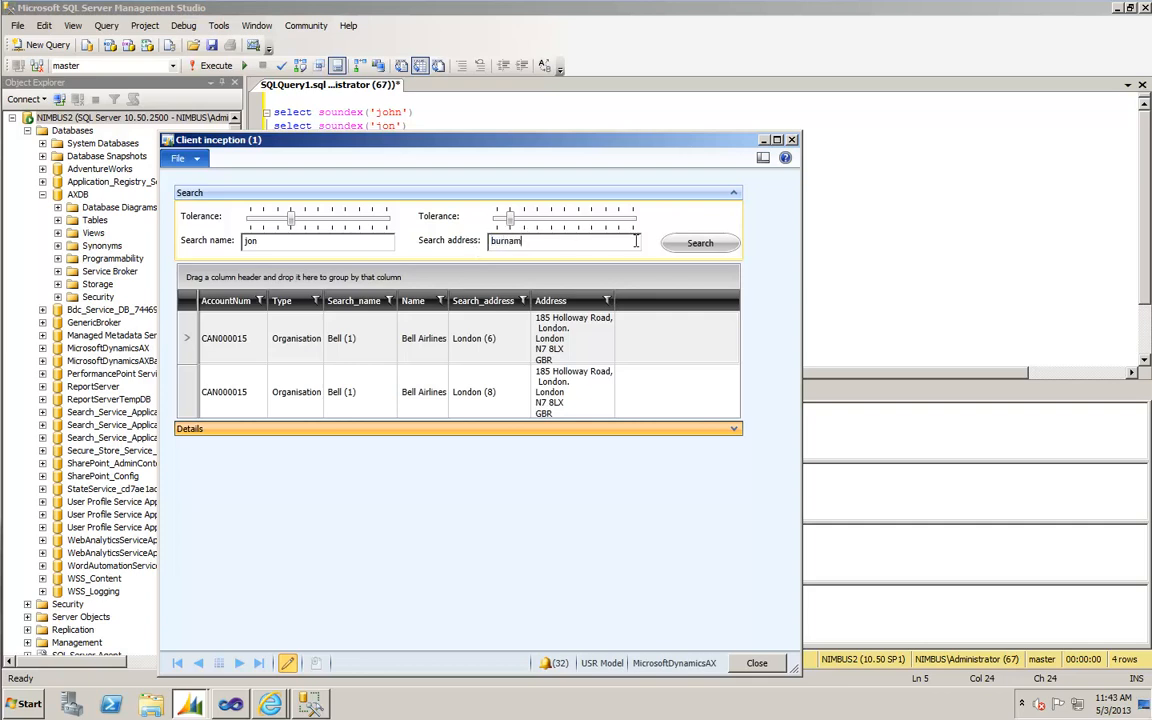
click(700, 244)
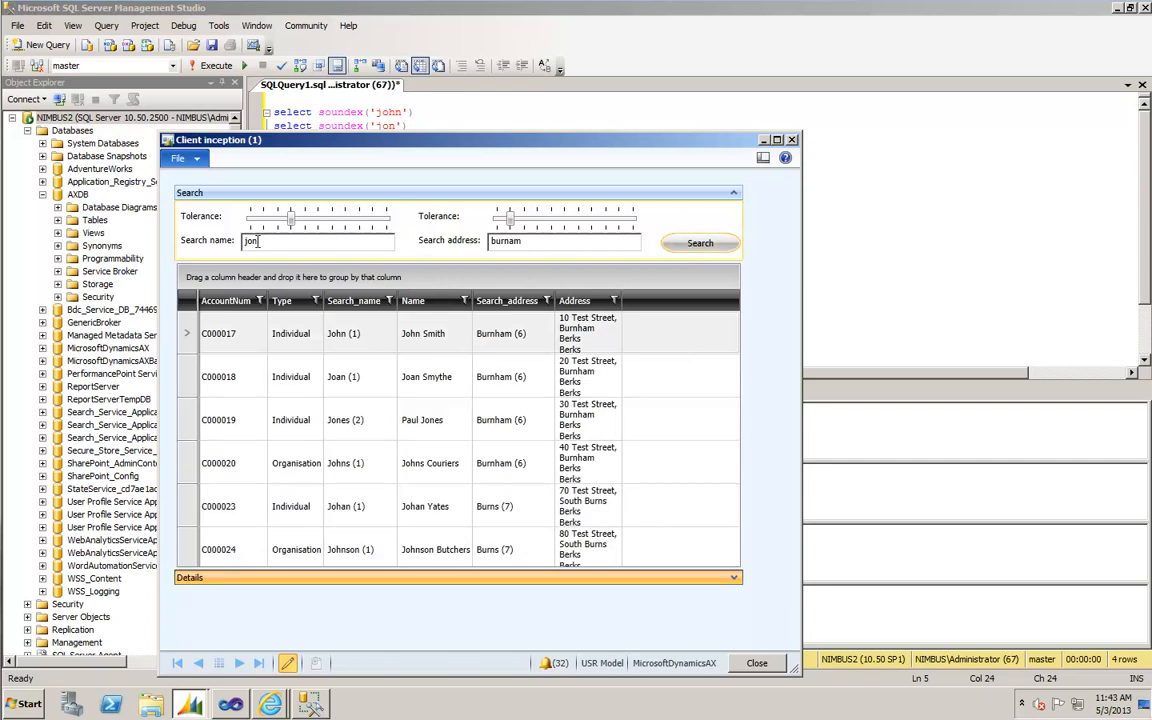
triple_click(564, 240)
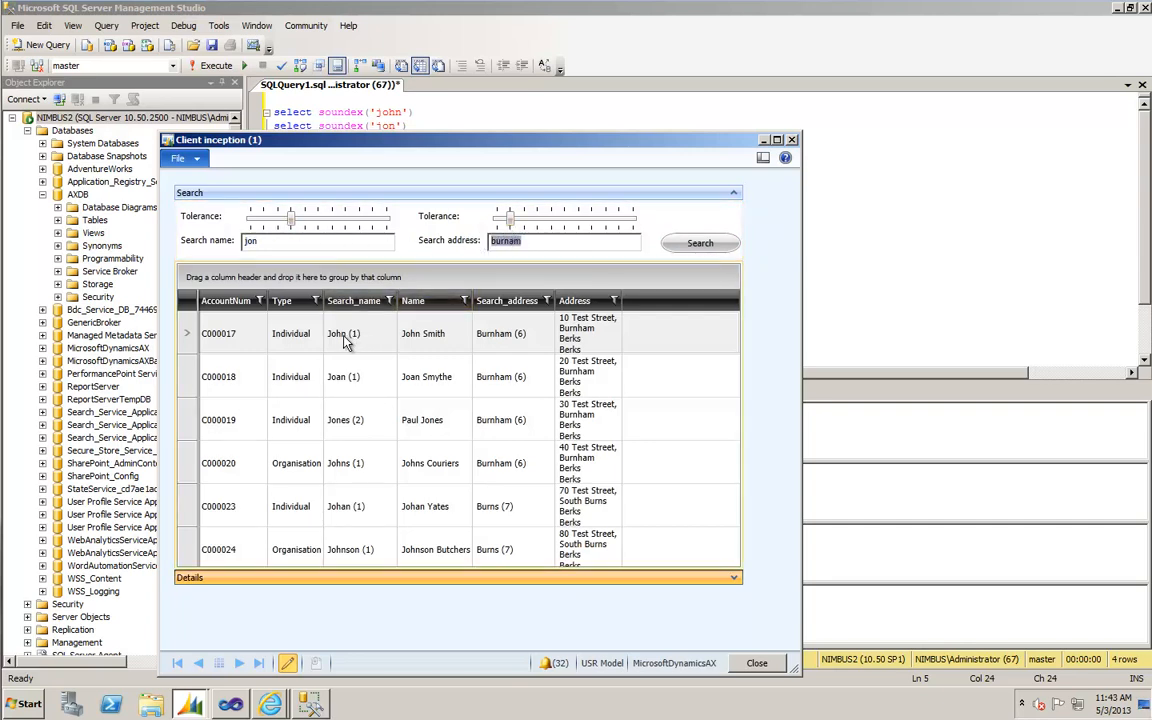
click(344, 376)
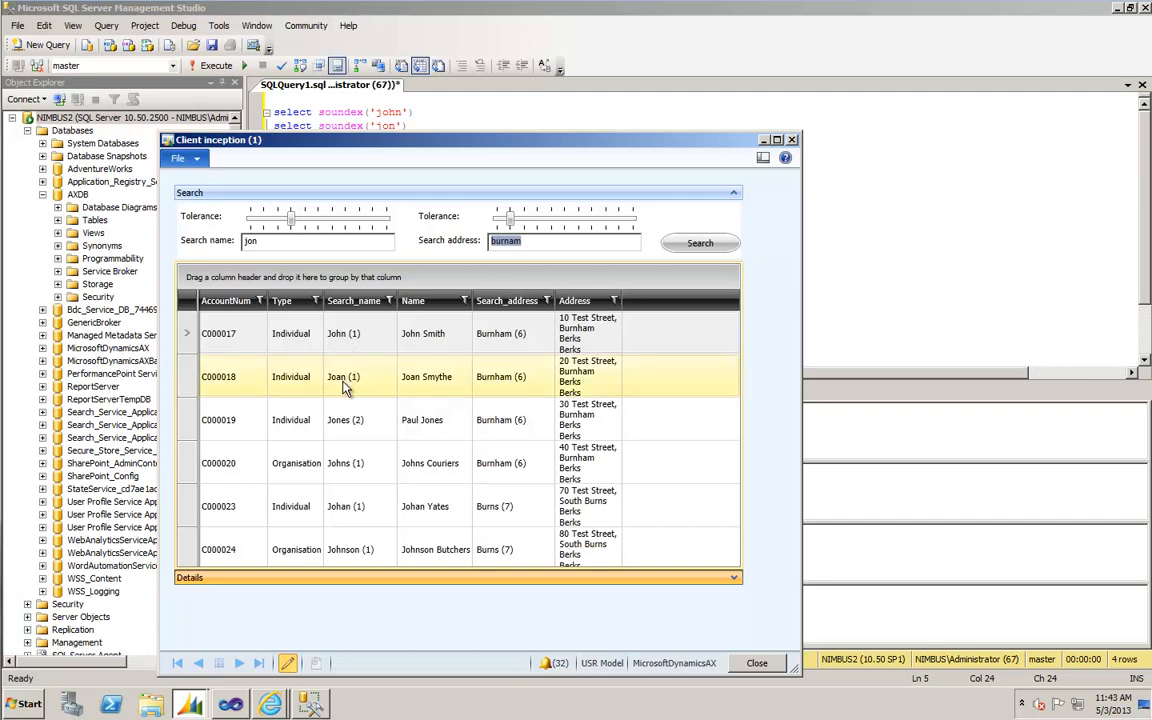
click(344, 464)
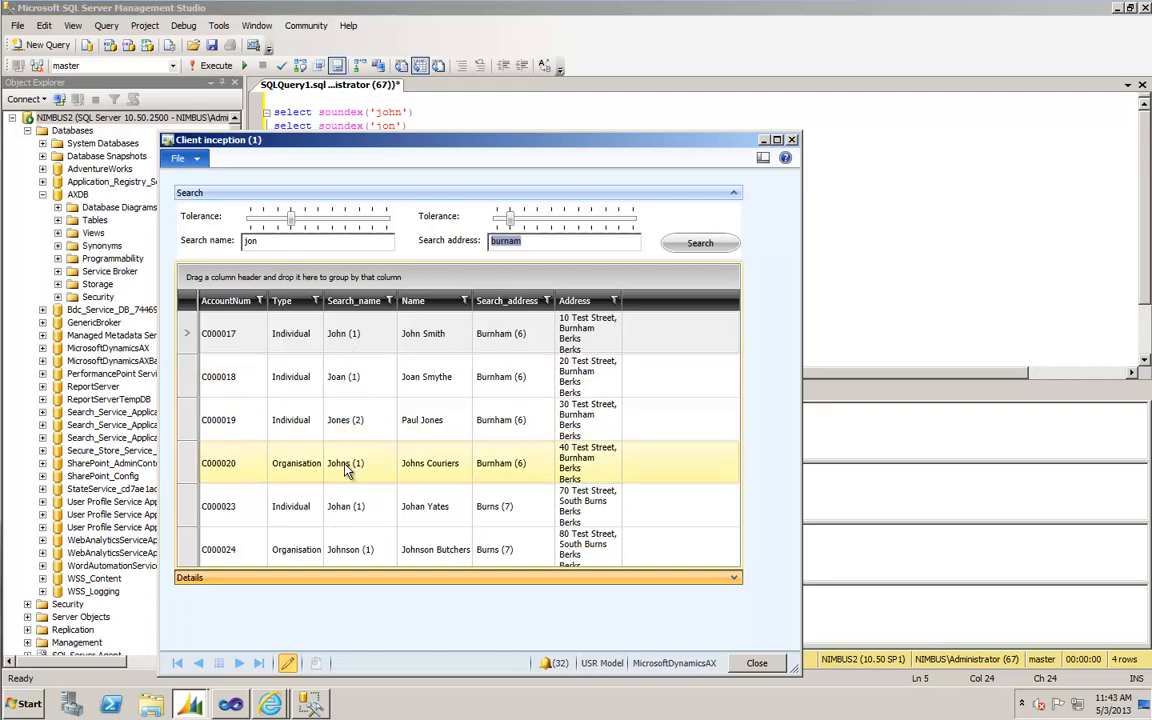
click(348, 548)
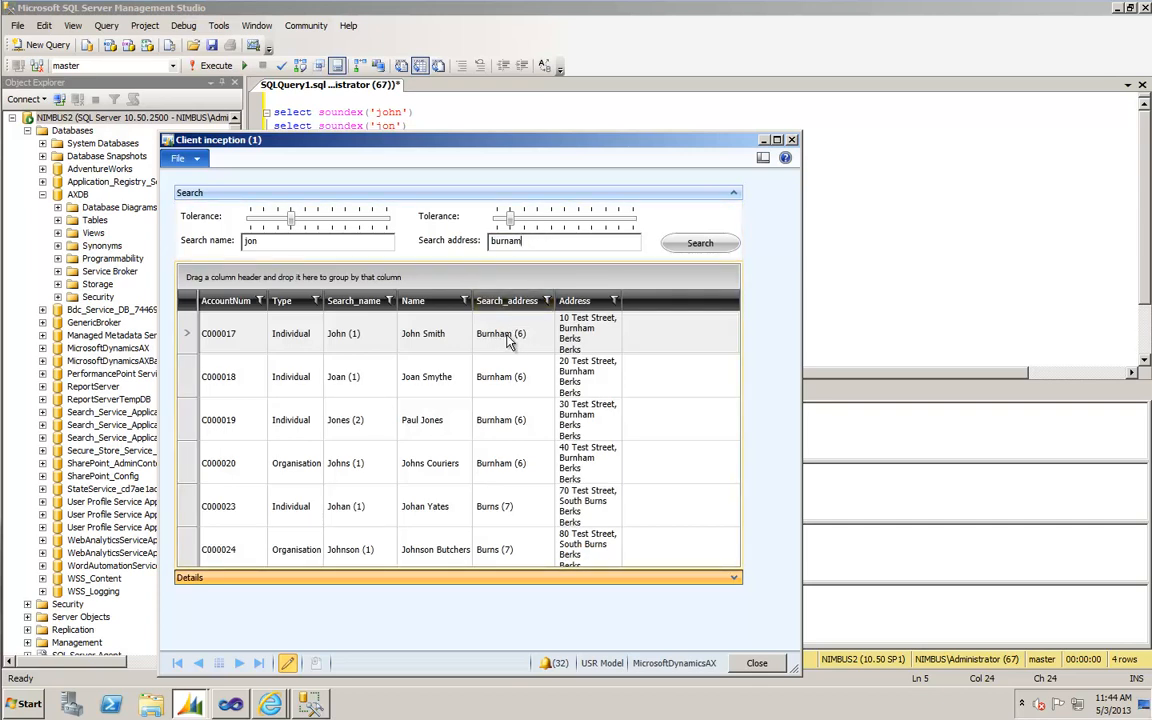
click(500, 420)
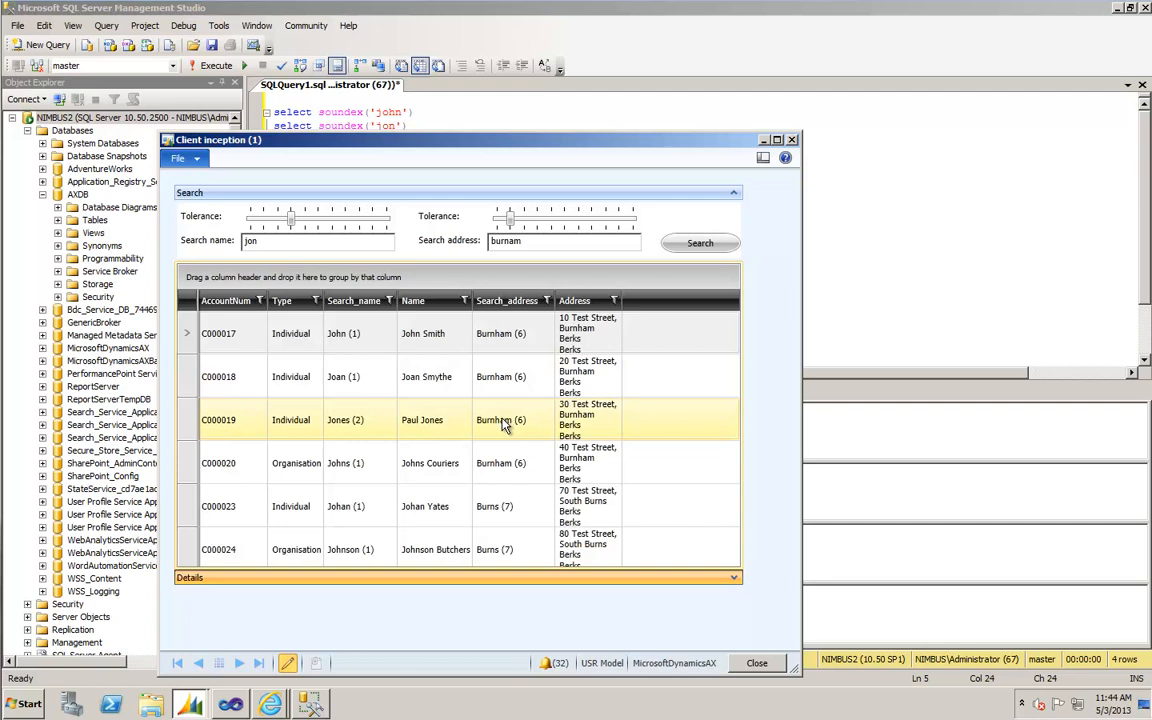
click(490, 506)
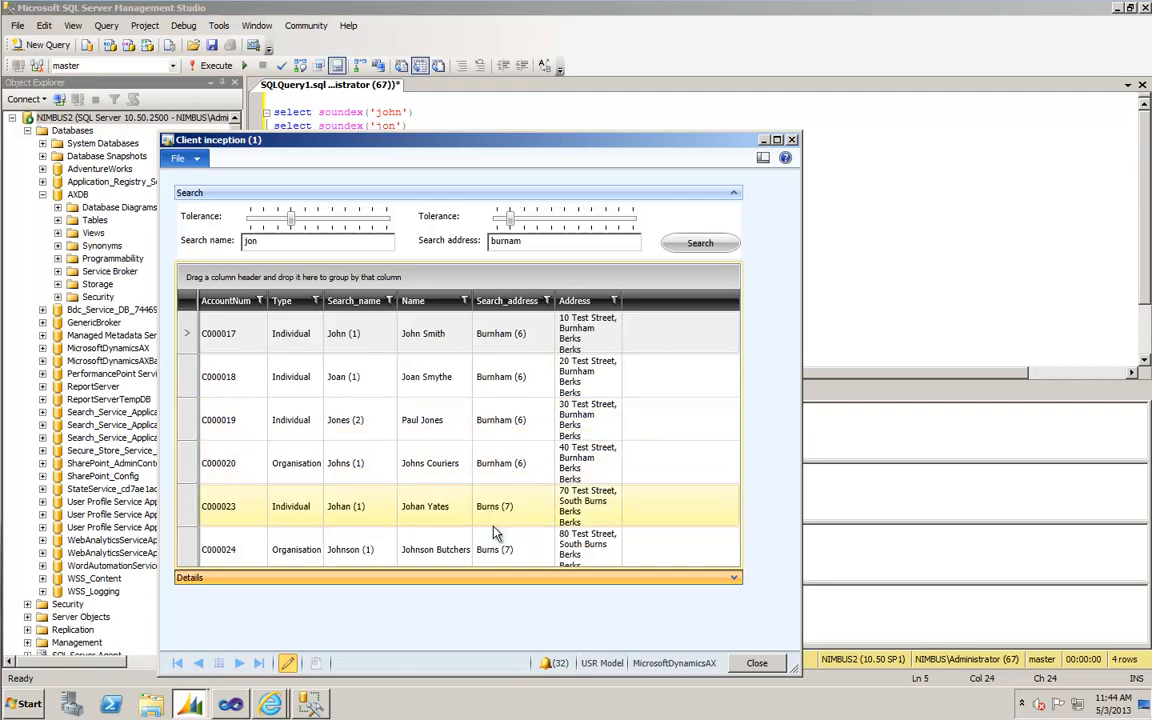
click(496, 548)
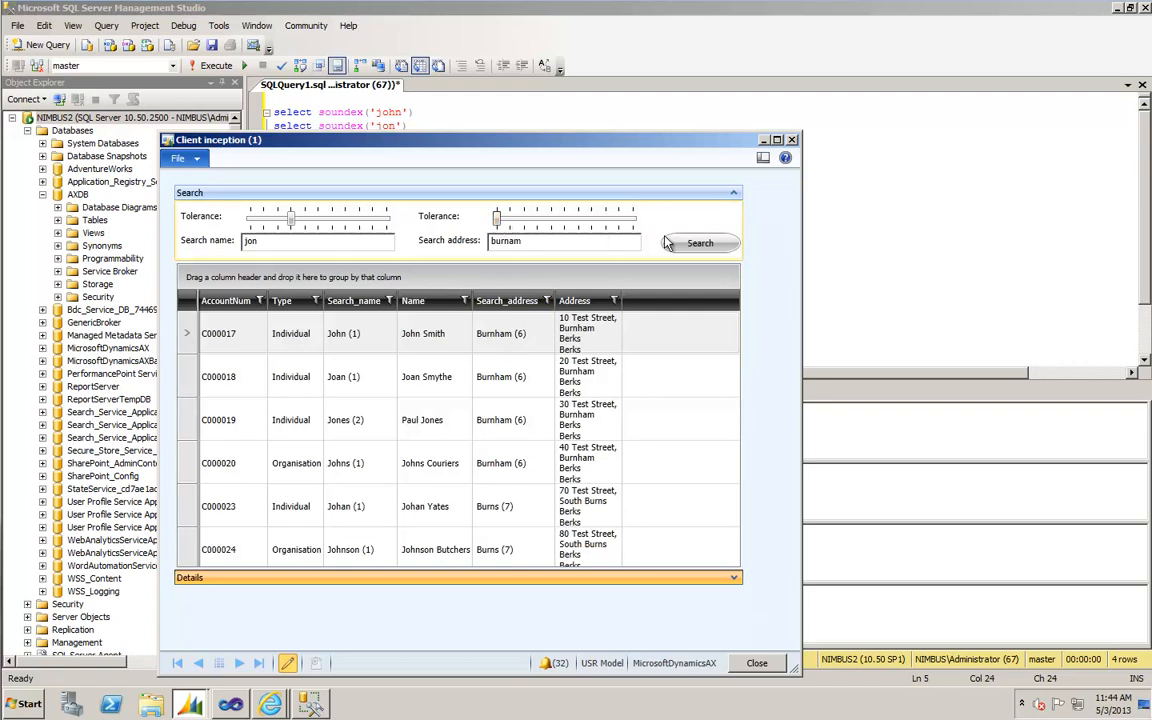
- Lower name tolerance and rerun the jon/Burnham search, leaving only John Smith and Joan Smythe
click(700, 244)
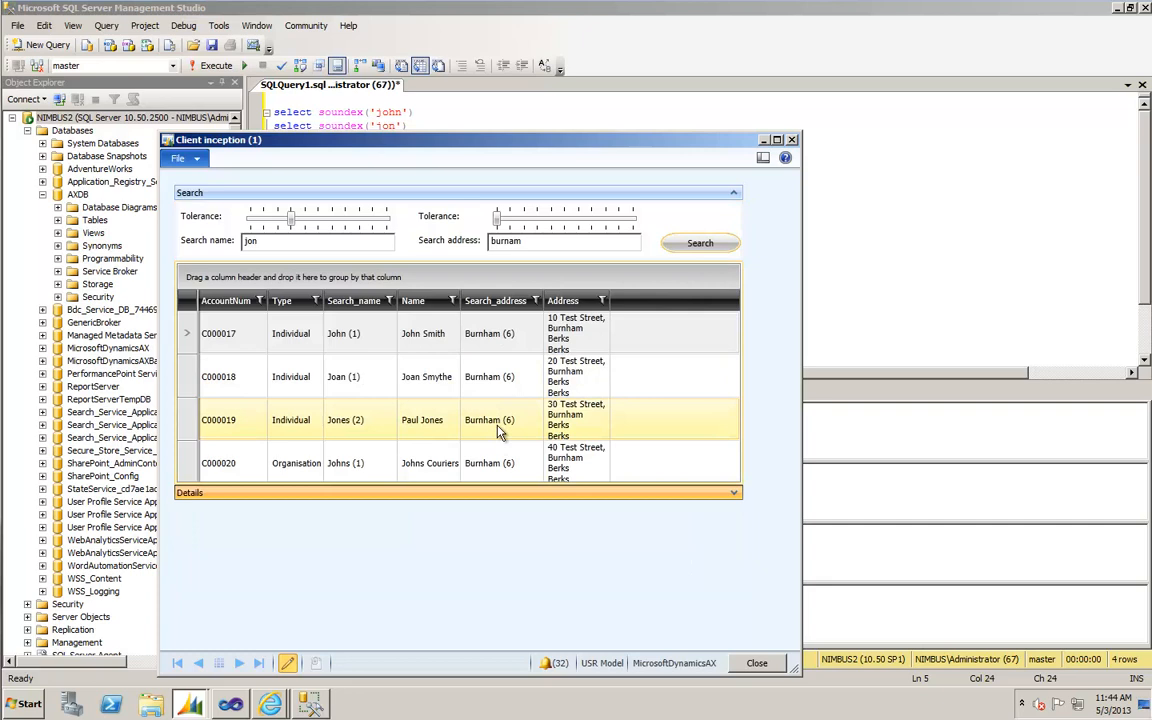
click(356, 464)
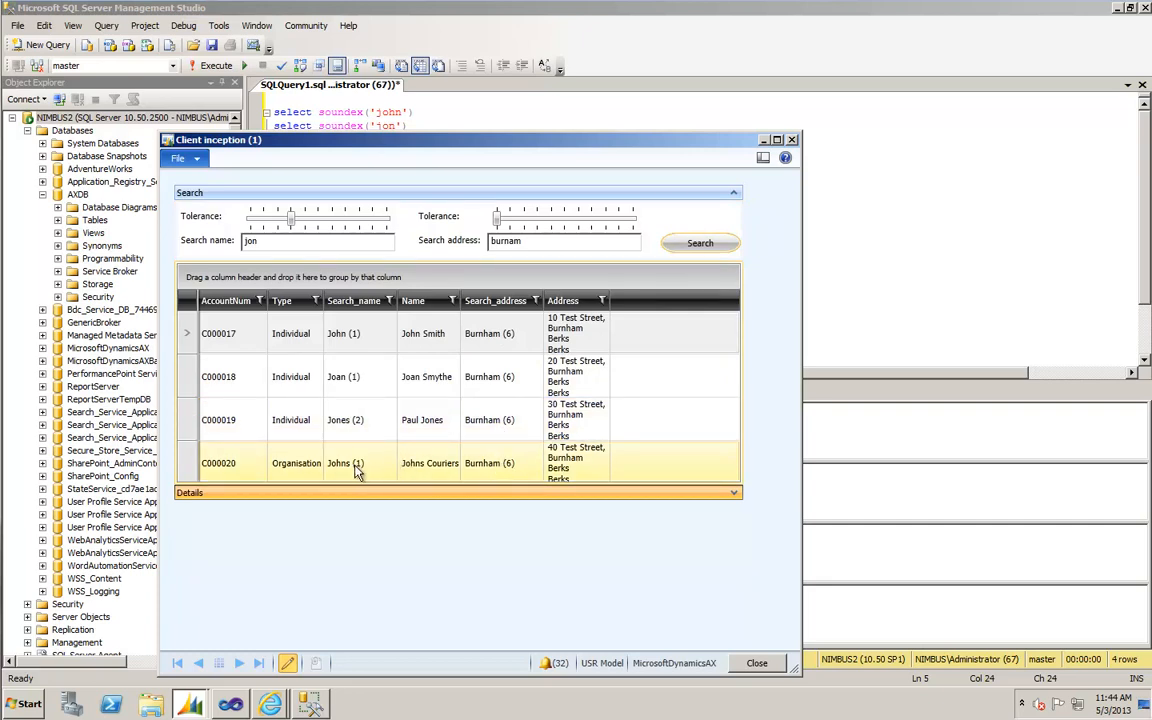
click(360, 376)
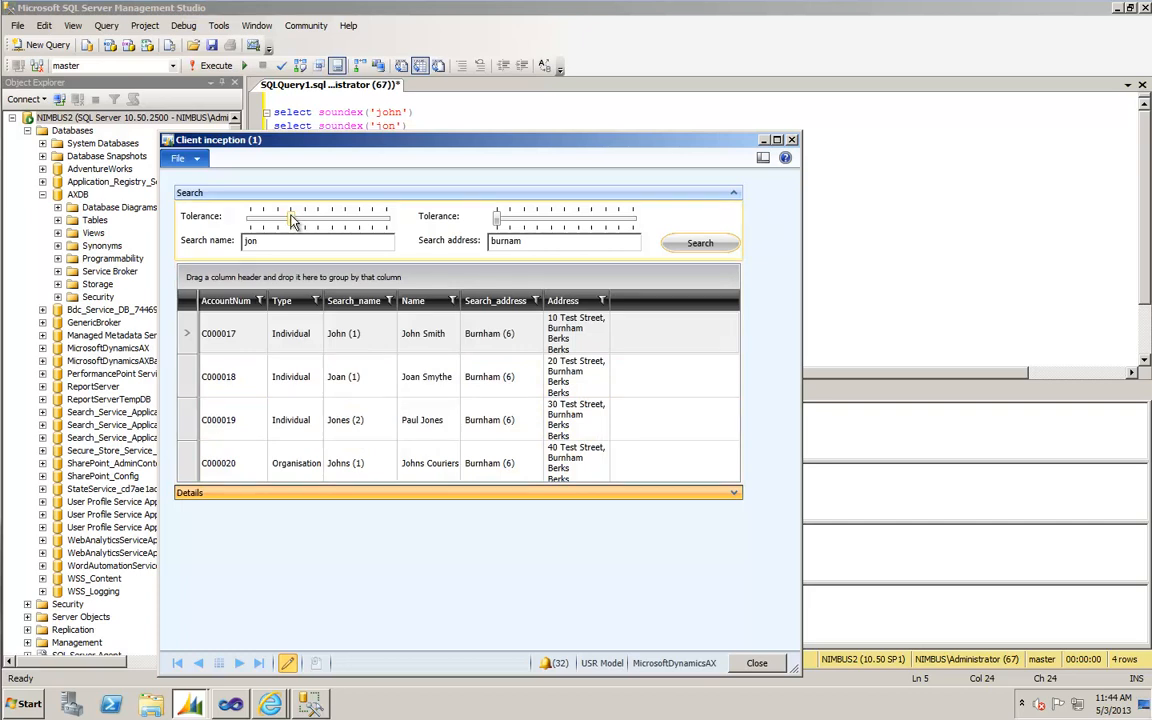
drag(292, 216, 278, 216)
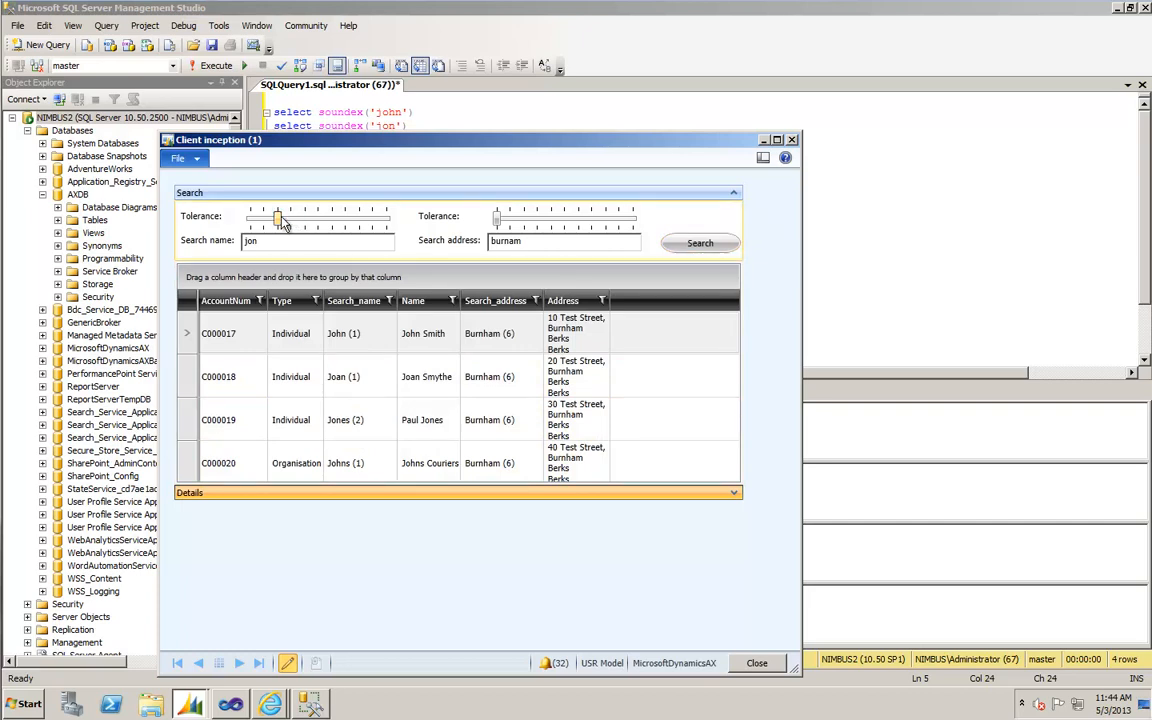
mouse_move(416, 224)
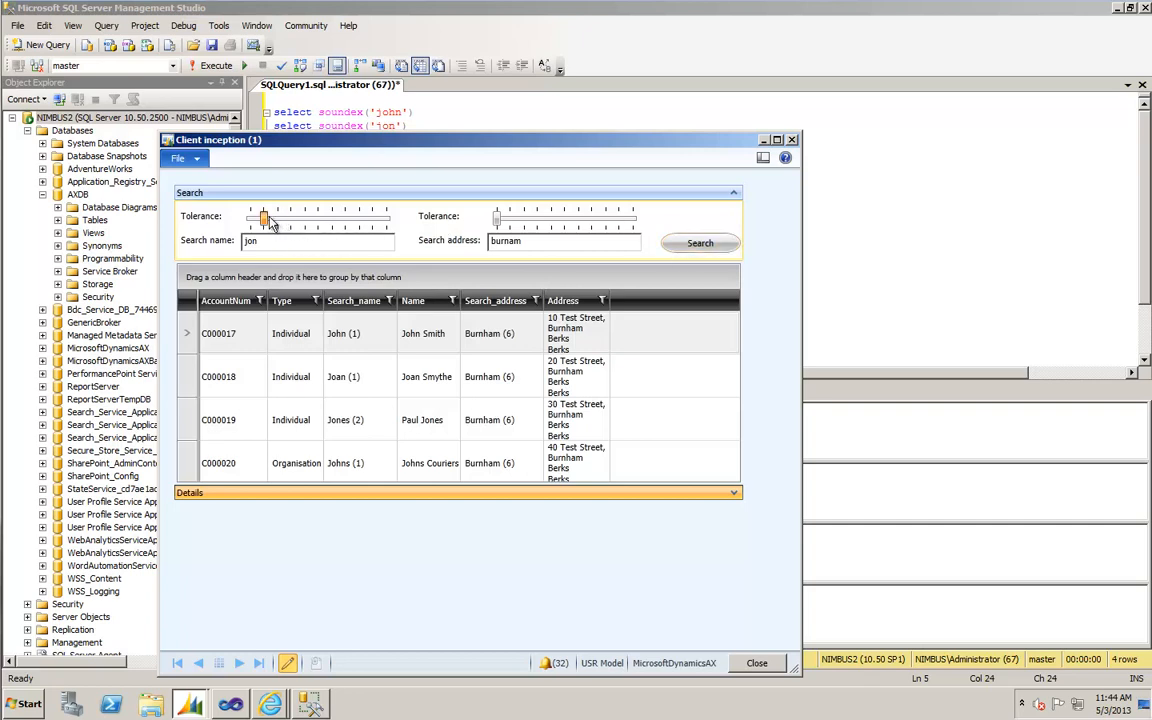
click(700, 244)
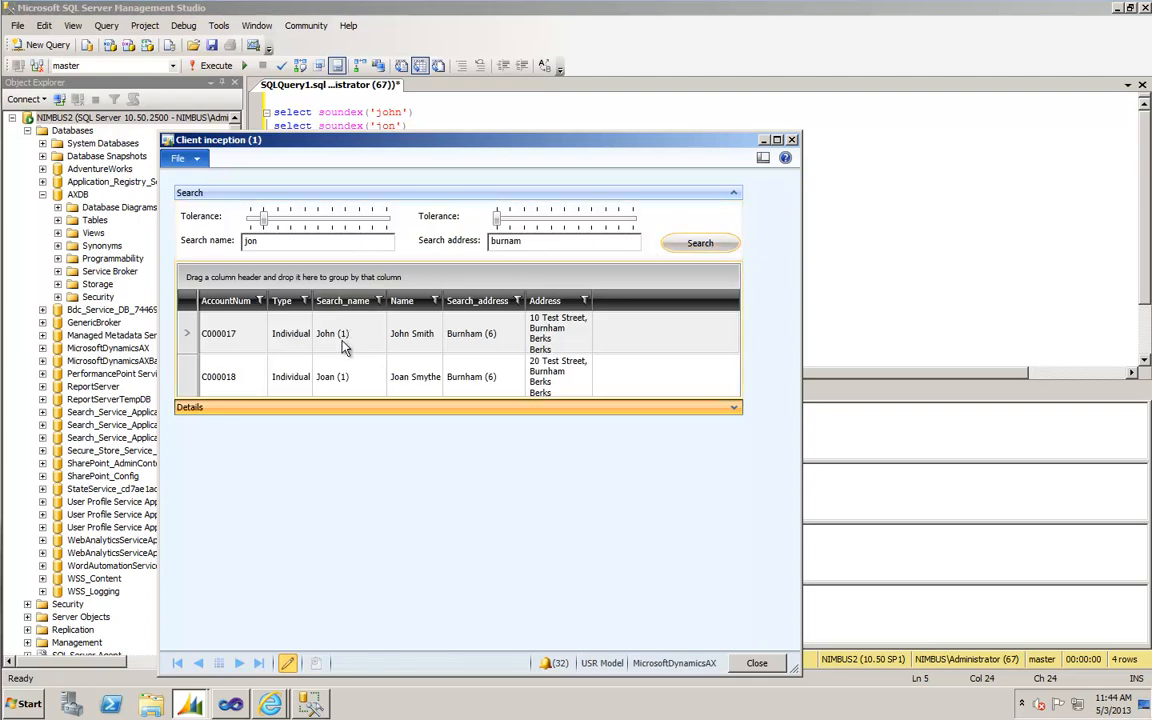
click(340, 376)
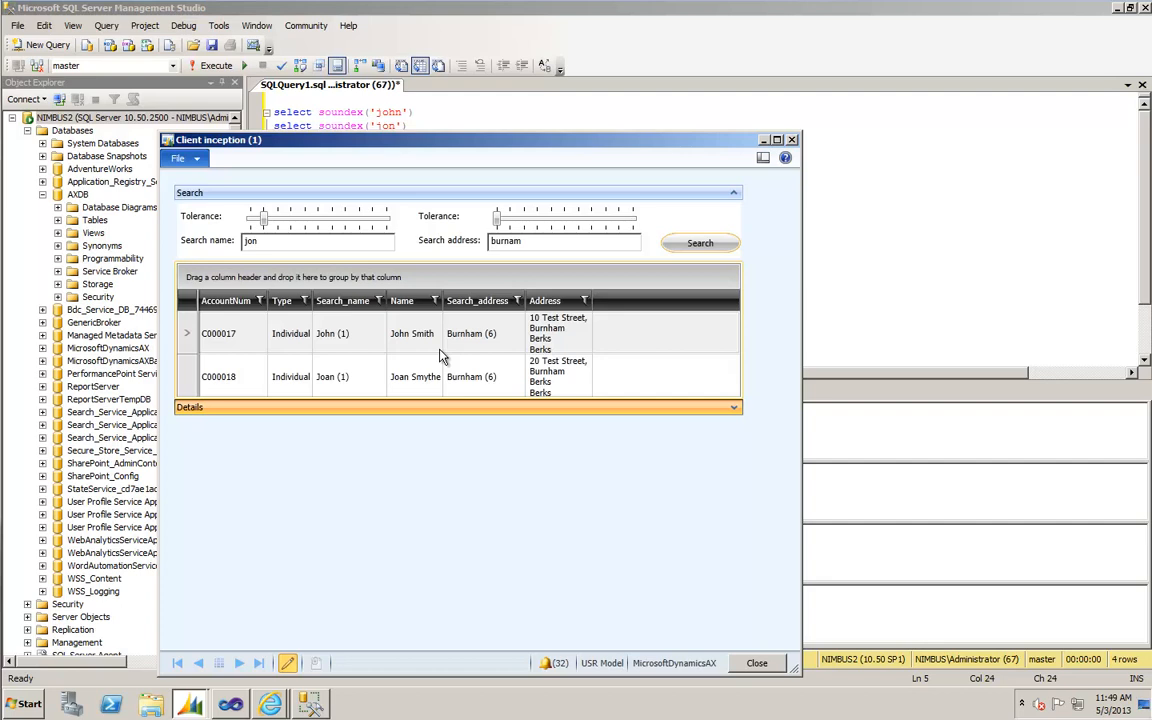
mouse_move(536, 236)
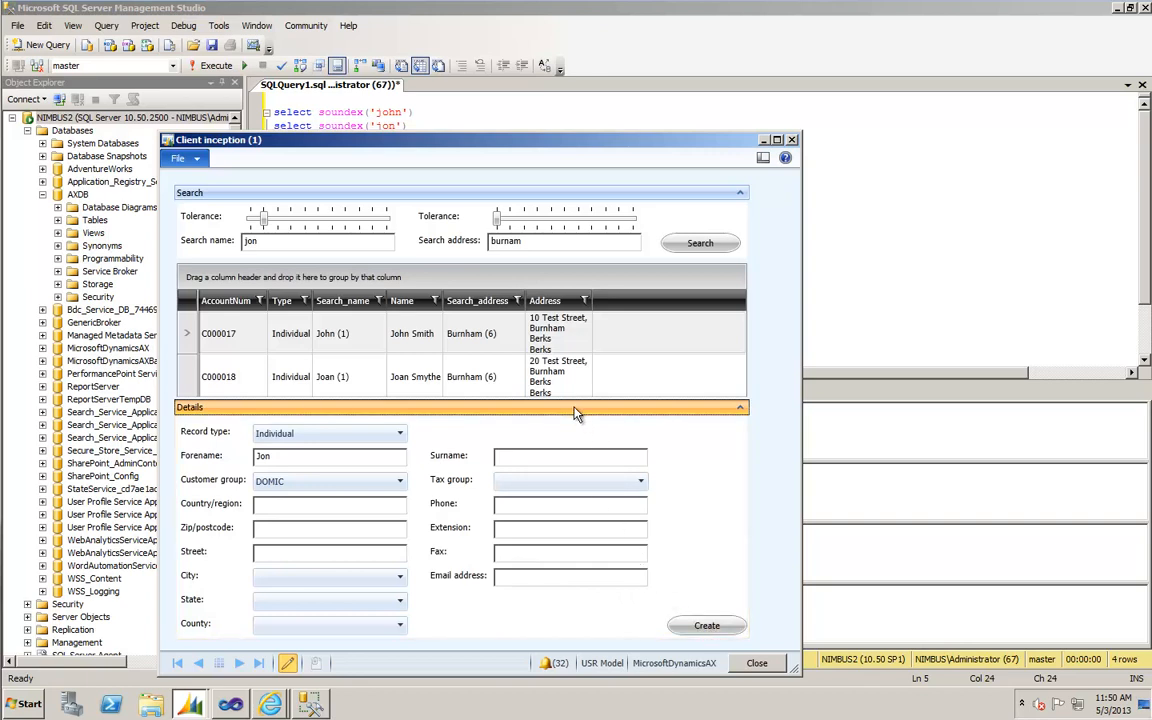
click(736, 408)
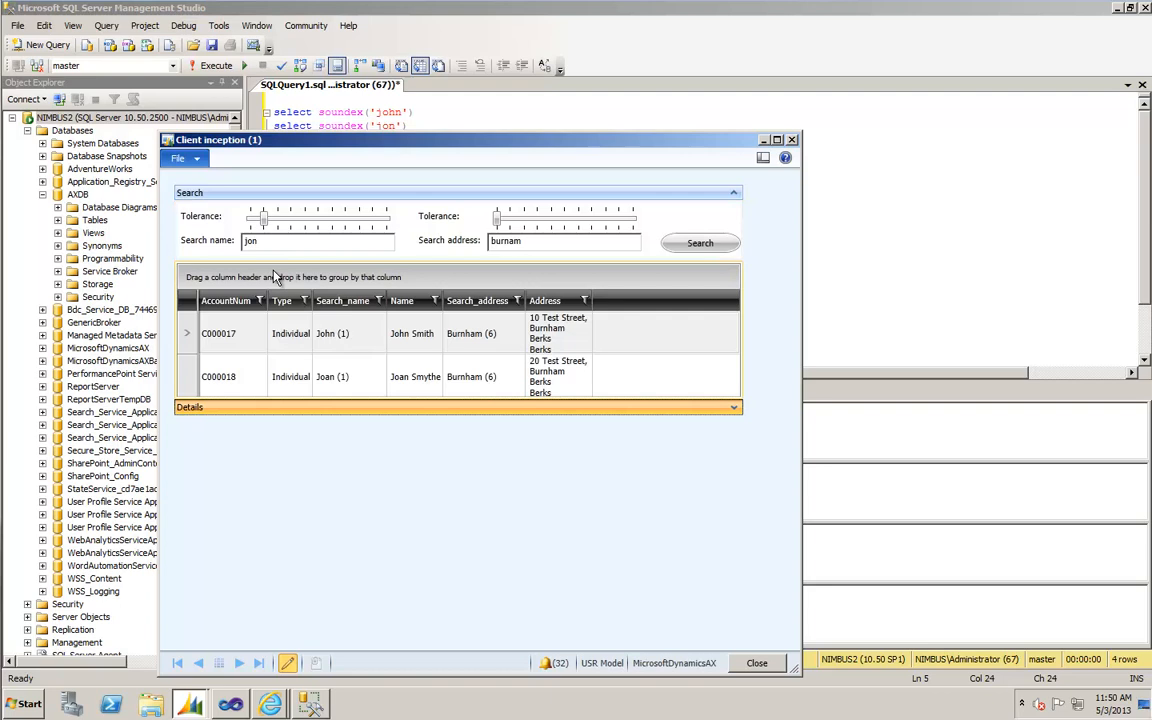
mouse_move(336, 344)
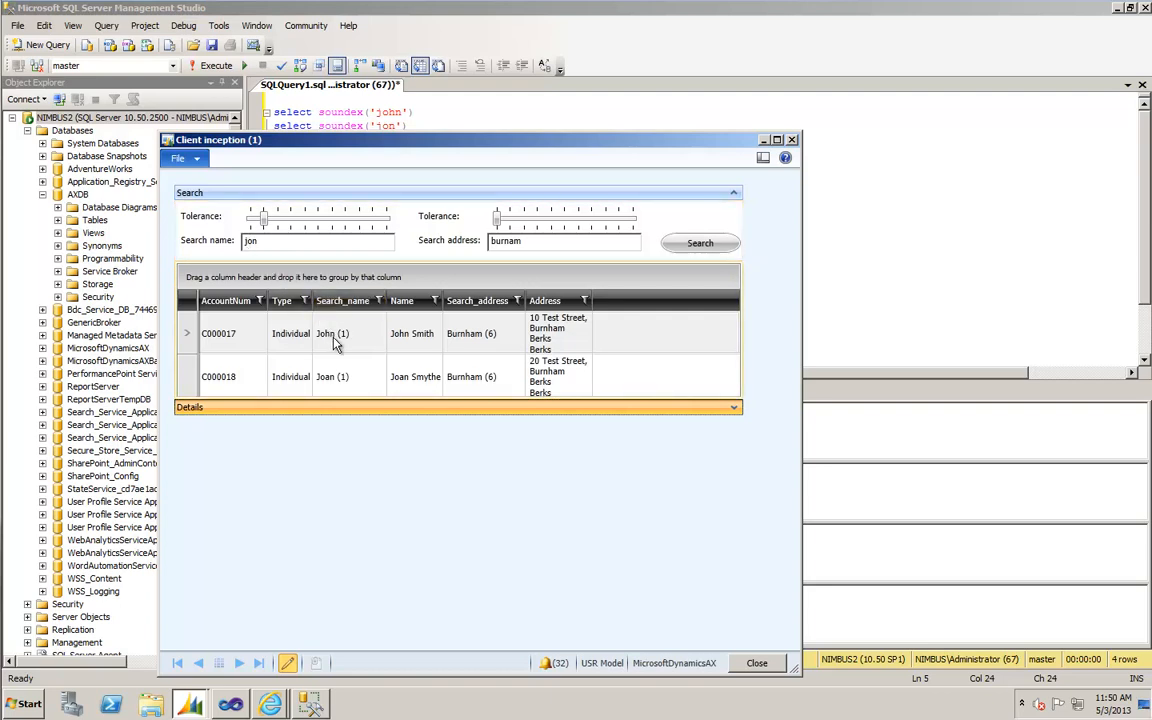
mouse_move(364, 344)
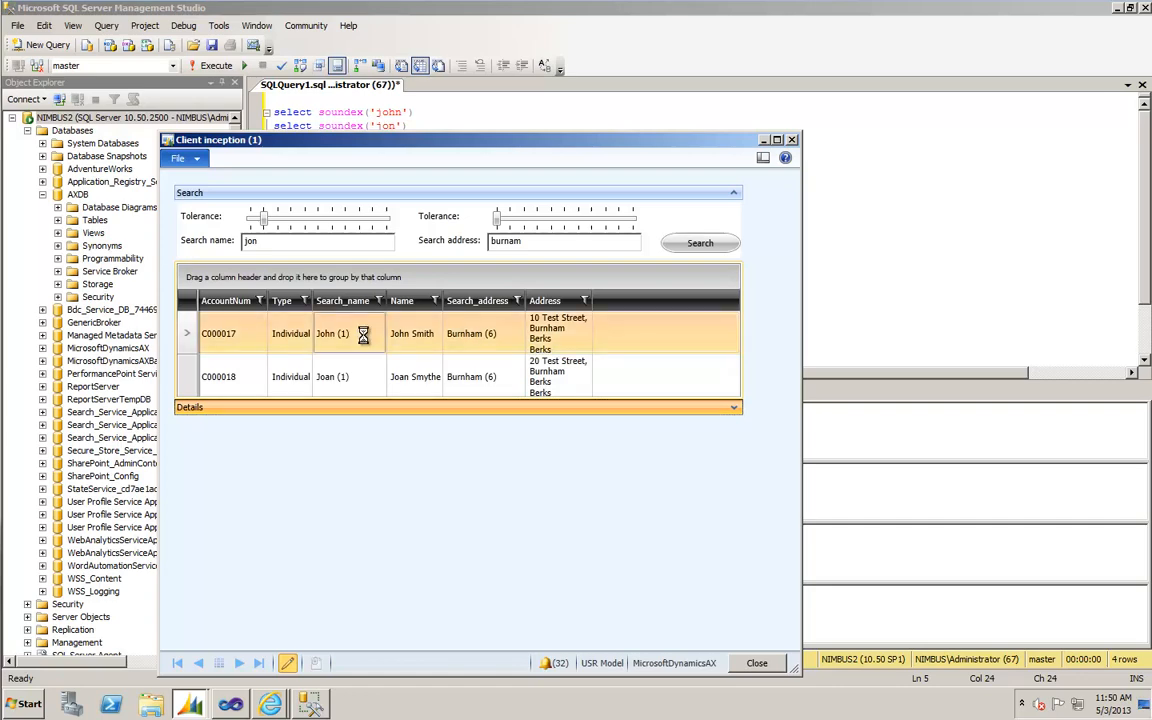
- View John Smith's customer record C000017, scroll its FastTabs and close it
double_click(332, 332)
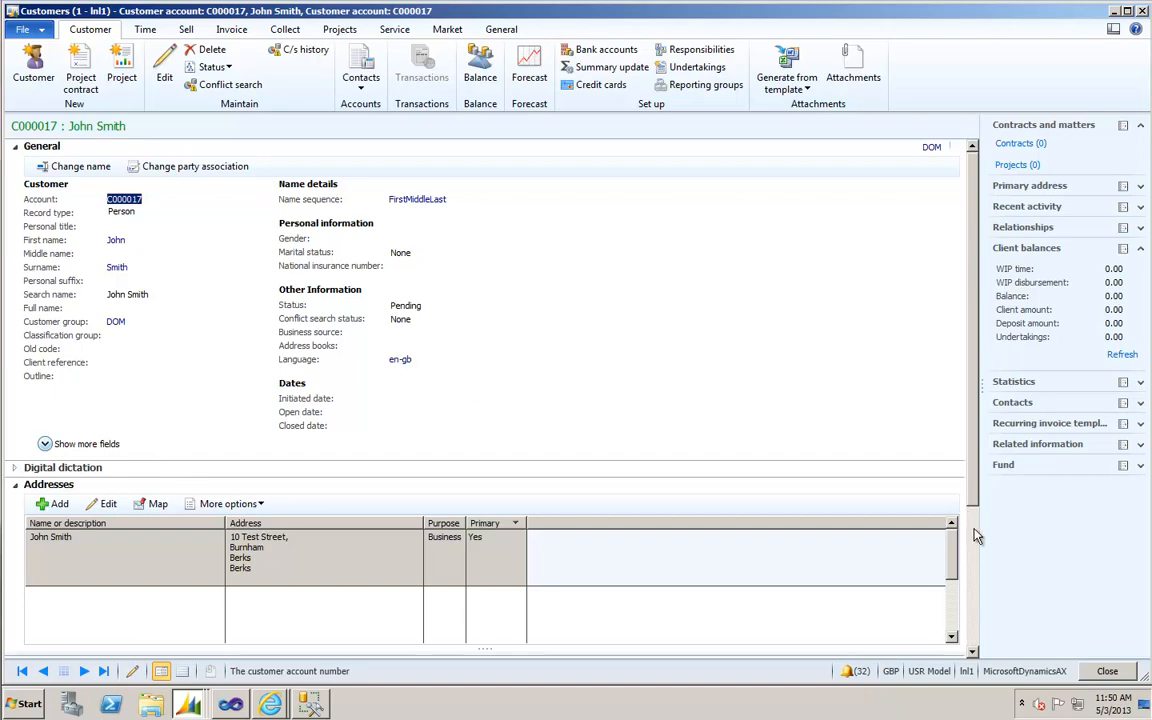
scroll(down, 3)
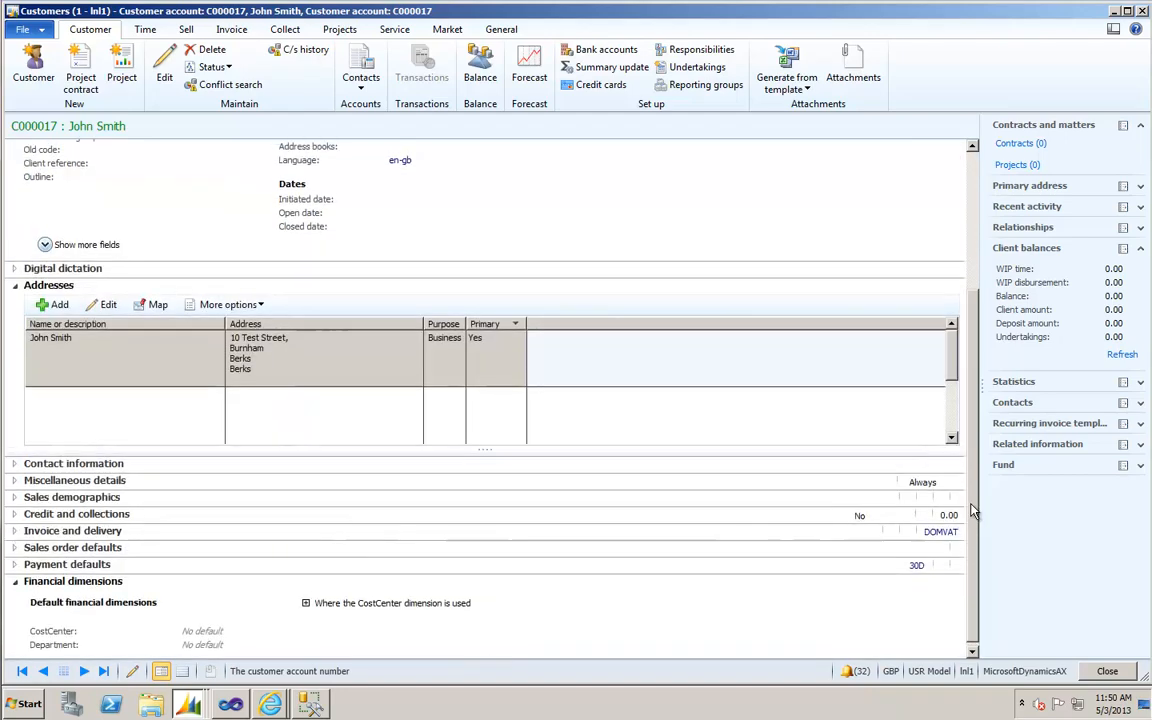
click(42, 146)
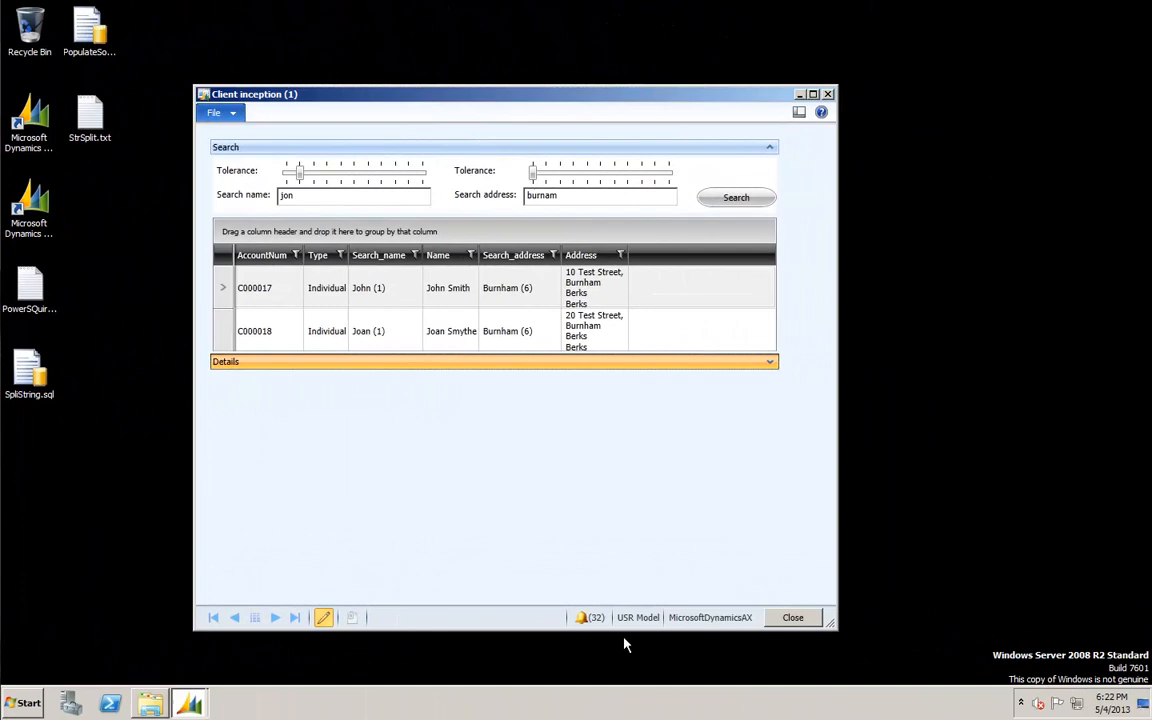
mouse_move(472, 468)
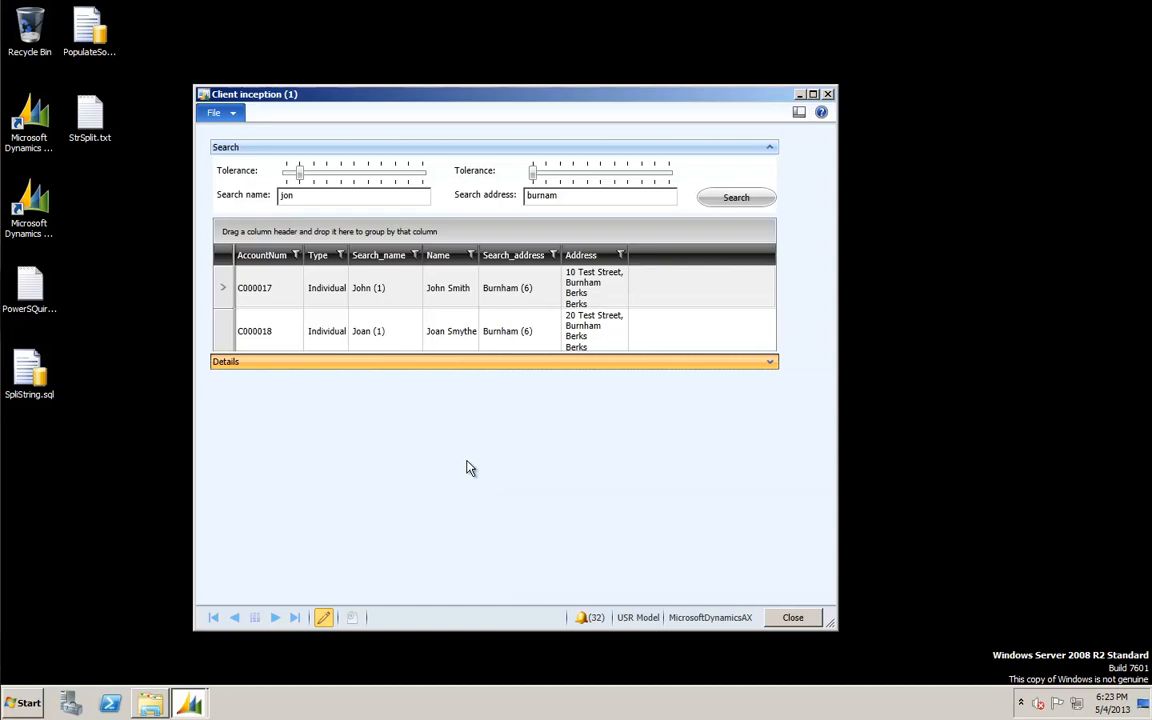
mouse_move(464, 420)
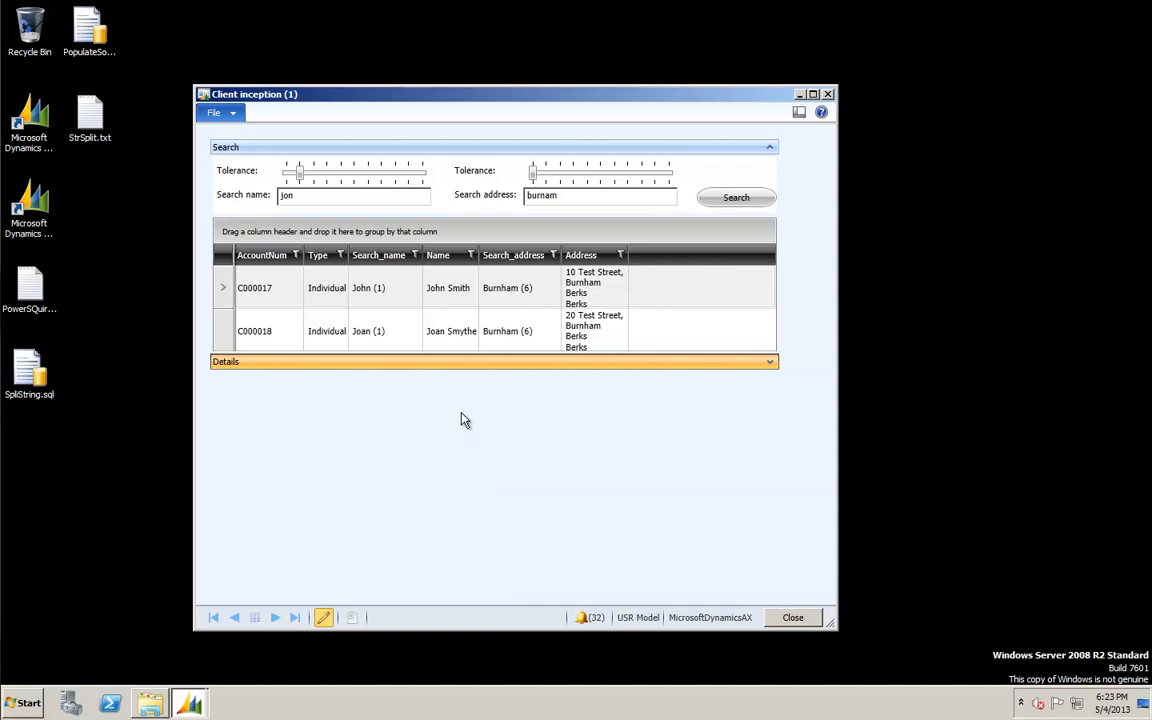
mouse_move(464, 368)
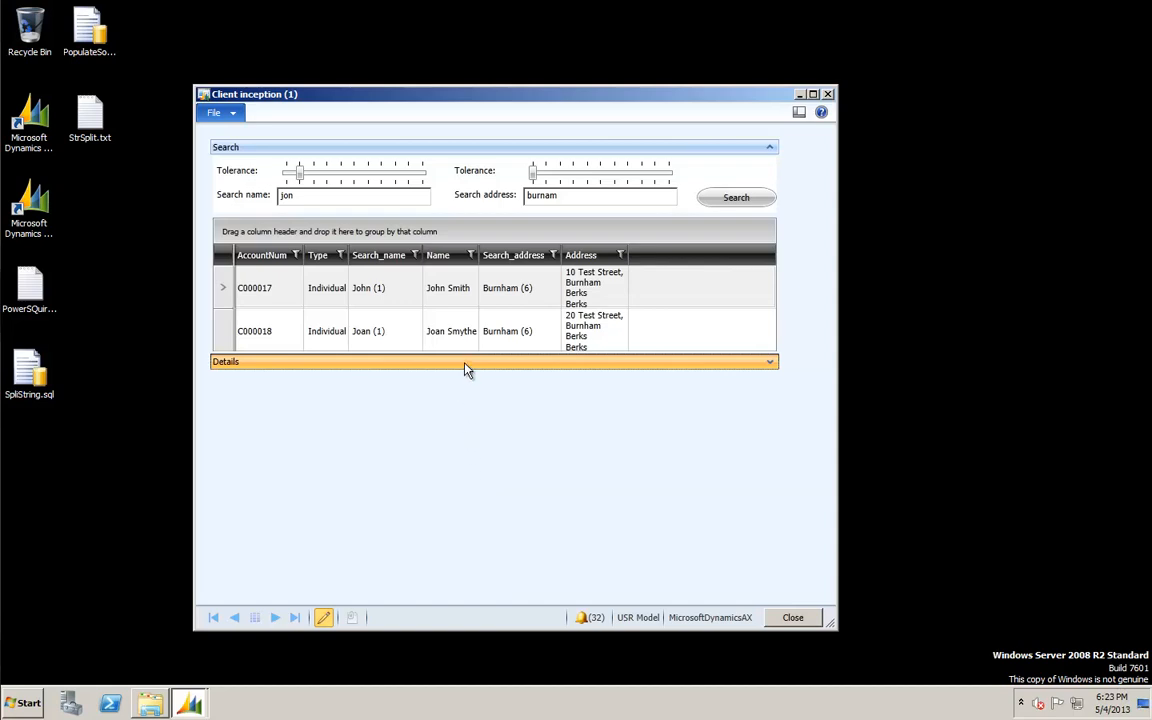
- Enter Individual customer Jo Smith with customer group DOM and tax group DOMVAT
click(492, 360)
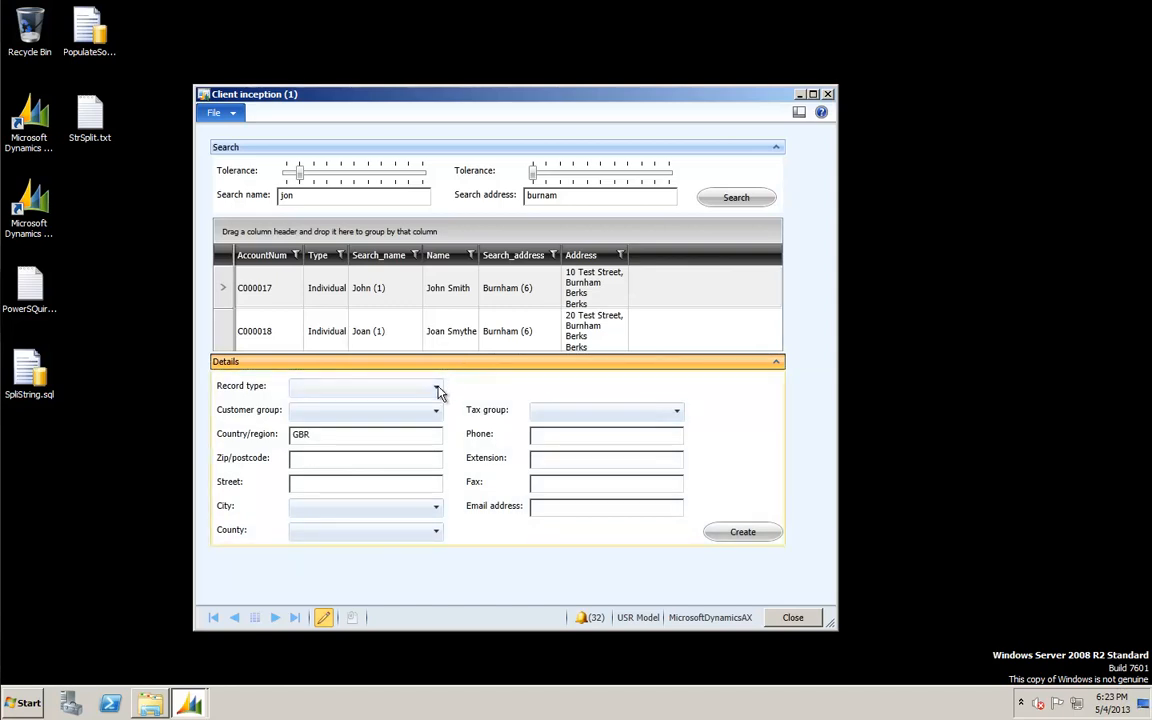
click(434, 388)
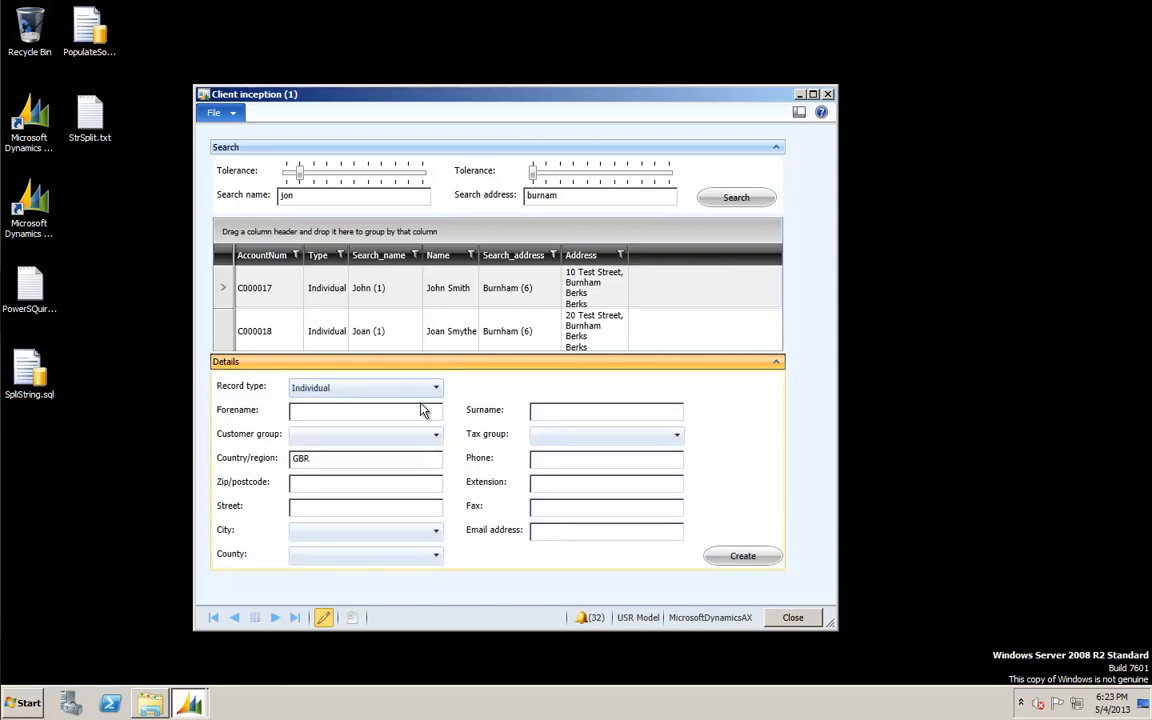
text(Jo)
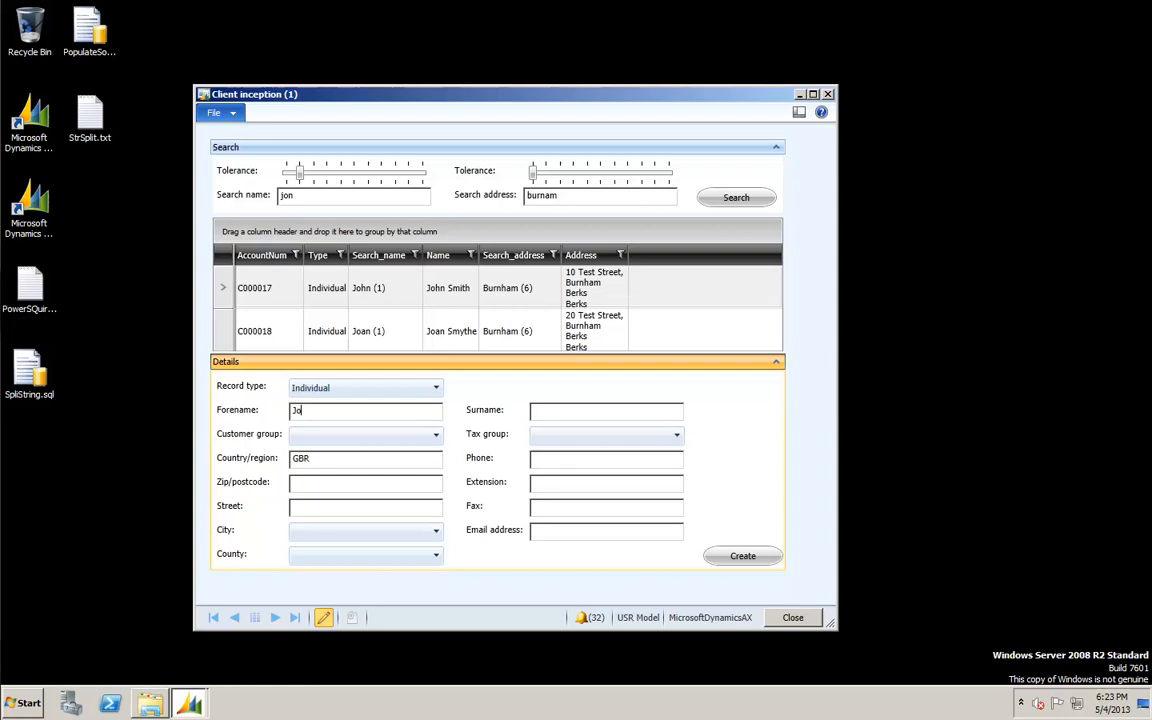
text(Smith)
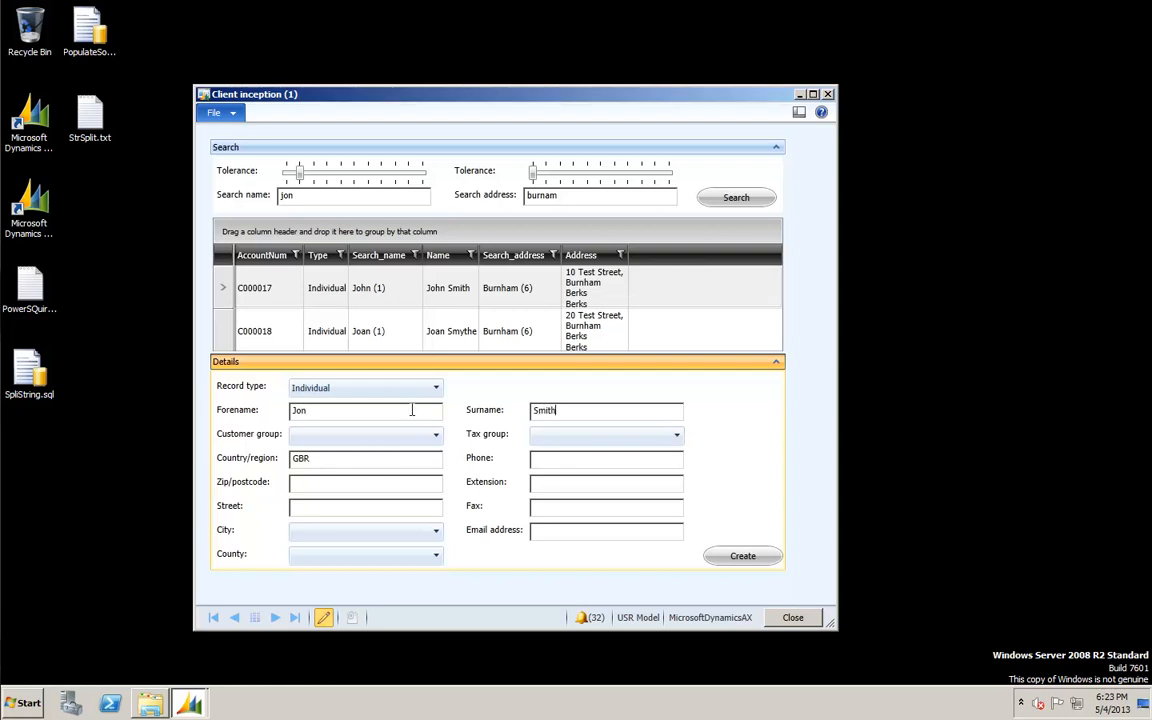
click(436, 432)
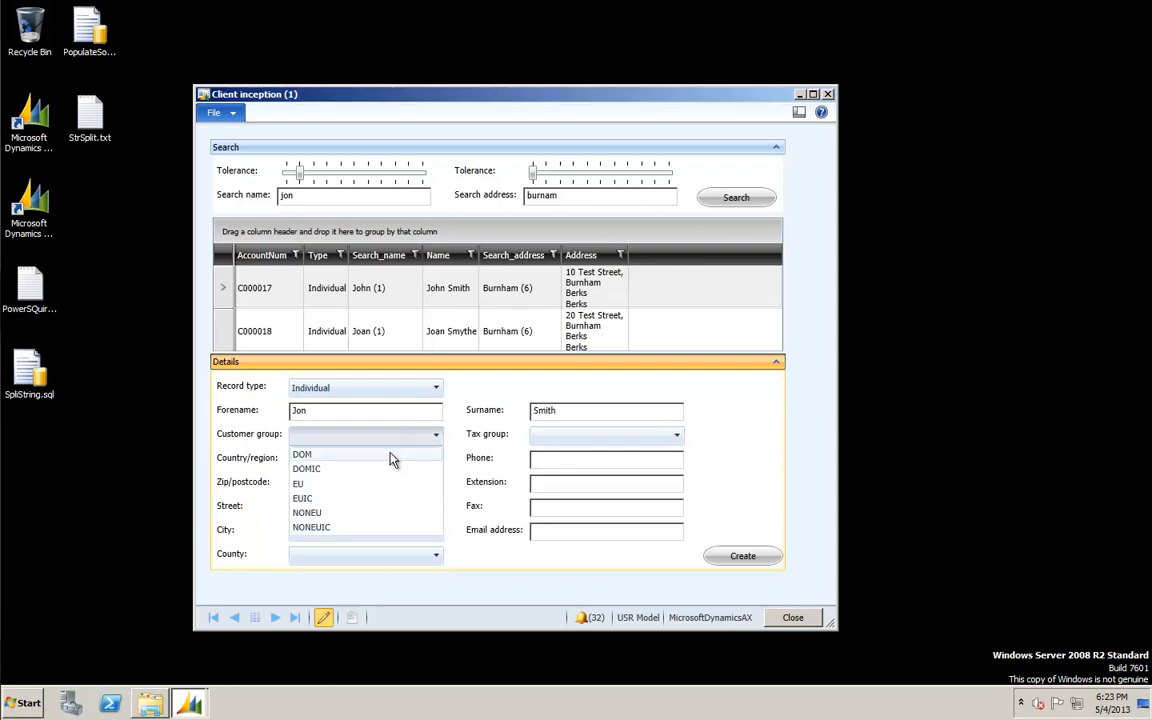
click(302, 454)
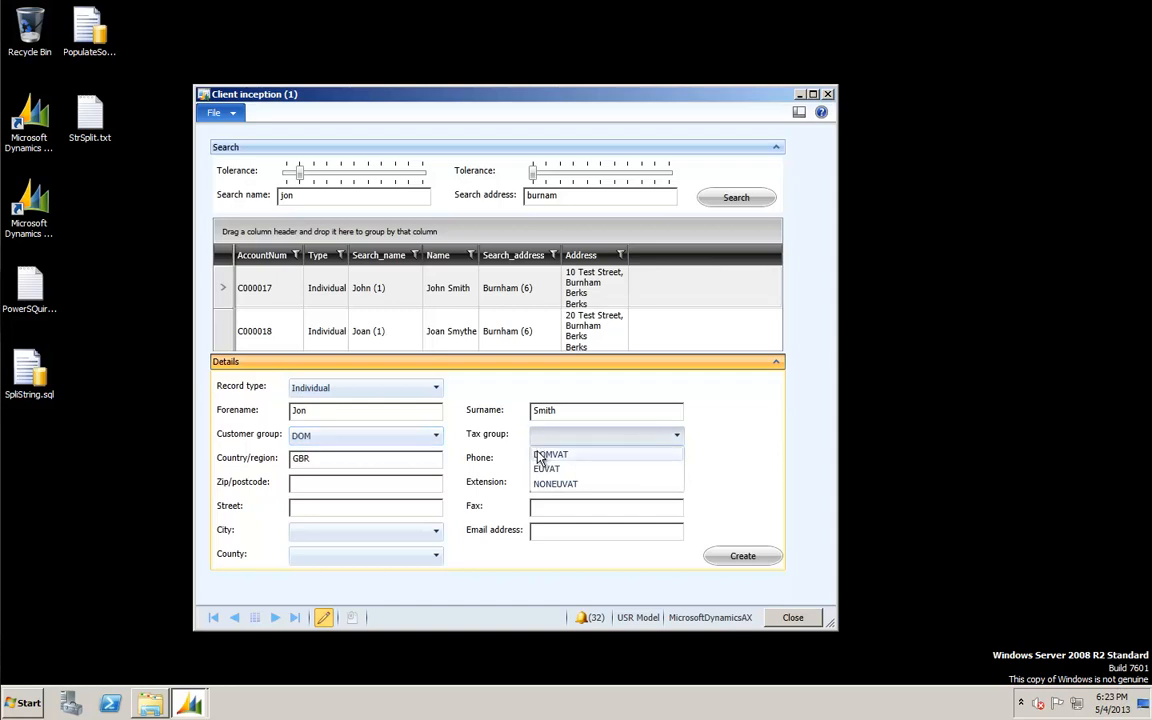
click(550, 454)
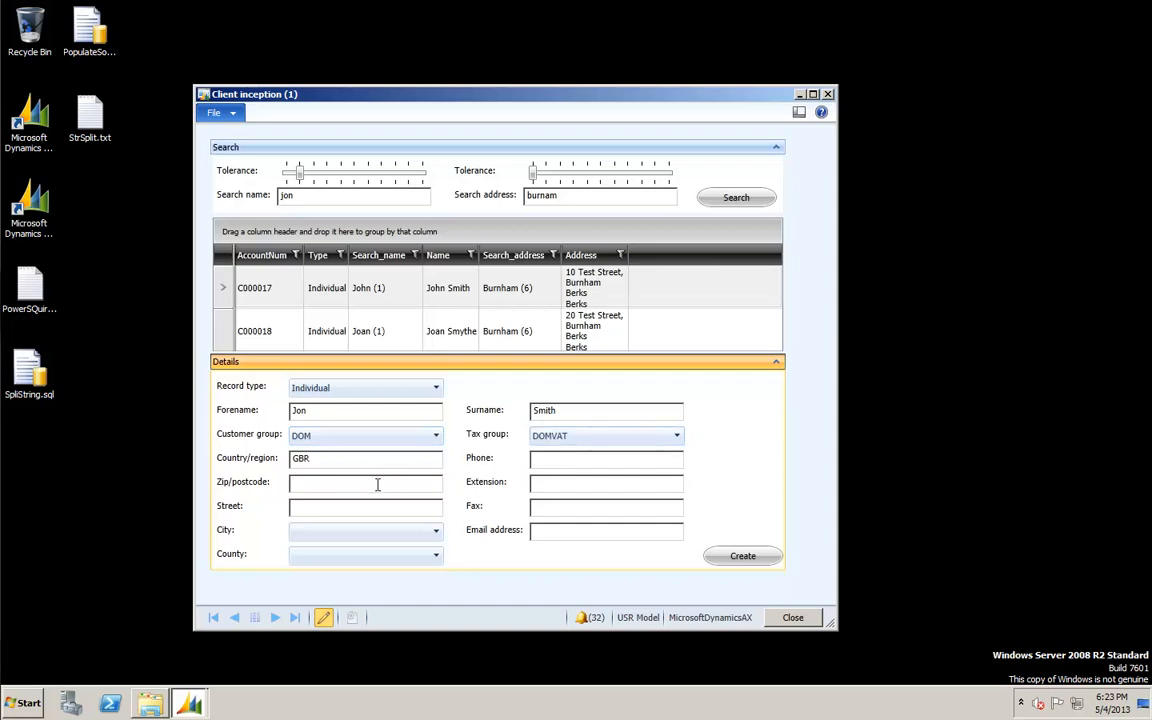
text(BR1 5)
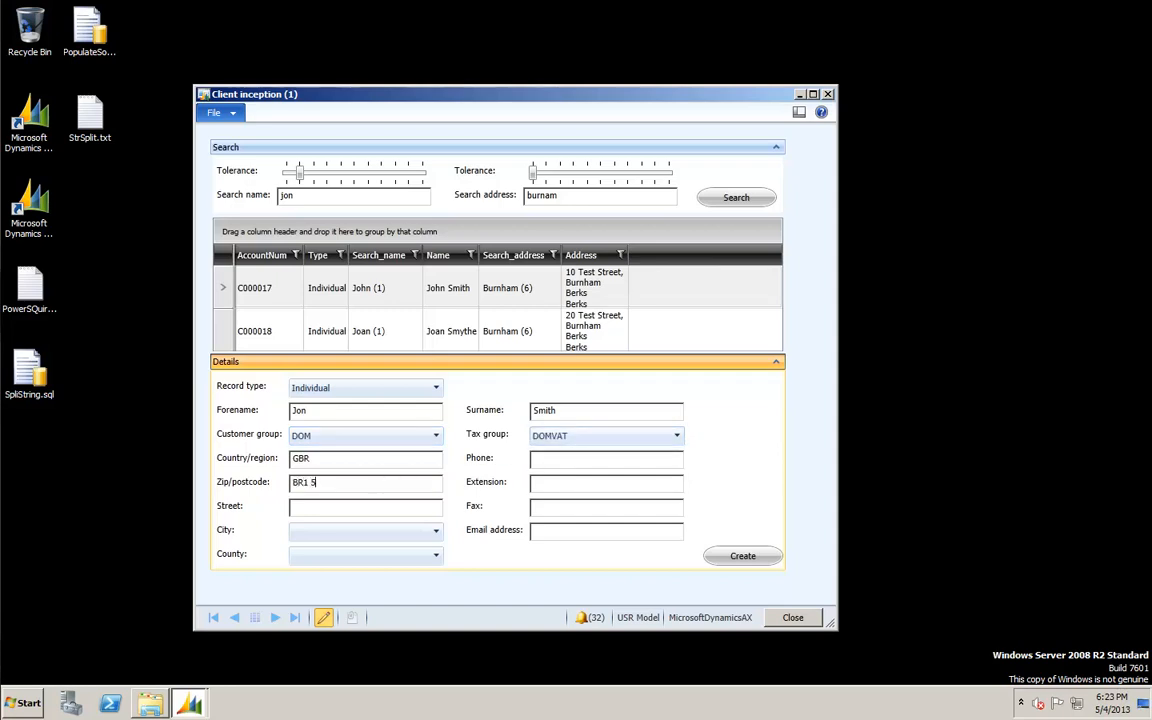
text(HJ)
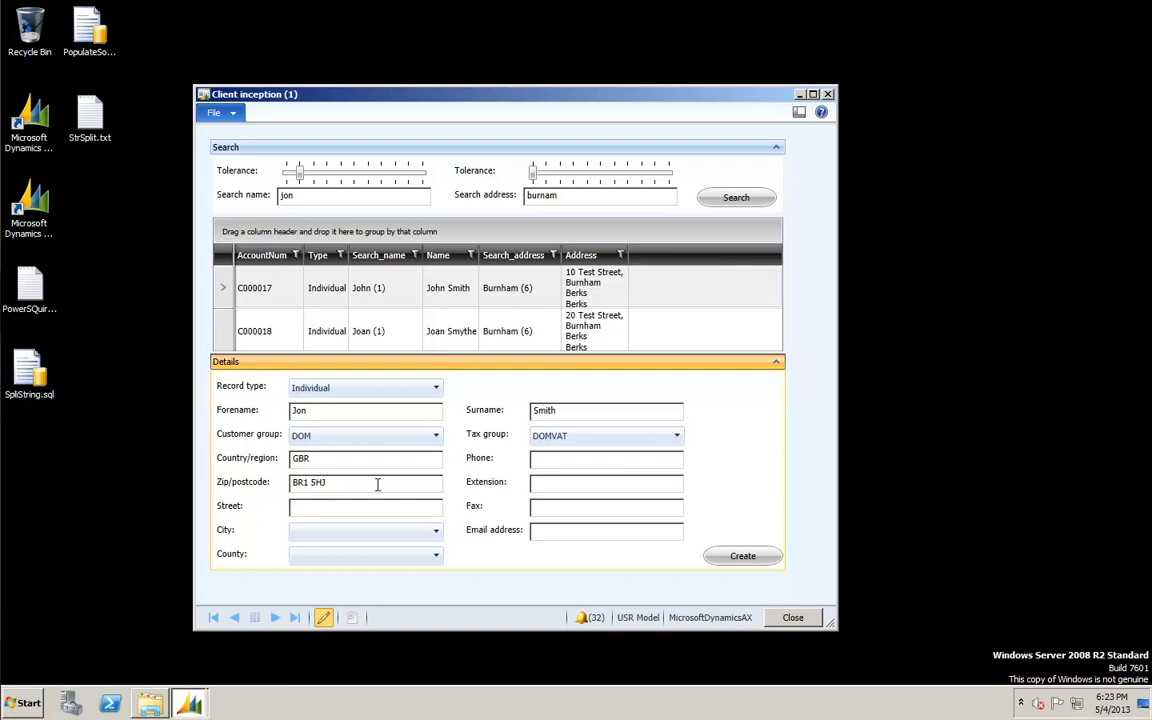
text(22 Tu)
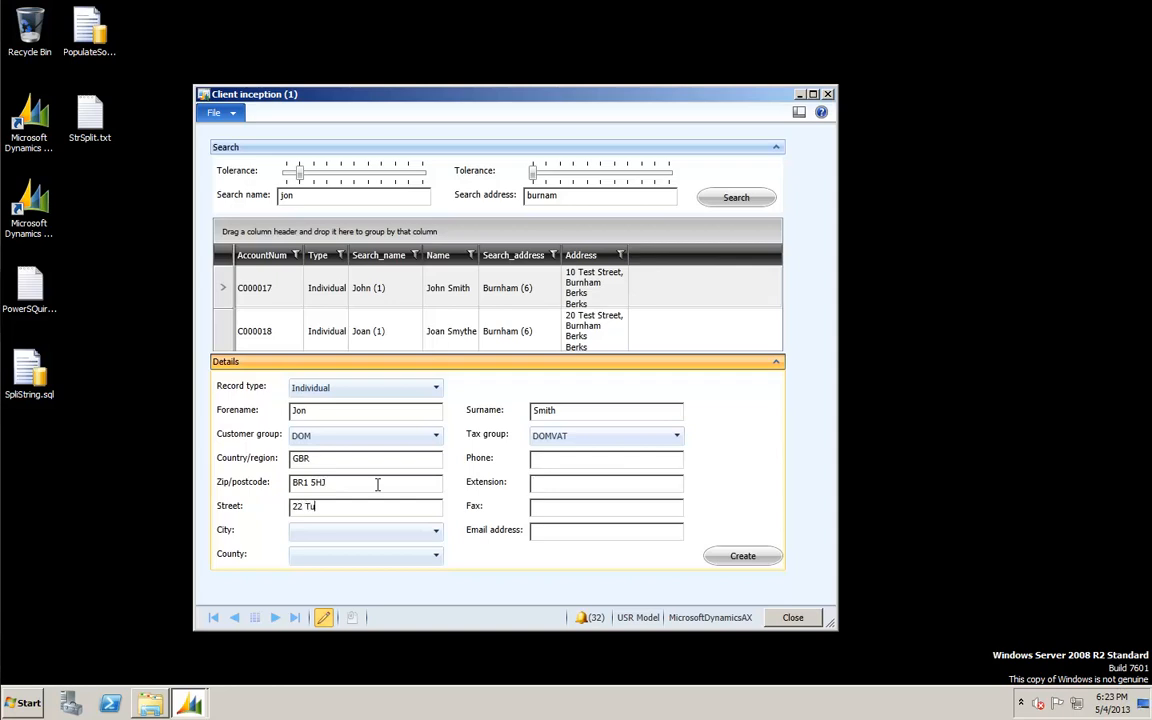
text(rnpike Rd)
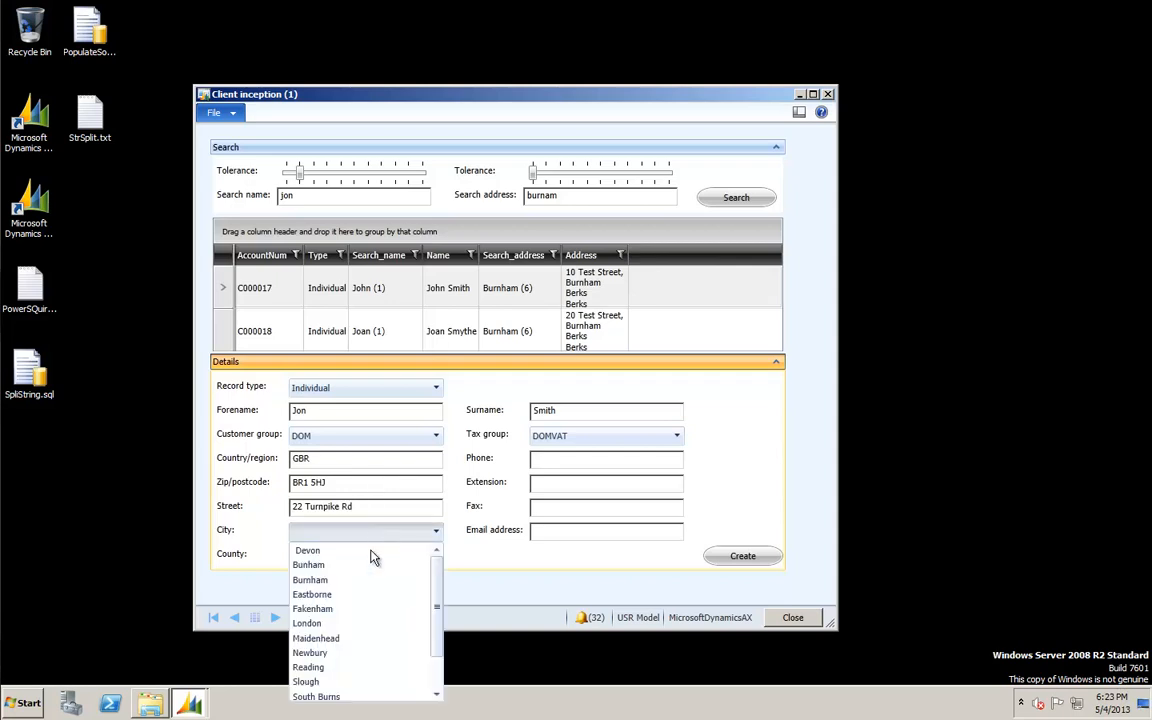
click(308, 564)
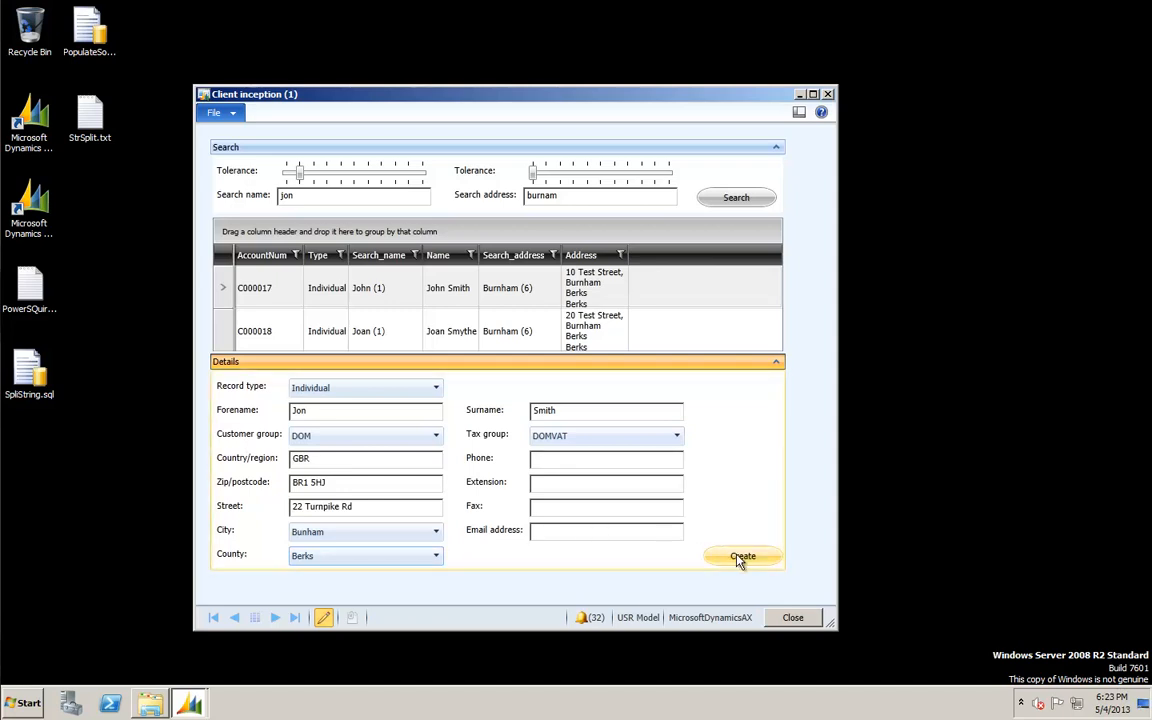
- Create Jon Smith as customer account C000041 and confirm the 'Customer created' message
click(742, 556)
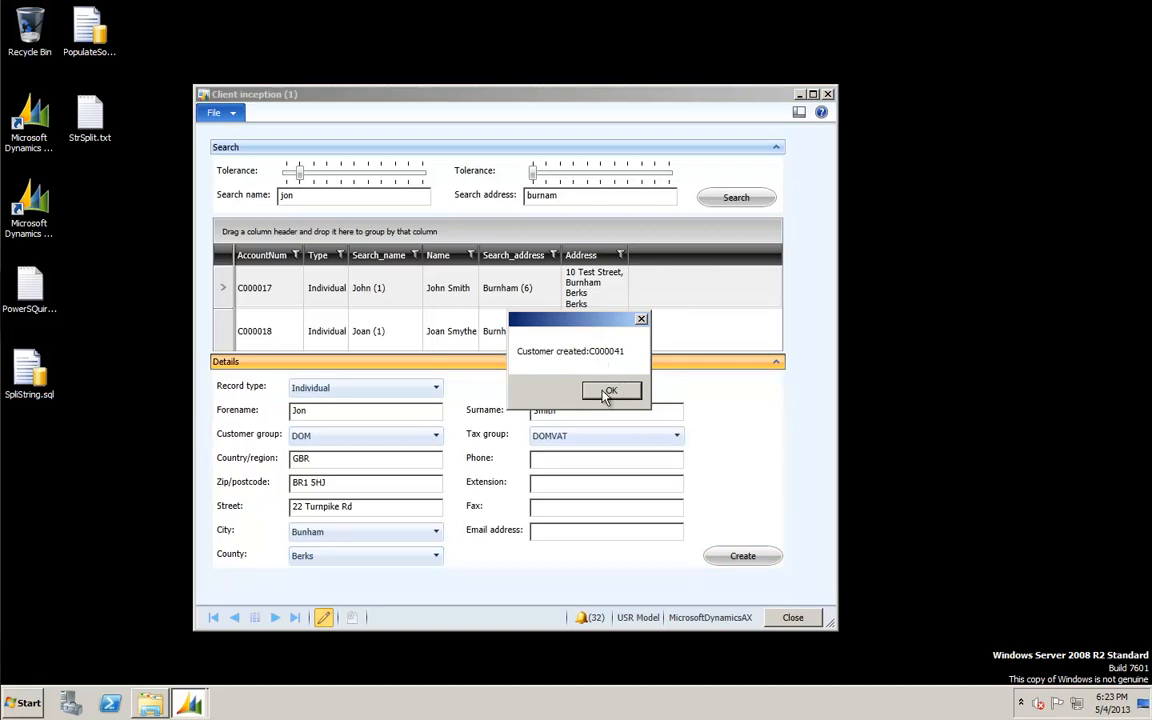
click(610, 390)
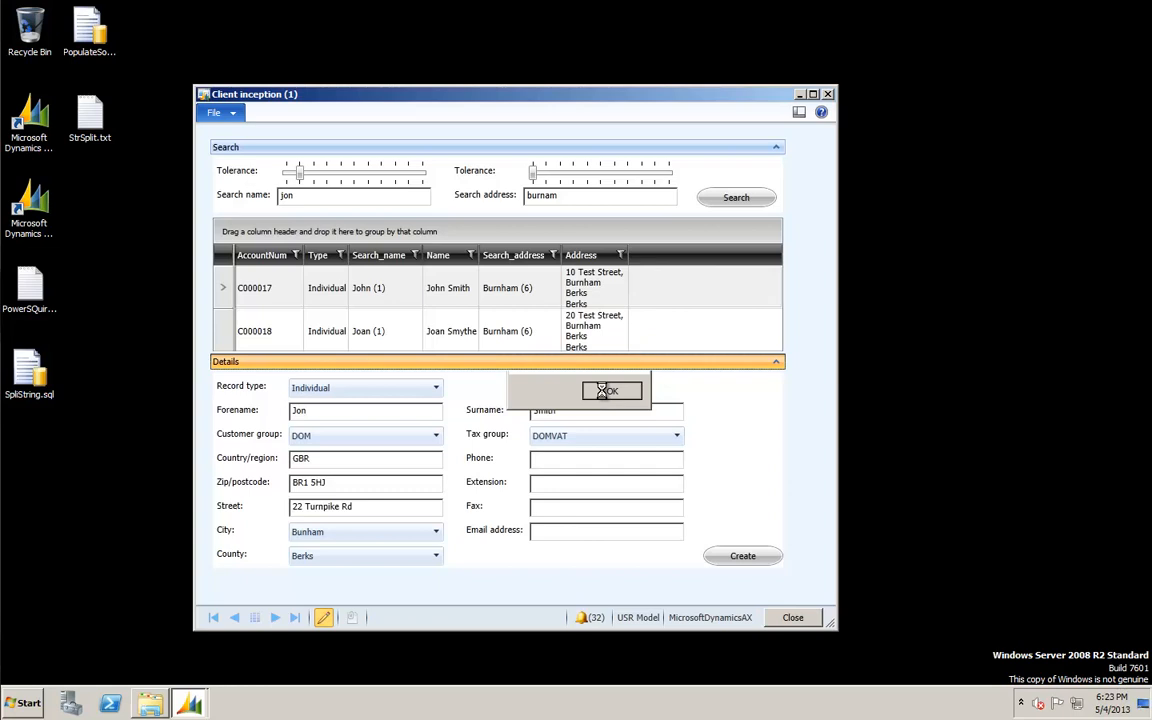
click(612, 390)
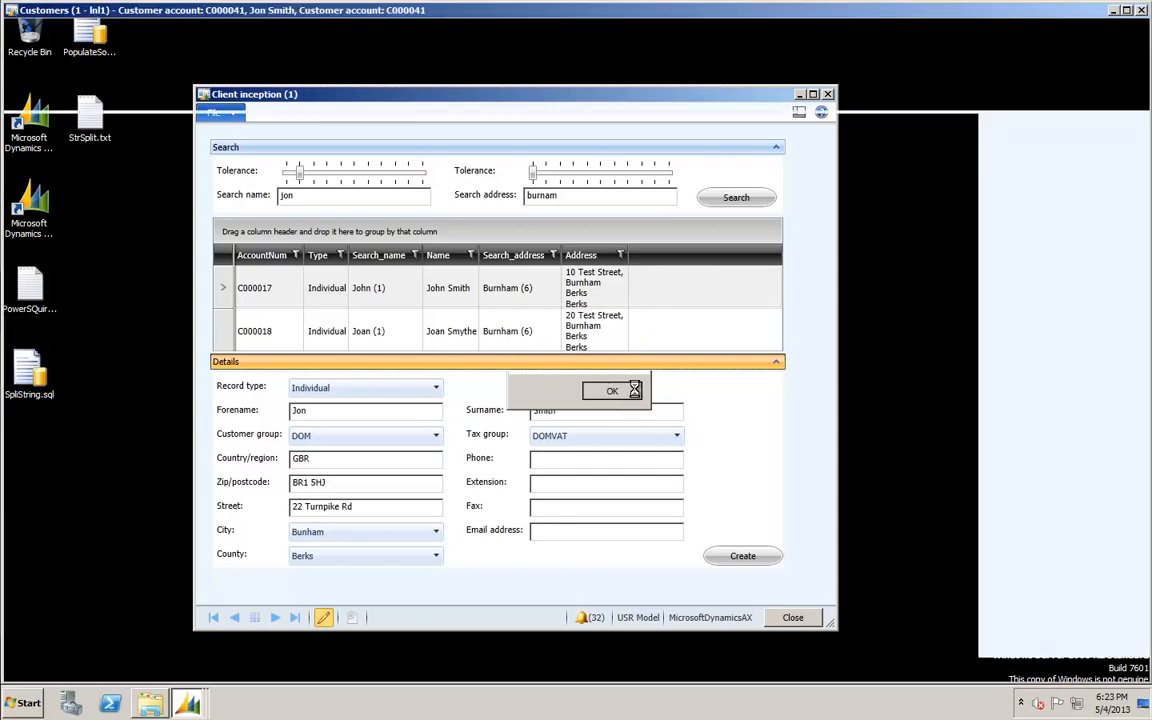
click(612, 390)
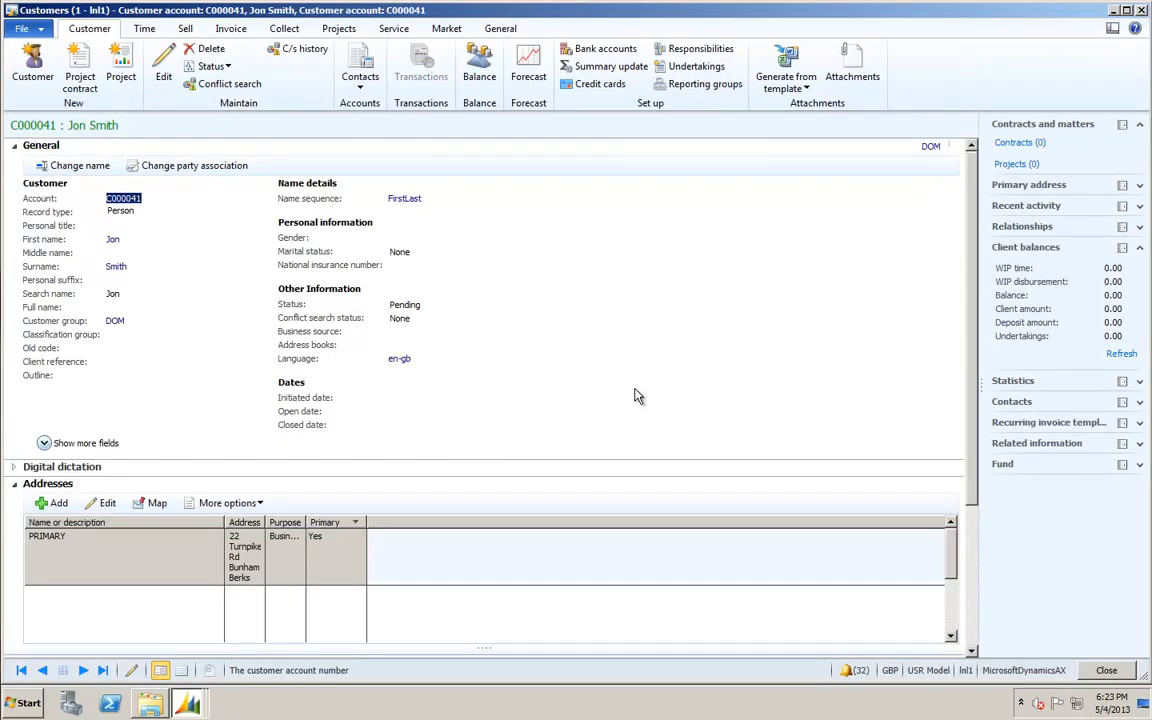